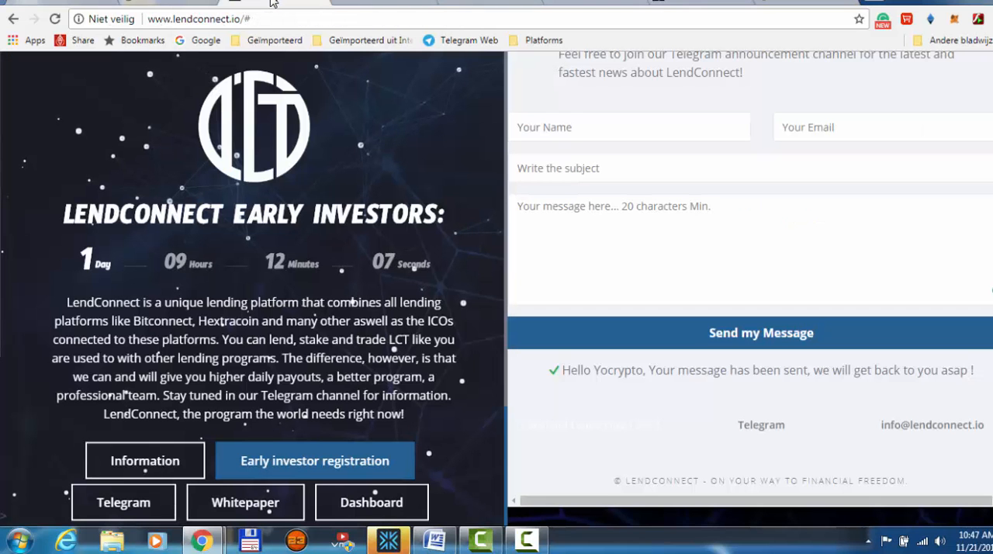
pyautogui.moveTo(485, 151)
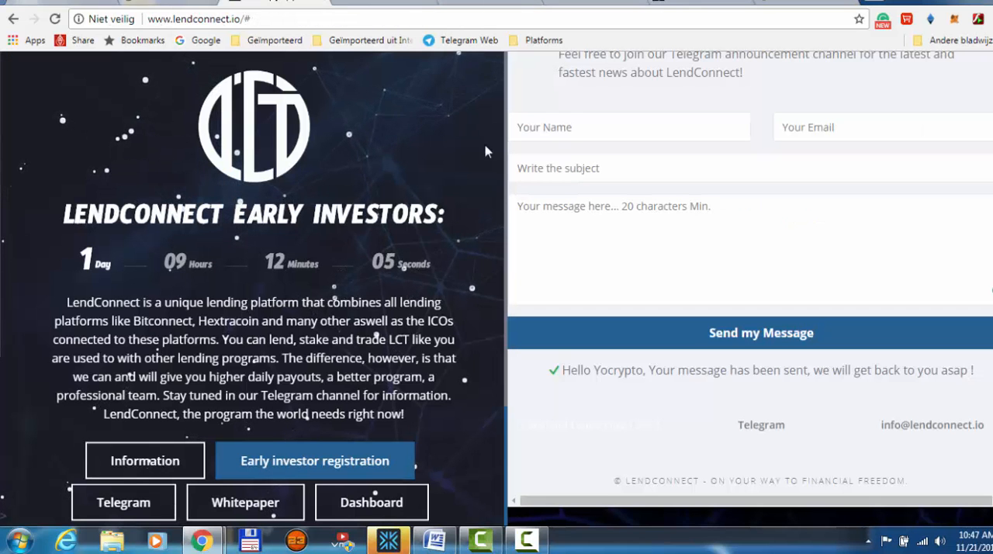
pyautogui.moveTo(466, 442)
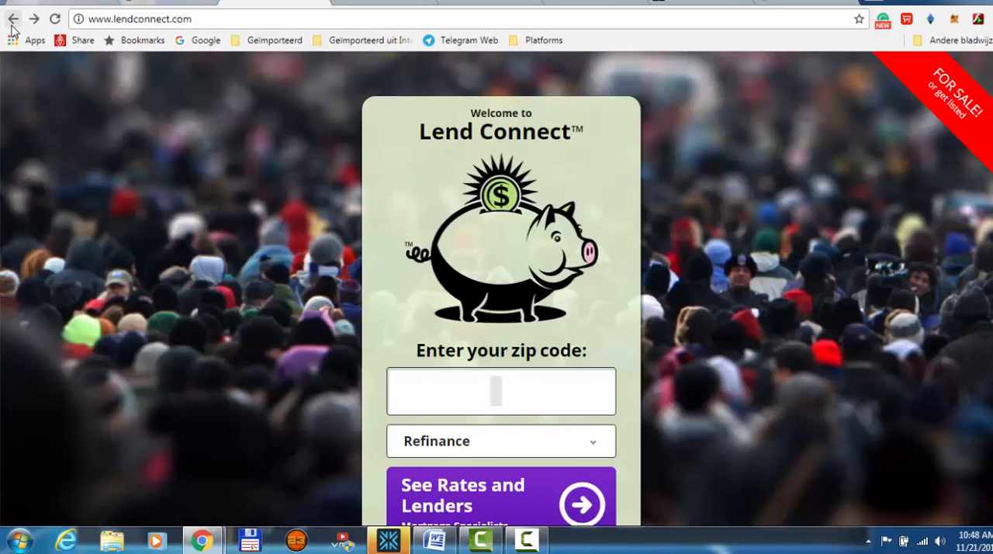
# - Go back from the unrelated lendconnect.com loan page to the Google start page
pyautogui.click(14, 18)
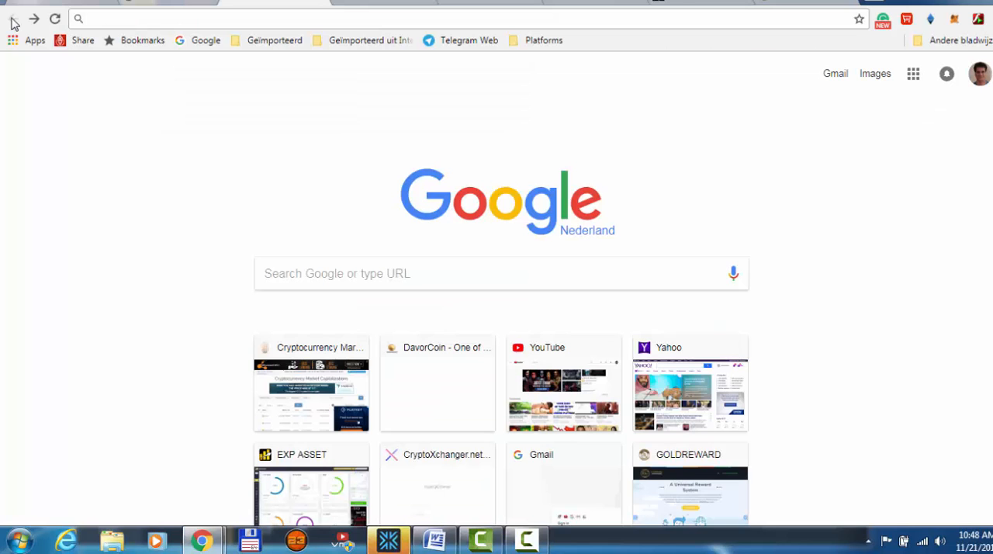
pyautogui.moveTo(381, 4)
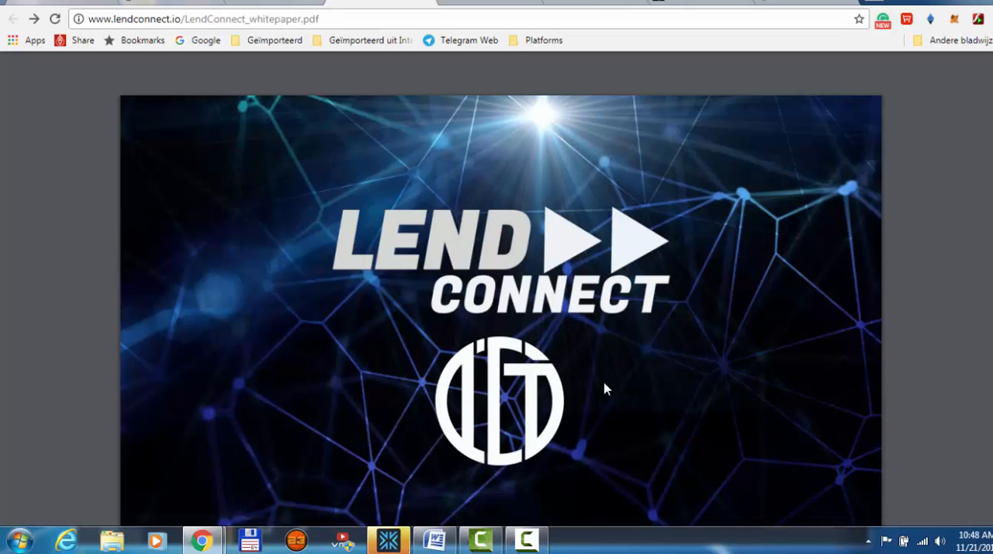
# - Scroll the whitepaper past the cover and Introduction to the About Us coin image
pyautogui.scroll(-3)
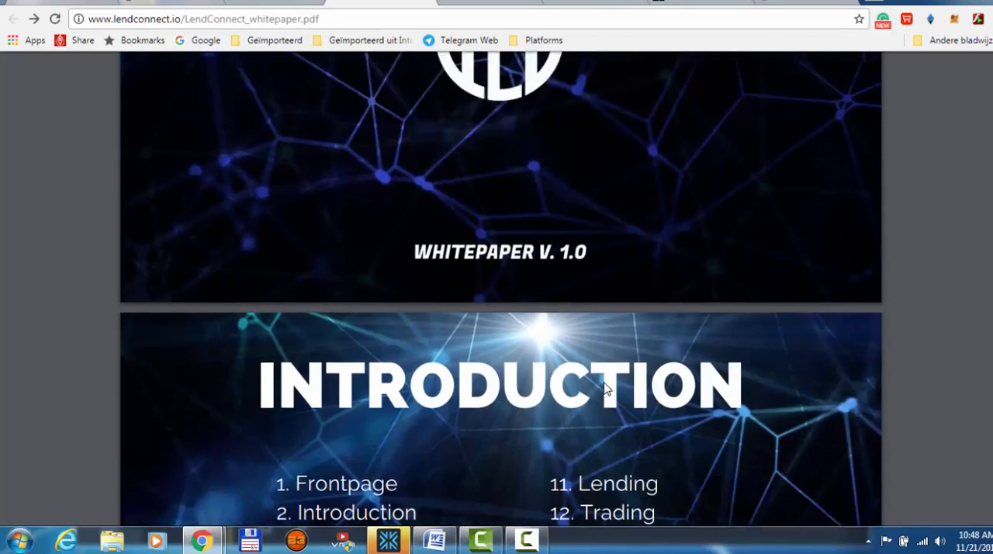
pyautogui.scroll(-3)
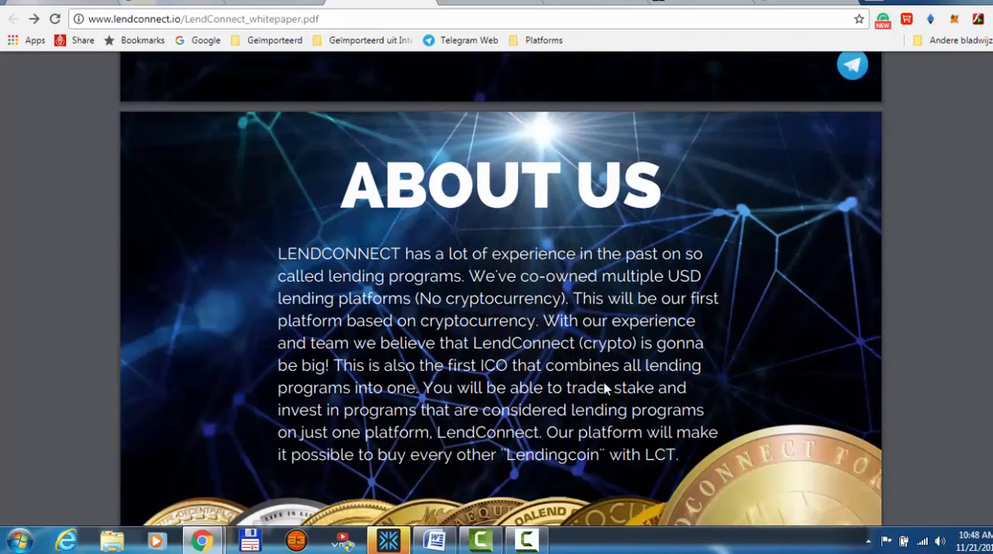
pyautogui.scroll(-3)
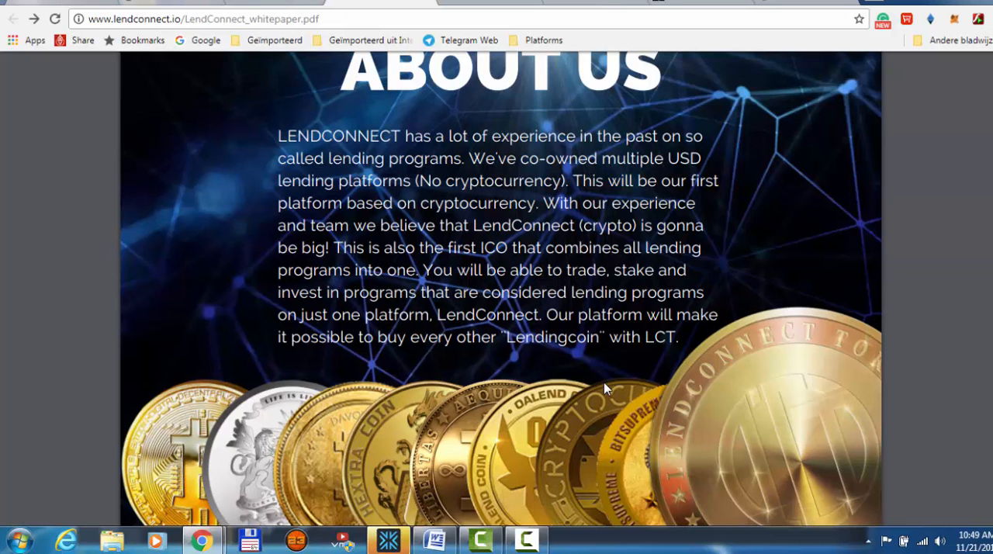
pyautogui.scroll(-3)
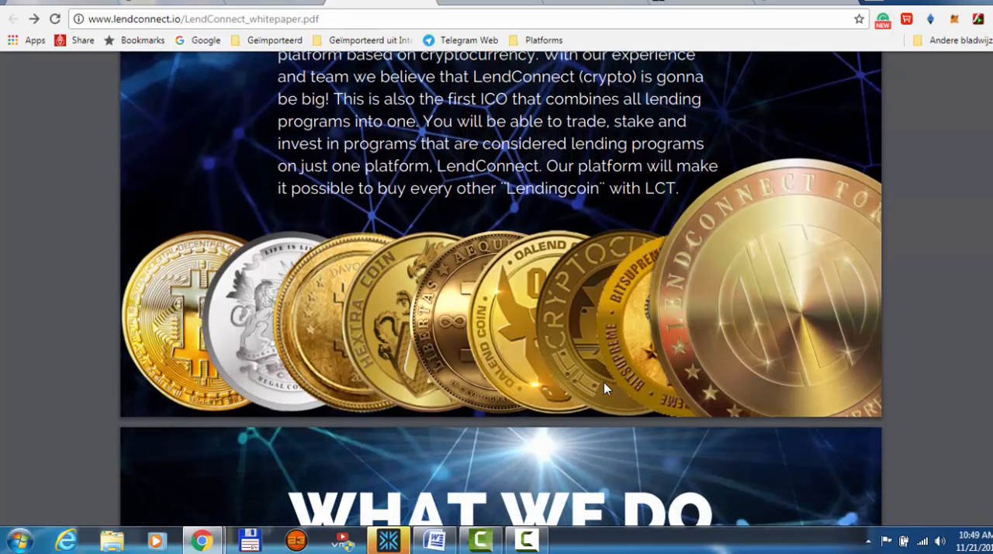
pyautogui.scroll(-3)
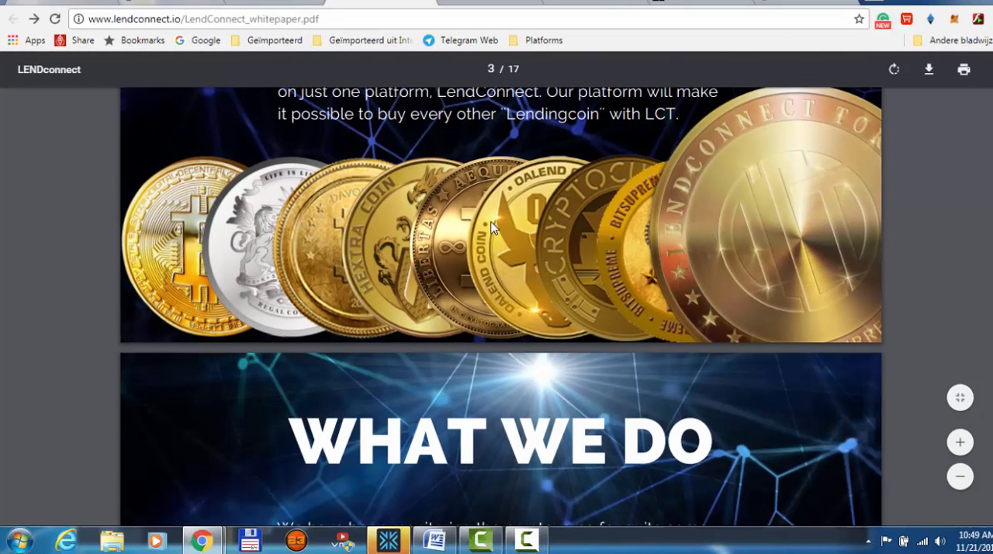
pyautogui.moveTo(516, 321)
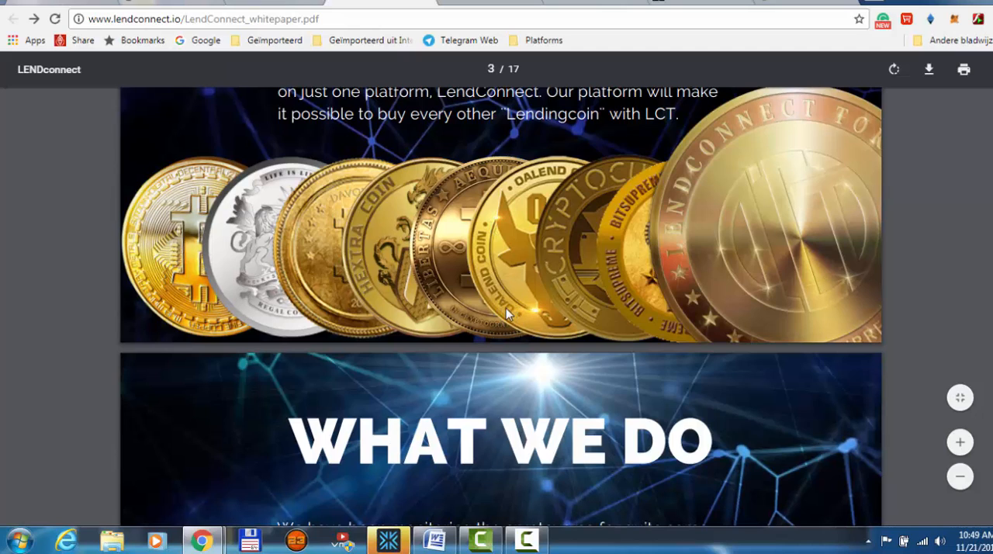
pyautogui.moveTo(489, 237)
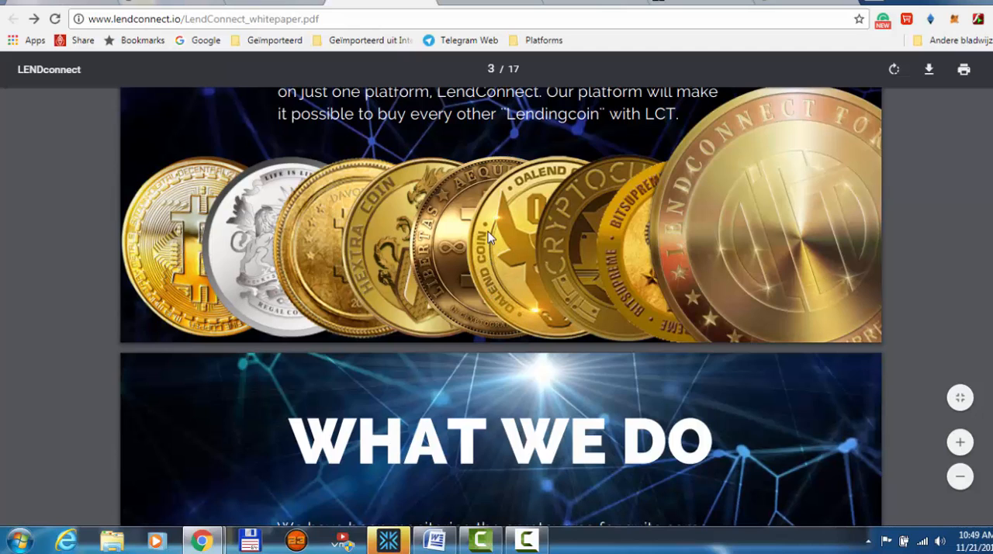
pyautogui.moveTo(333, 280)
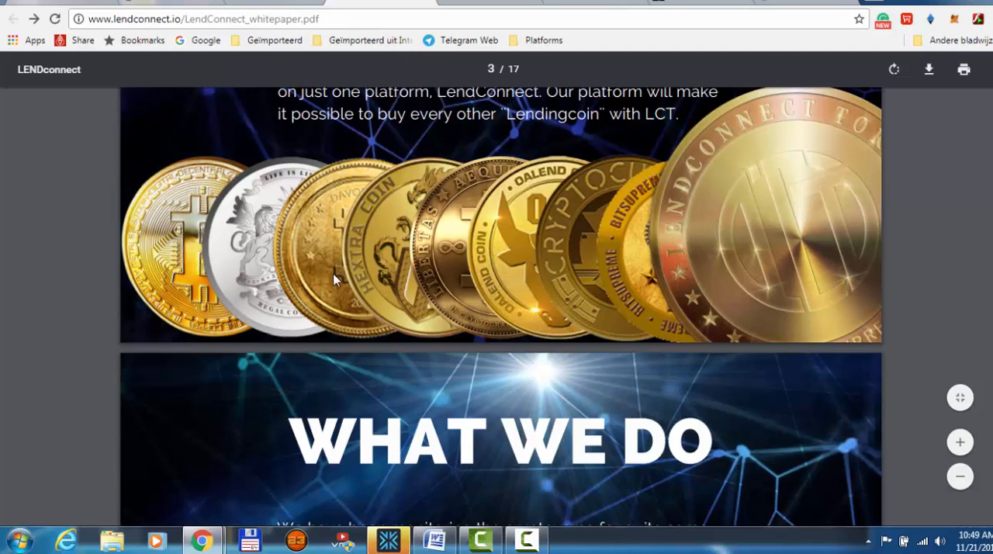
pyautogui.moveTo(262, 340)
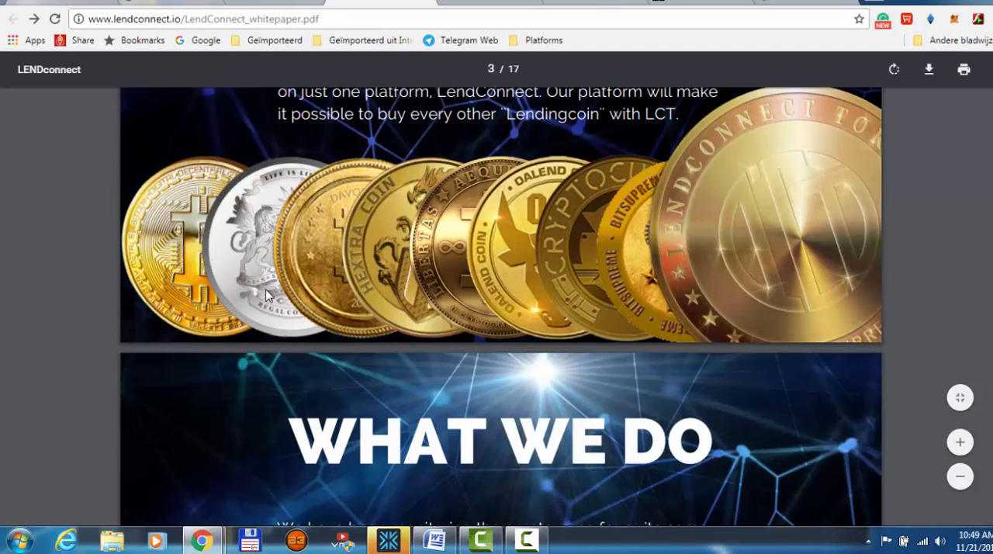
pyautogui.moveTo(271, 310)
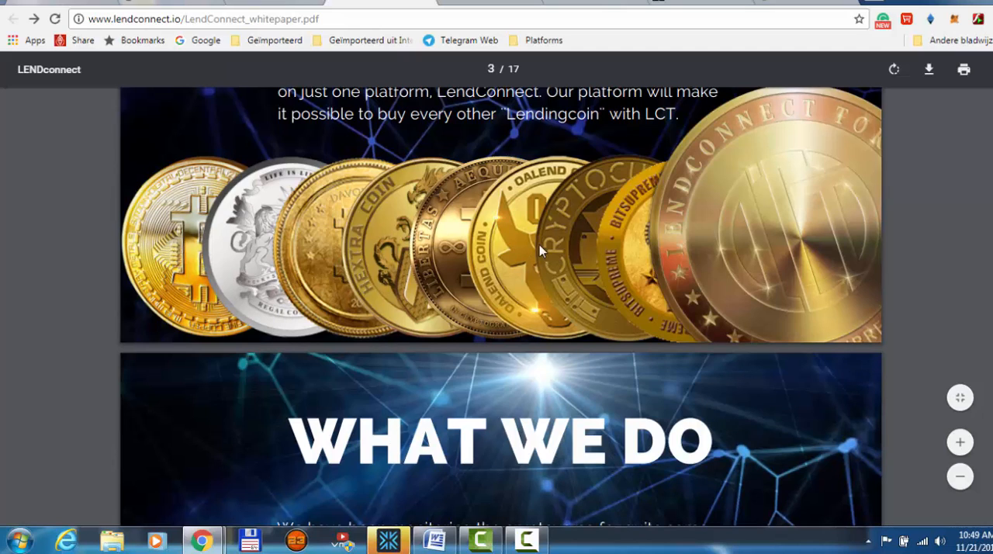
pyautogui.moveTo(638, 224)
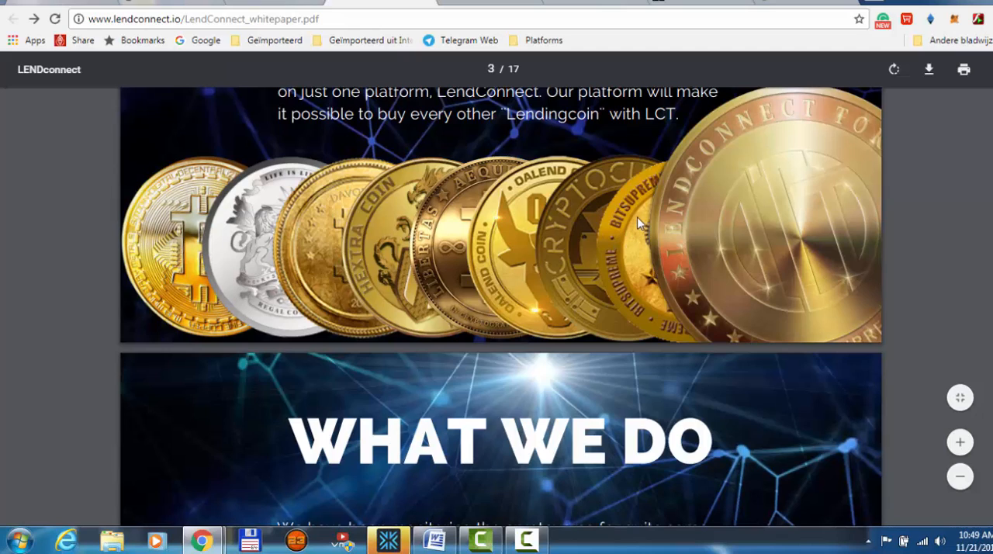
pyautogui.moveTo(647, 211)
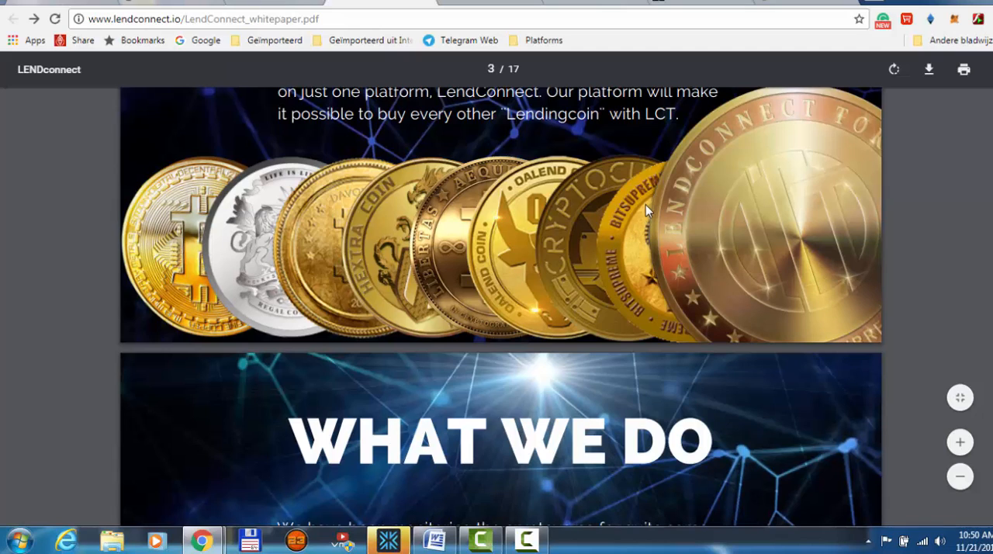
pyautogui.moveTo(627, 295)
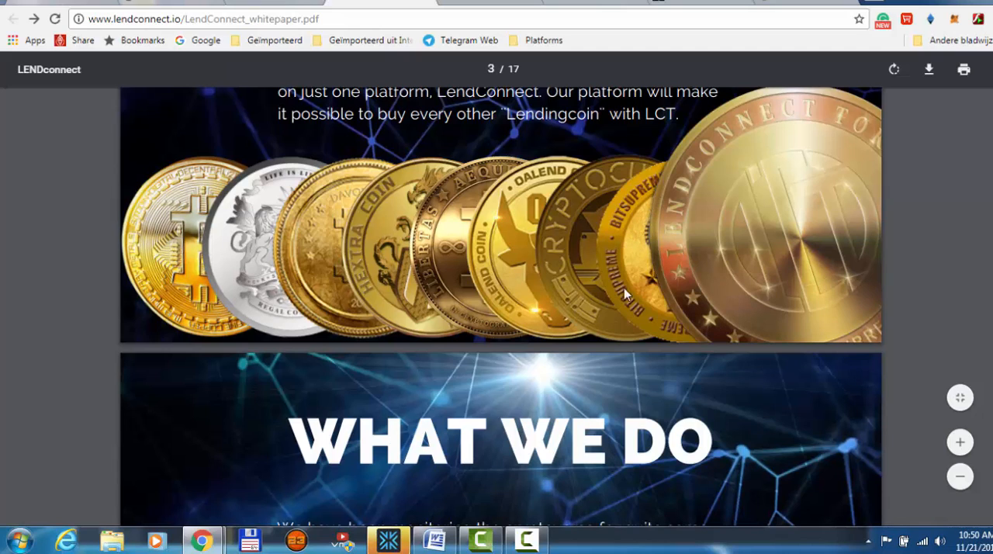
pyautogui.moveTo(605, 289)
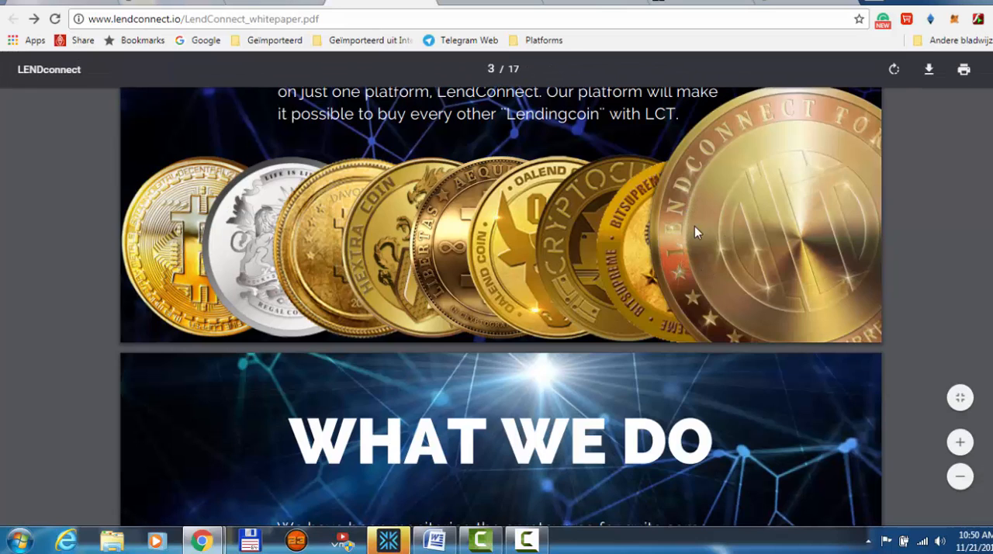
pyautogui.moveTo(674, 290)
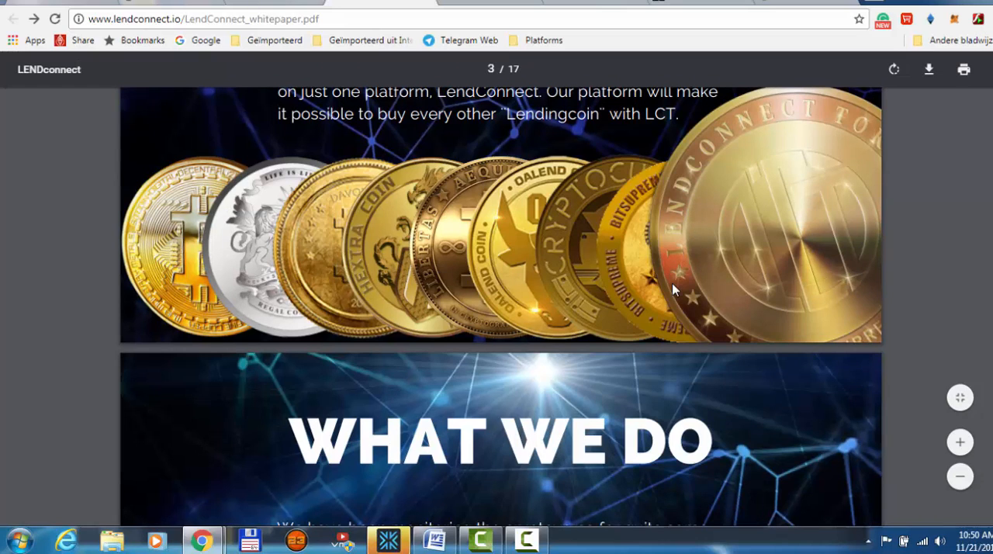
pyautogui.moveTo(622, 303)
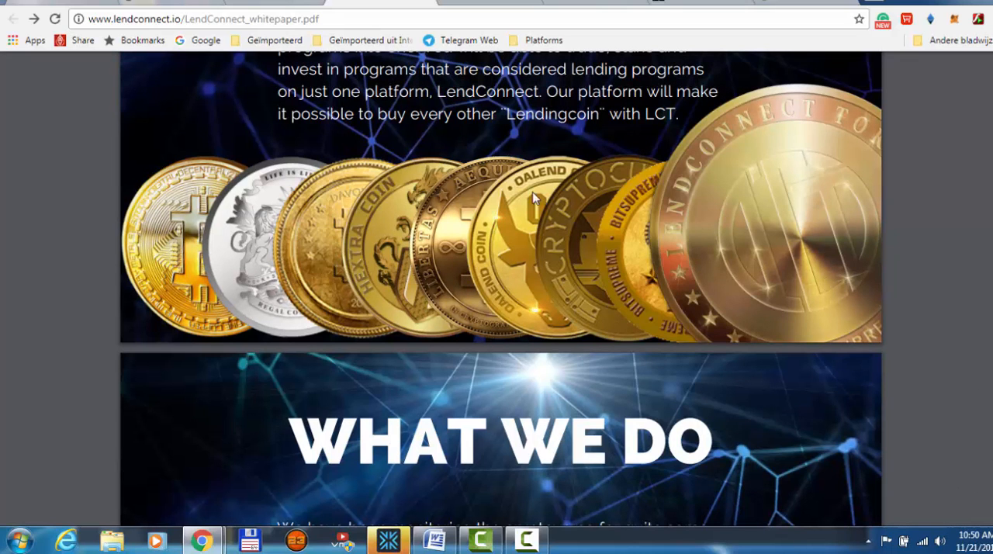
pyautogui.scroll(-3)
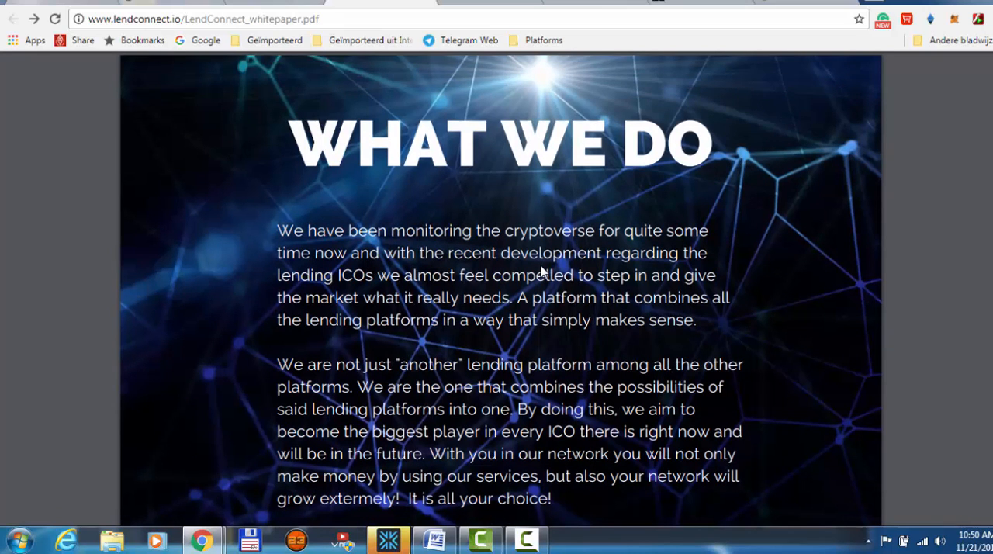
pyautogui.scroll(-3)
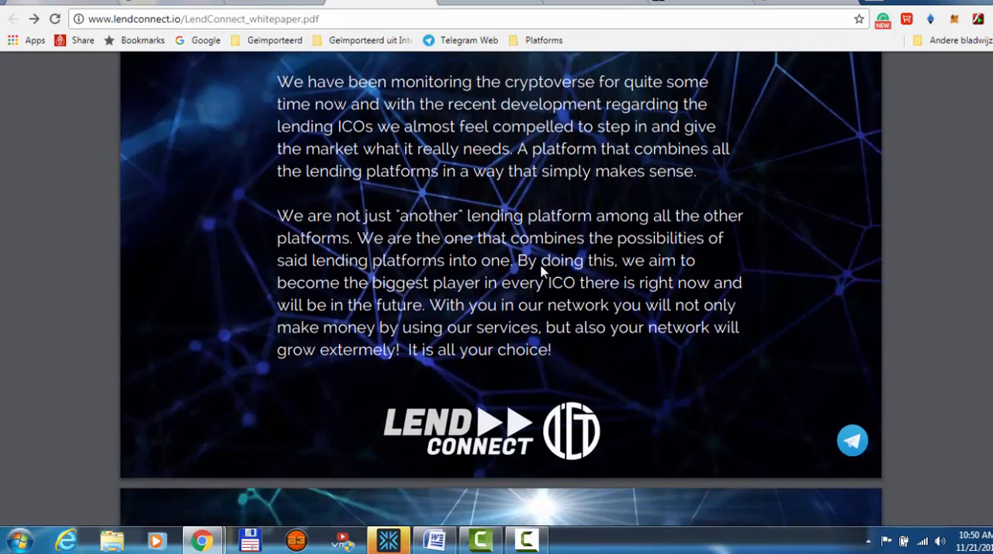
pyautogui.scroll(-3)
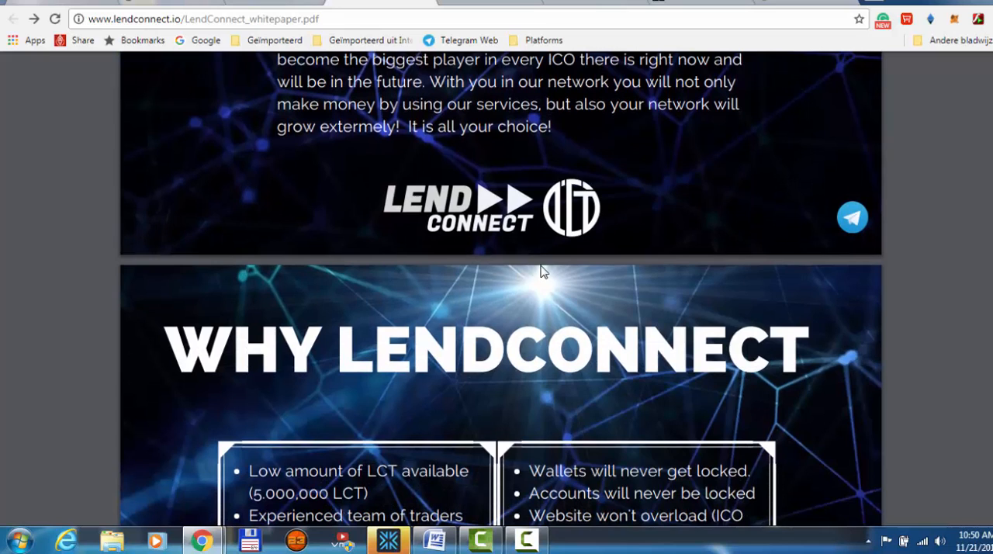
pyautogui.scroll(-3)
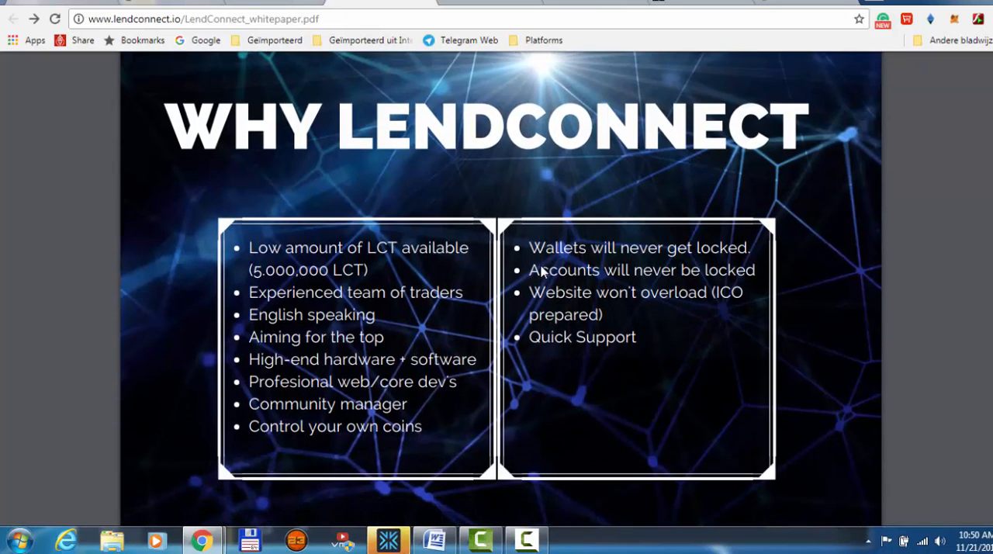
pyautogui.moveTo(543, 270)
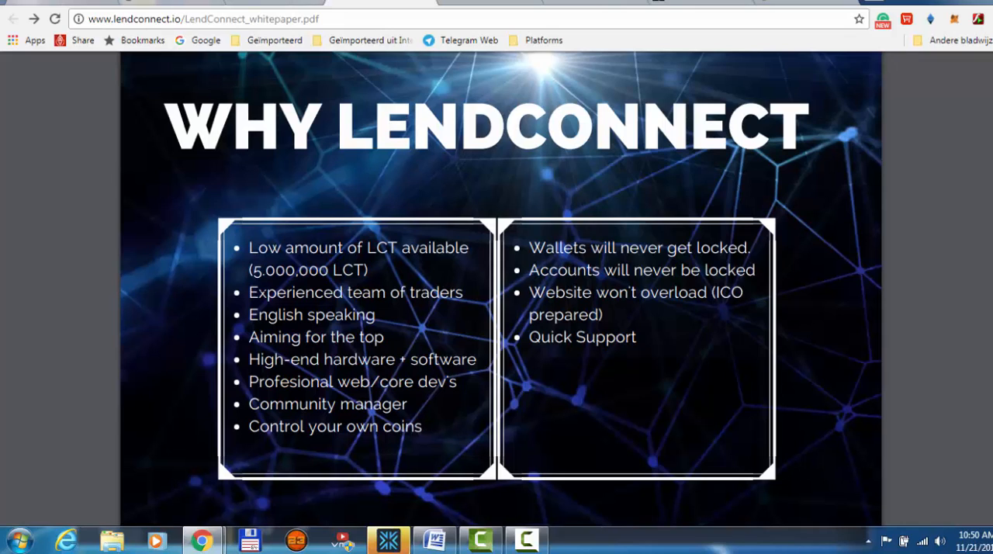
pyautogui.moveTo(586, 391)
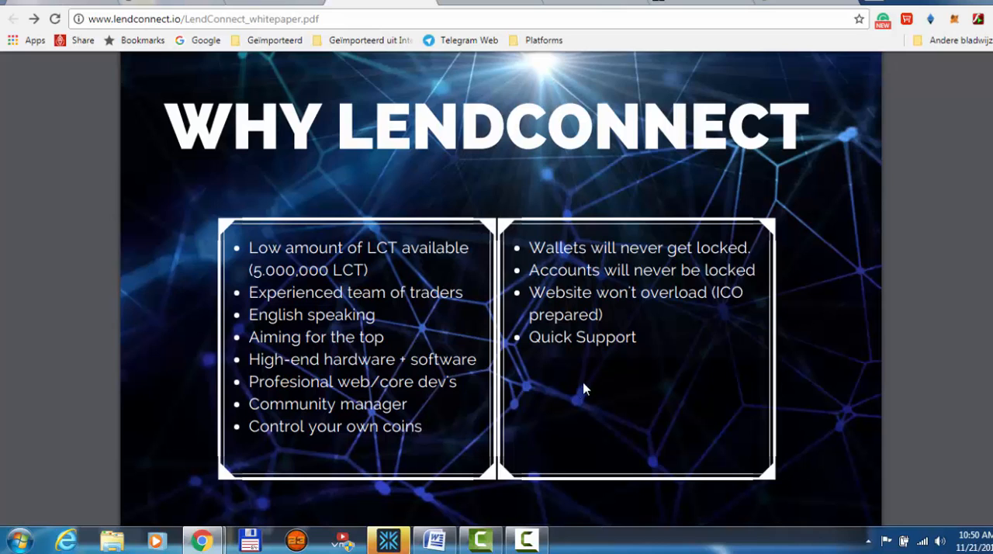
pyautogui.moveTo(527, 400)
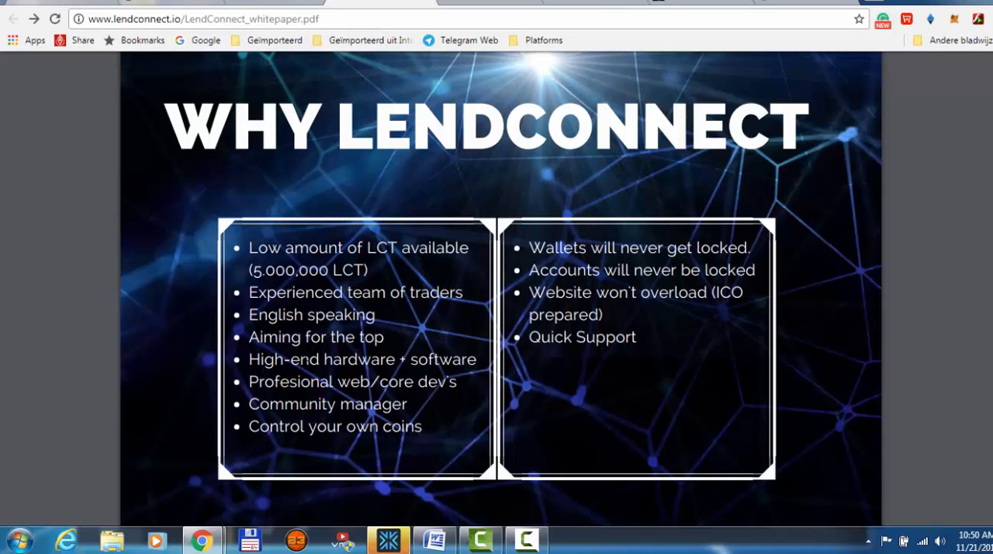
pyautogui.moveTo(468, 414)
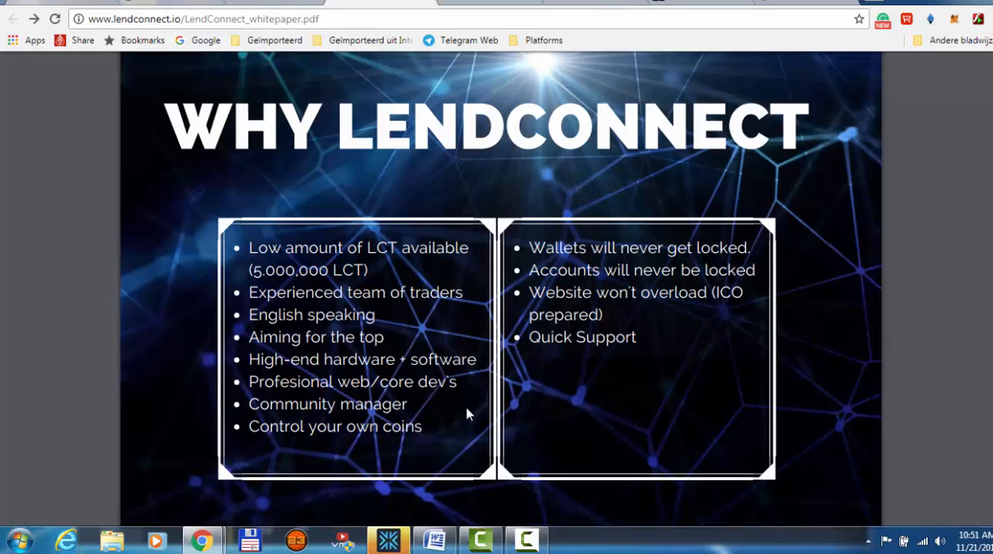
# - Scroll the whitepaper through the Hardware section and the ICO phases
pyautogui.scroll(-3)
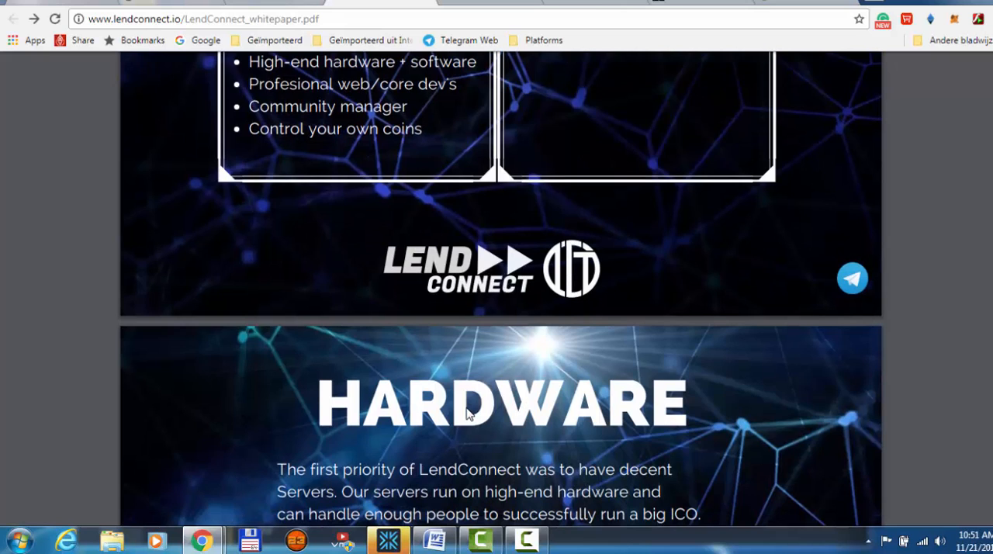
pyautogui.scroll(-3)
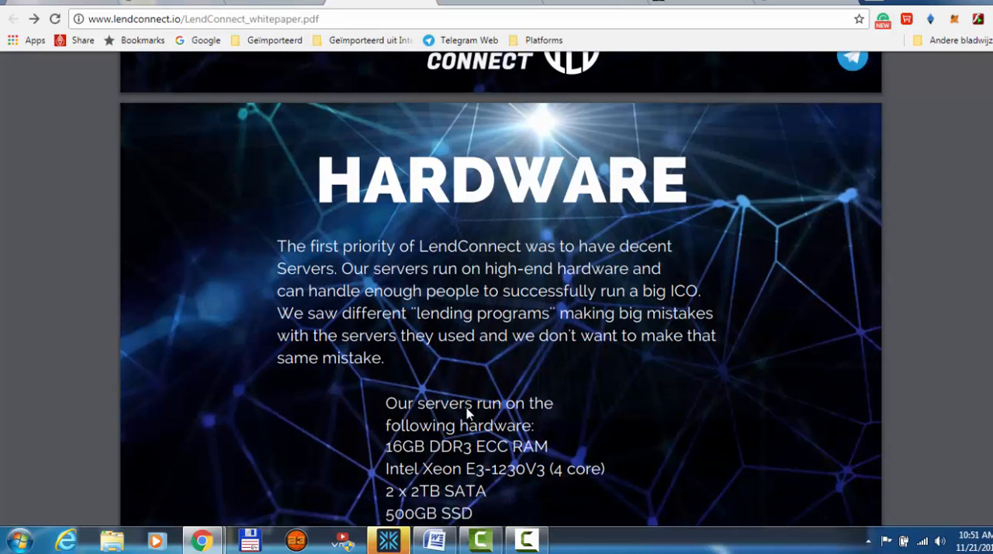
pyautogui.scroll(-3)
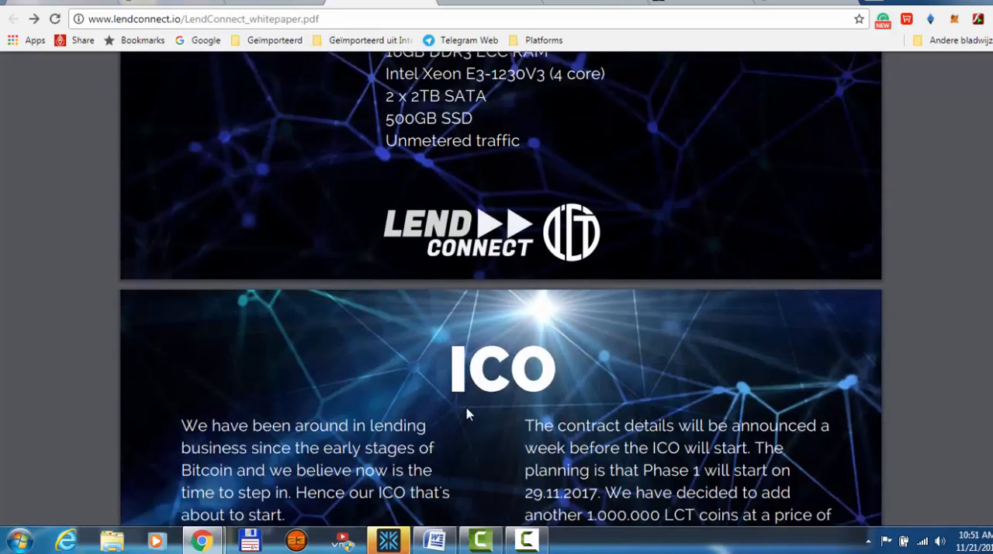
pyautogui.scroll(-3)
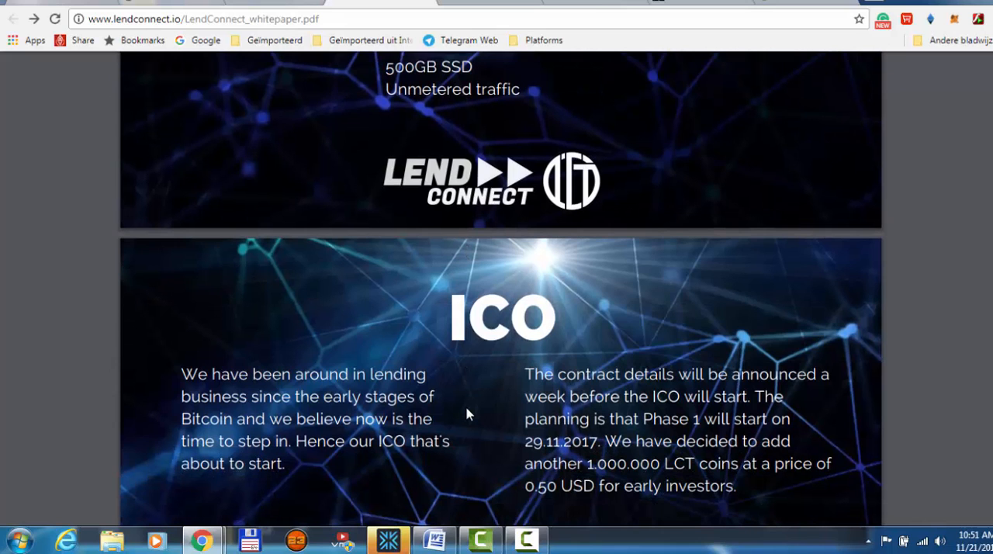
pyautogui.scroll(-3)
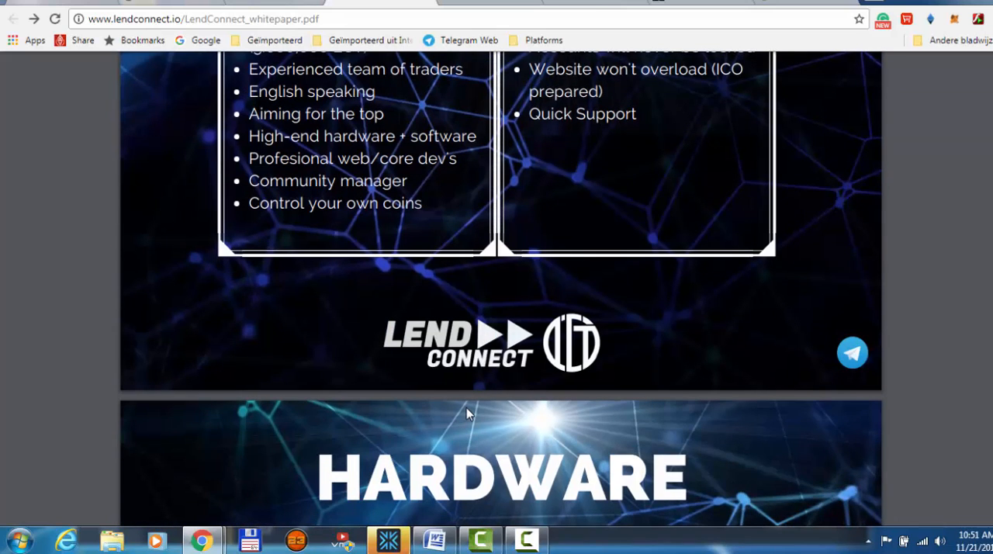
pyautogui.scroll(3)
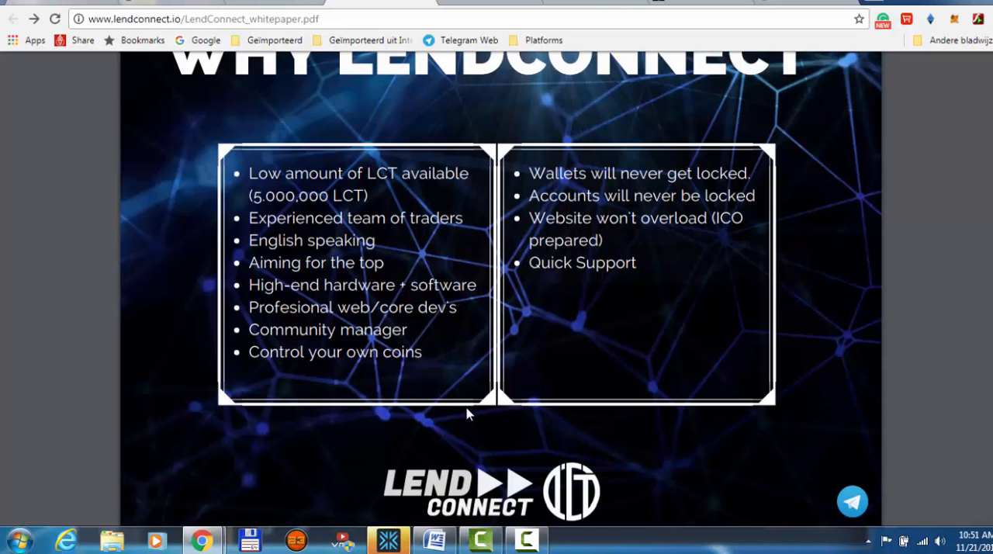
pyautogui.scroll(-3)
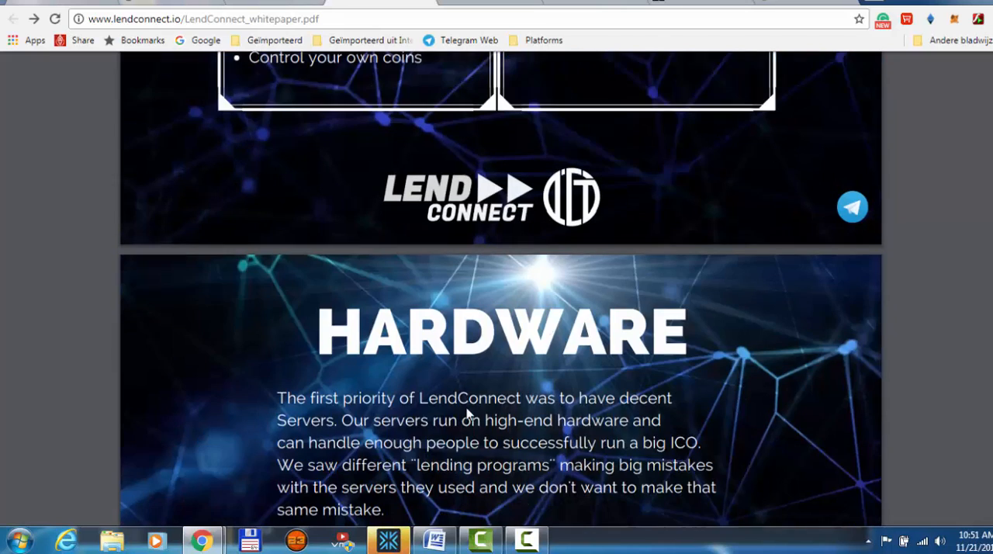
pyautogui.scroll(-3)
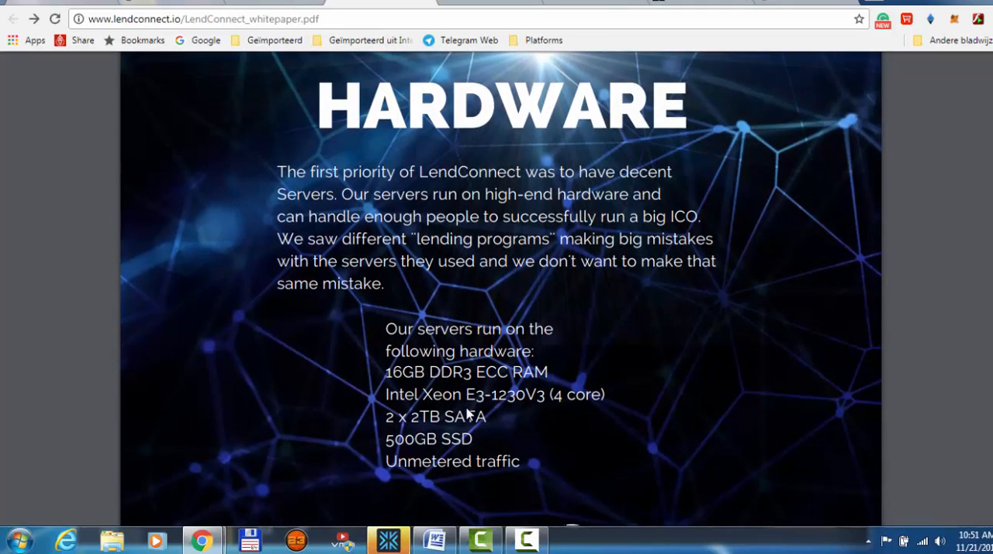
pyautogui.scroll(-3)
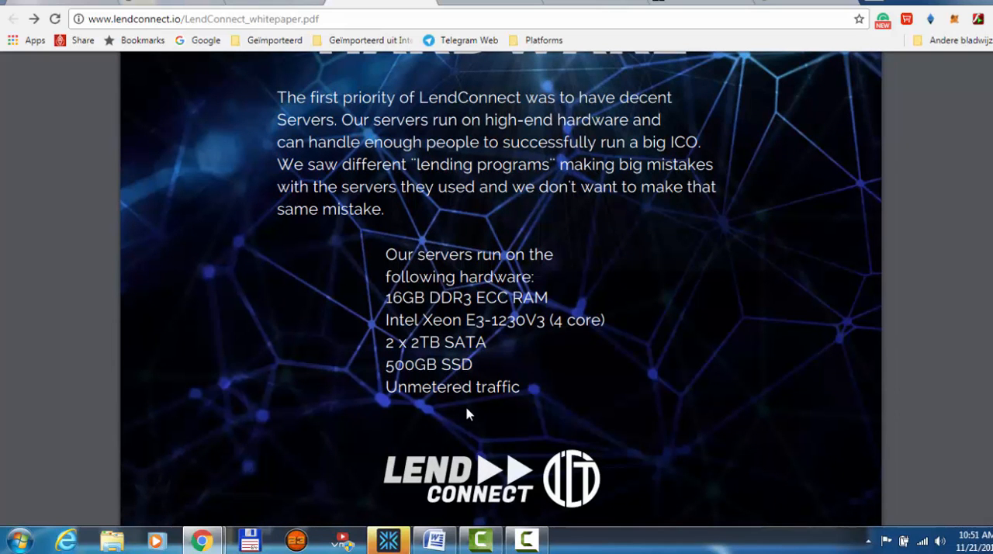
# - Scroll on through the Your Coins section until the Referrals page appears
pyautogui.scroll(-3)
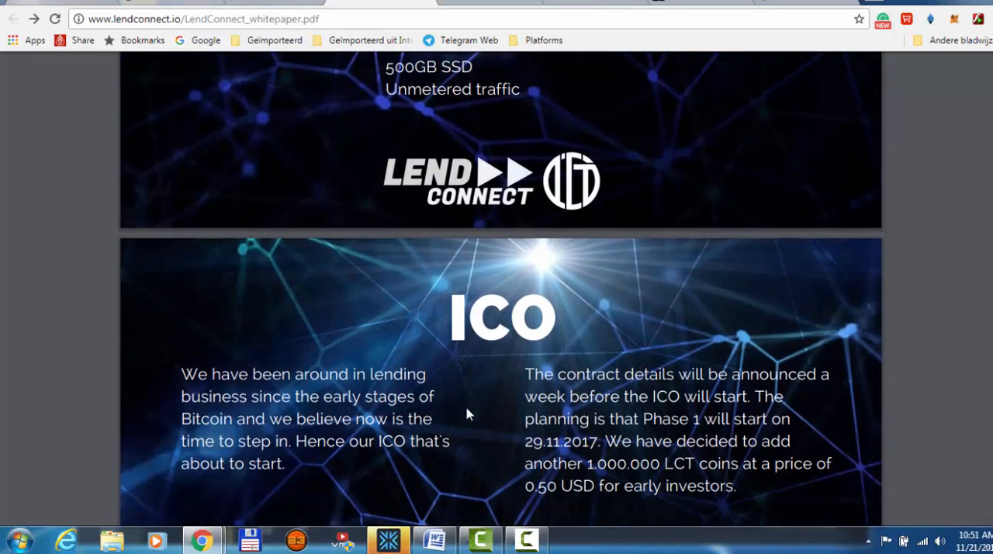
pyautogui.scroll(-3)
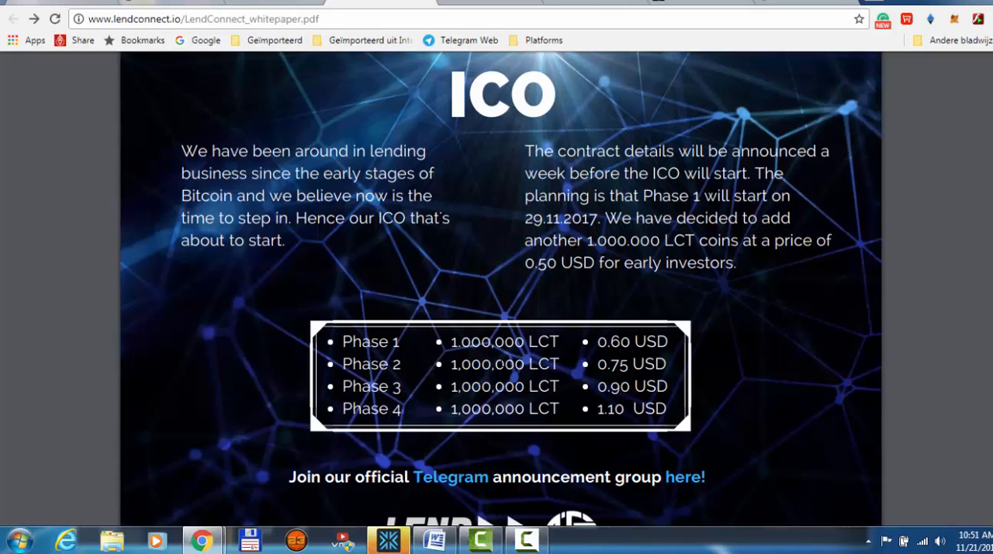
pyautogui.moveTo(418, 400)
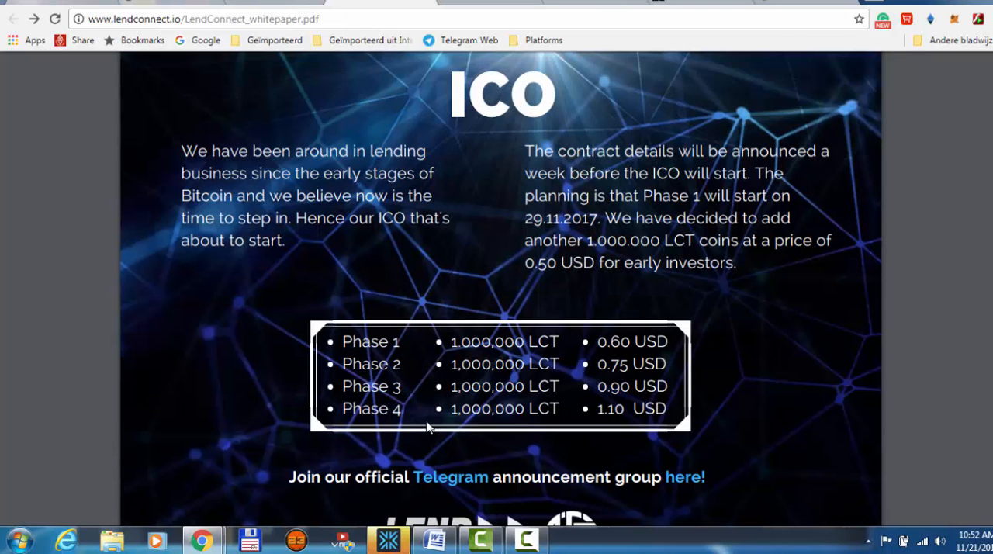
pyautogui.scroll(-3)
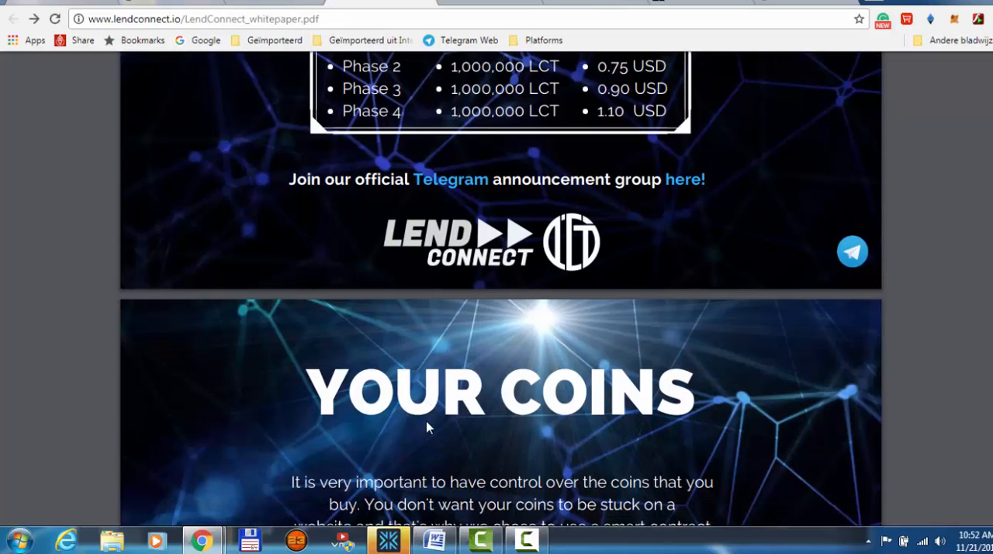
pyautogui.scroll(-3)
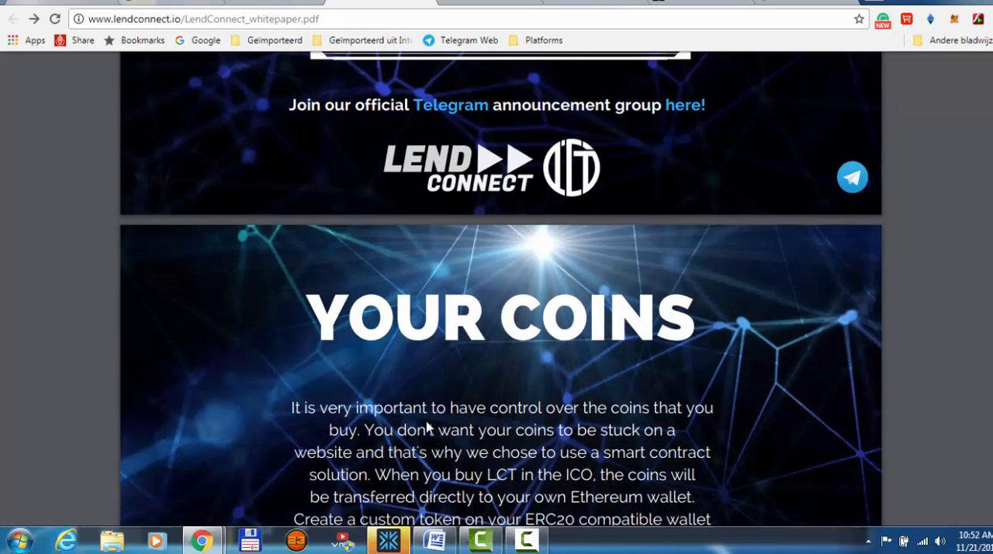
pyautogui.scroll(-3)
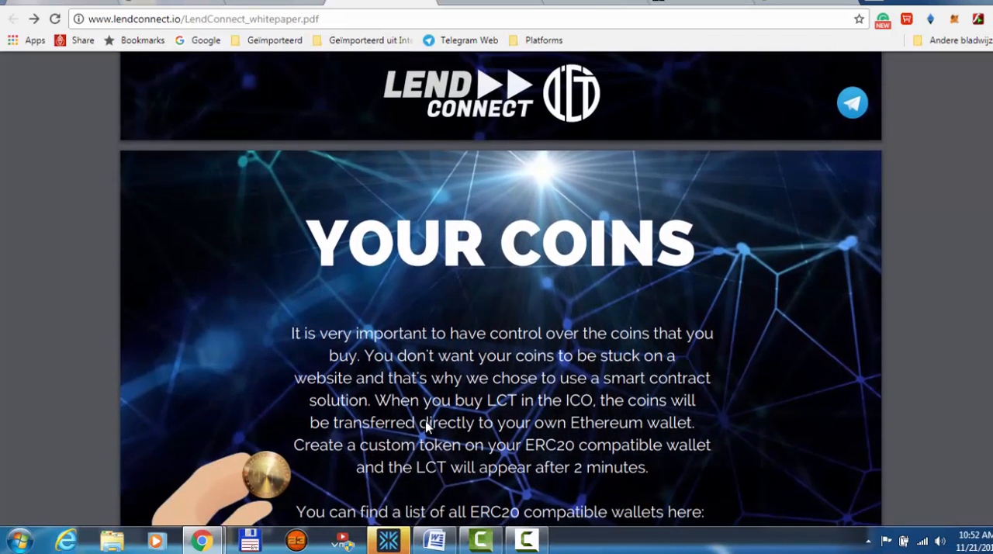
pyautogui.scroll(-3)
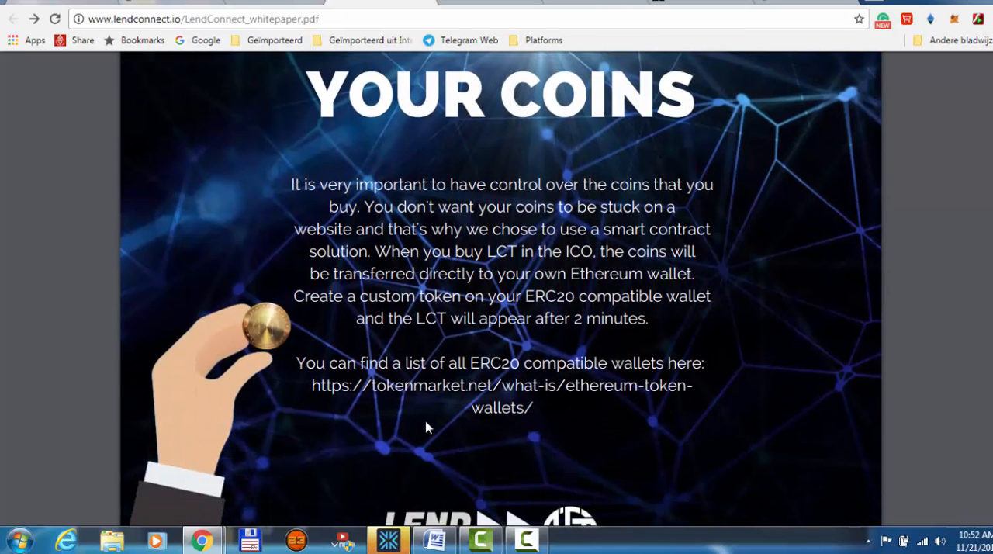
pyautogui.moveTo(481, 386)
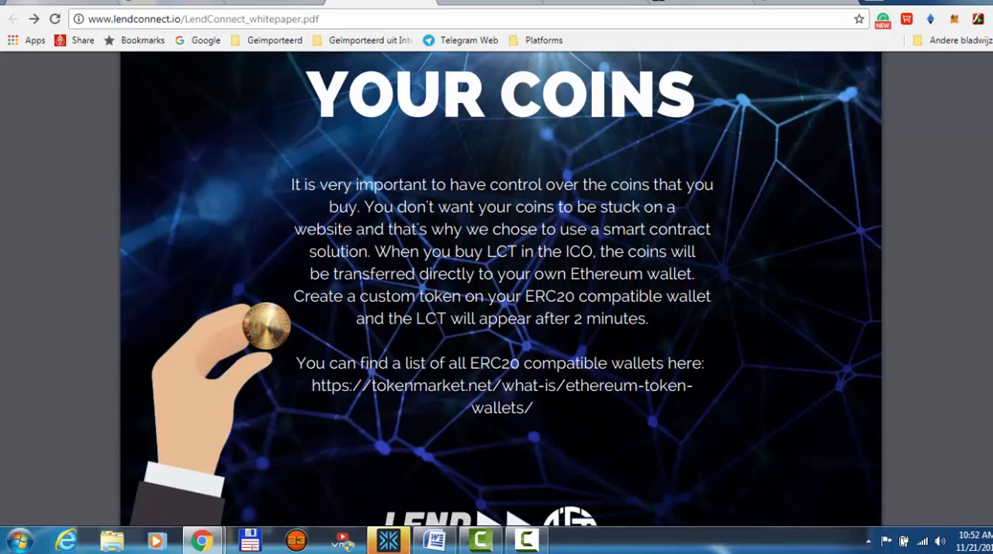
pyautogui.scroll(-3)
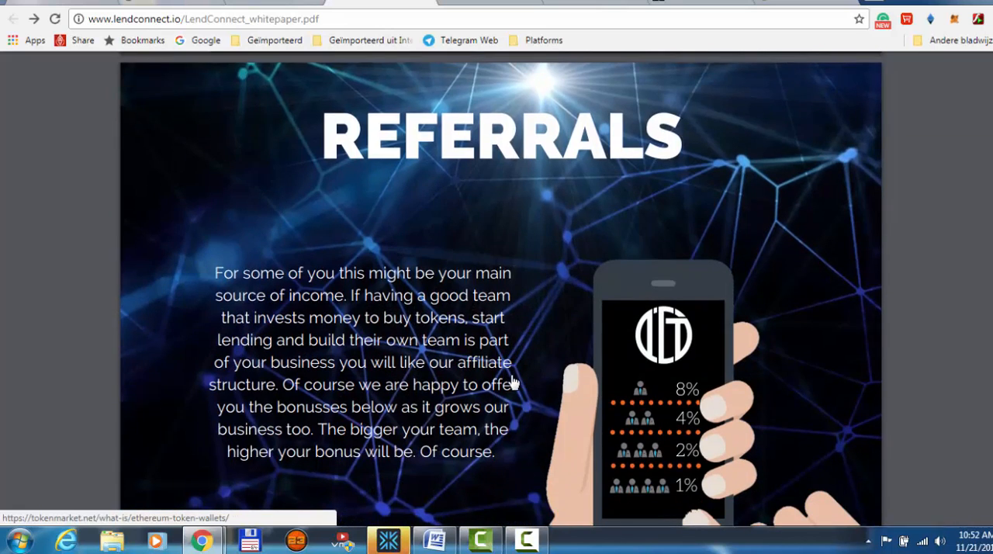
# - Scroll past the Referrals bonuses and first Staking page to the second Staking page
pyautogui.scroll(-3)
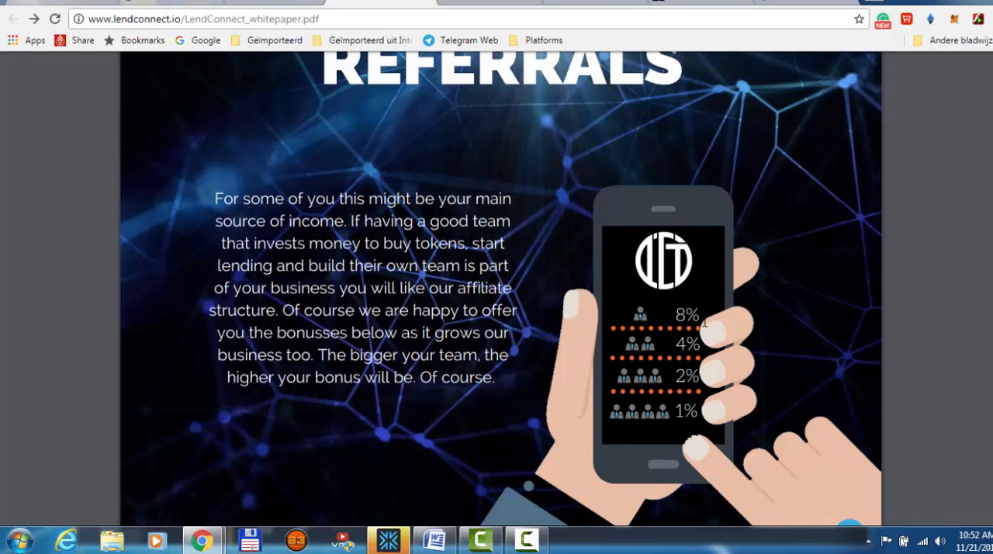
pyautogui.moveTo(662, 427)
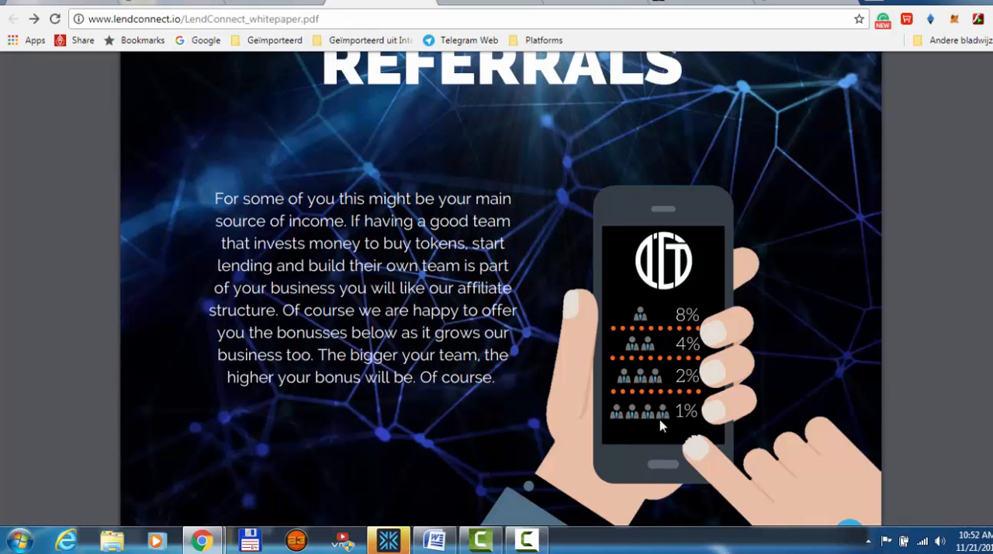
pyautogui.scroll(-3)
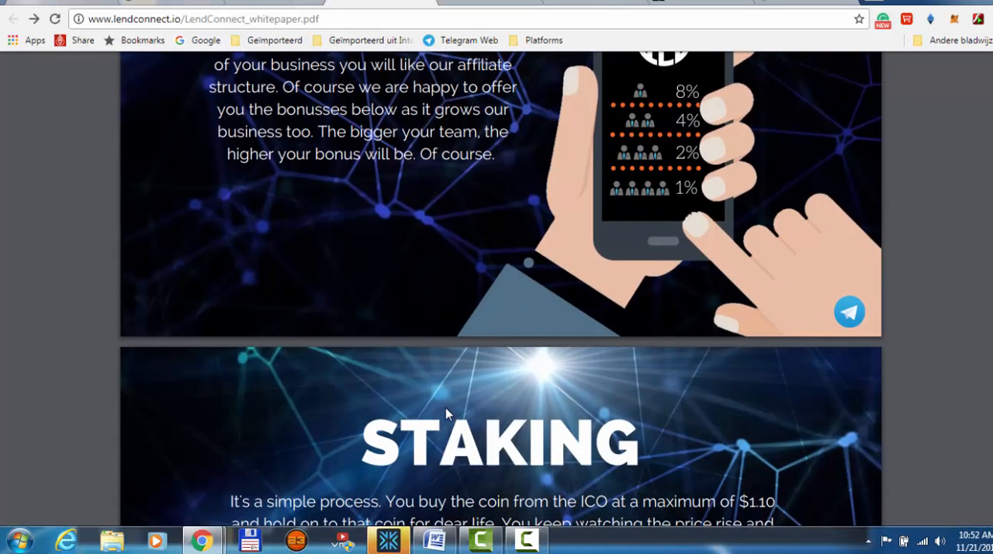
pyautogui.scroll(-3)
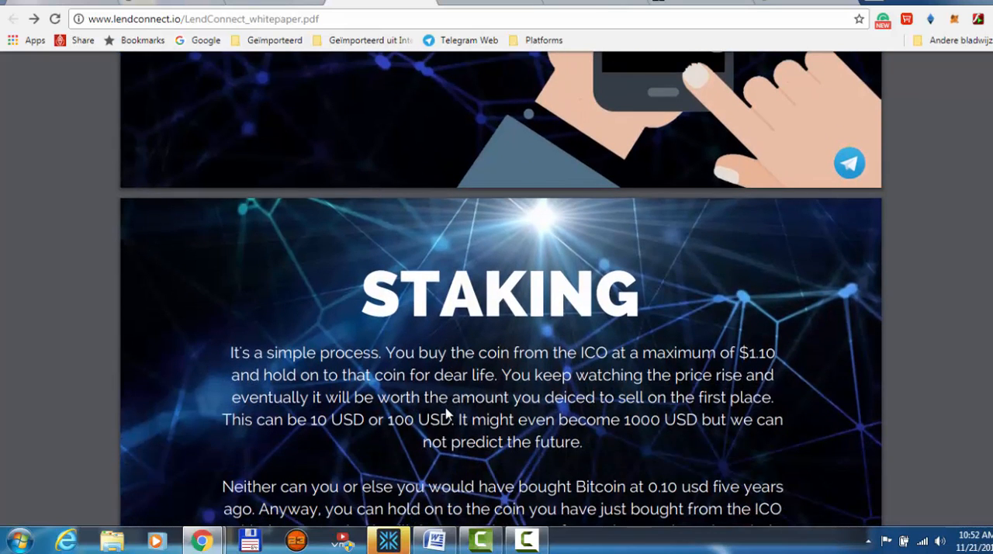
pyautogui.scroll(-3)
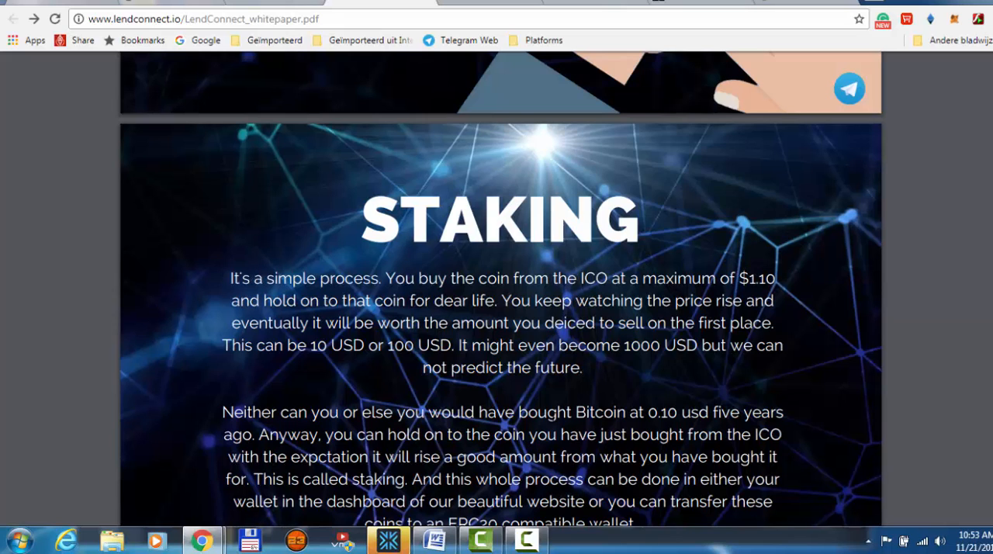
pyautogui.scroll(-3)
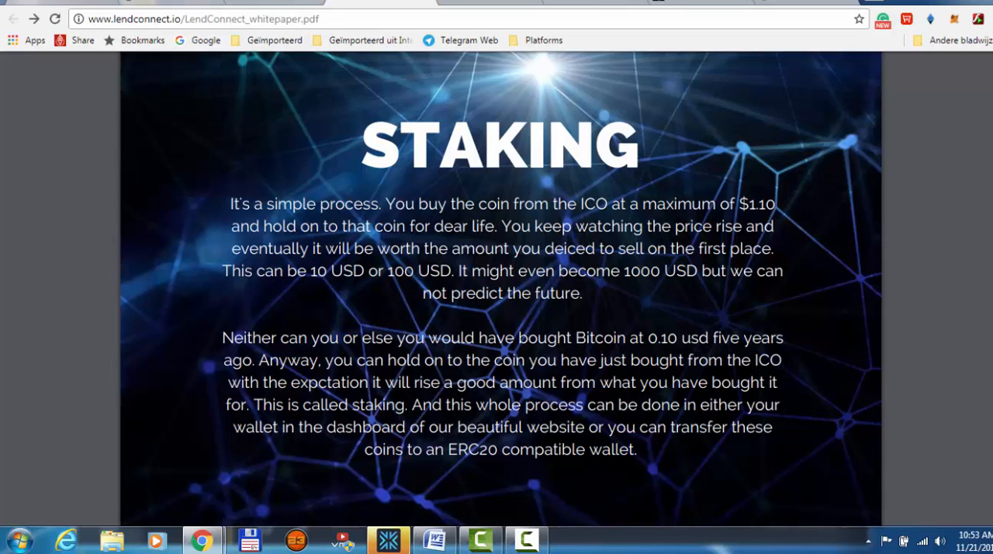
pyautogui.scroll(-3)
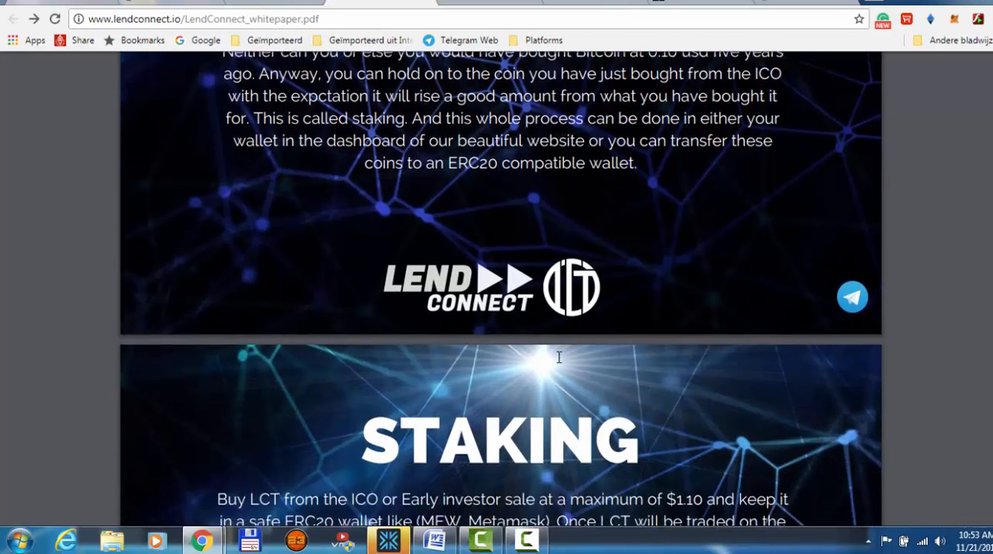
# - Scroll past the second Staking page to the Lending page with Plans 1–4
pyautogui.scroll(-3)
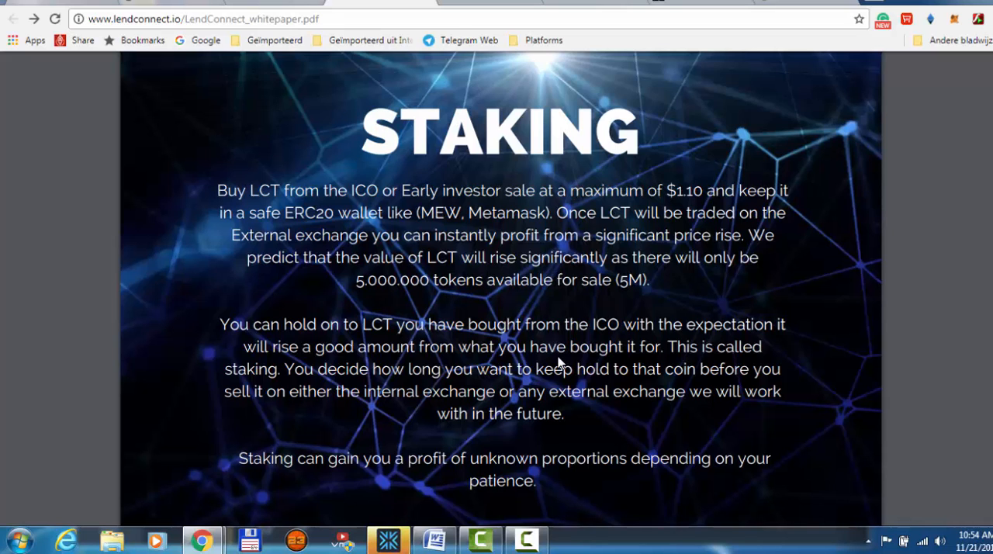
pyautogui.scroll(-3)
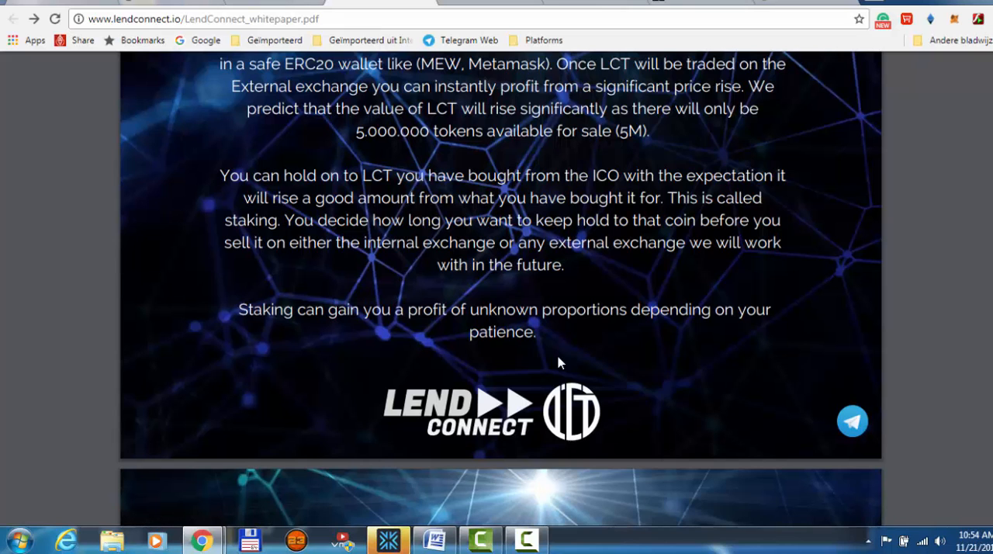
pyautogui.scroll(-3)
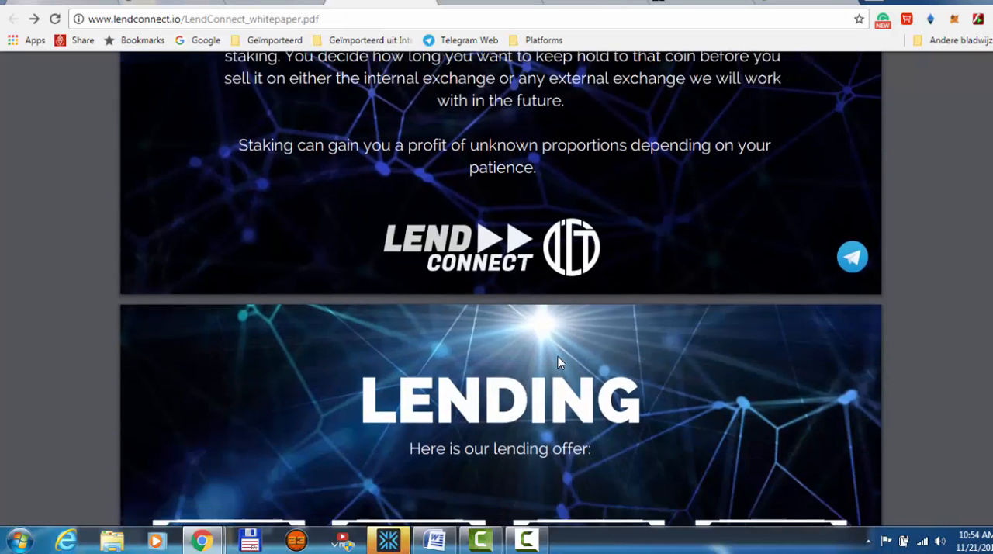
pyautogui.scroll(-3)
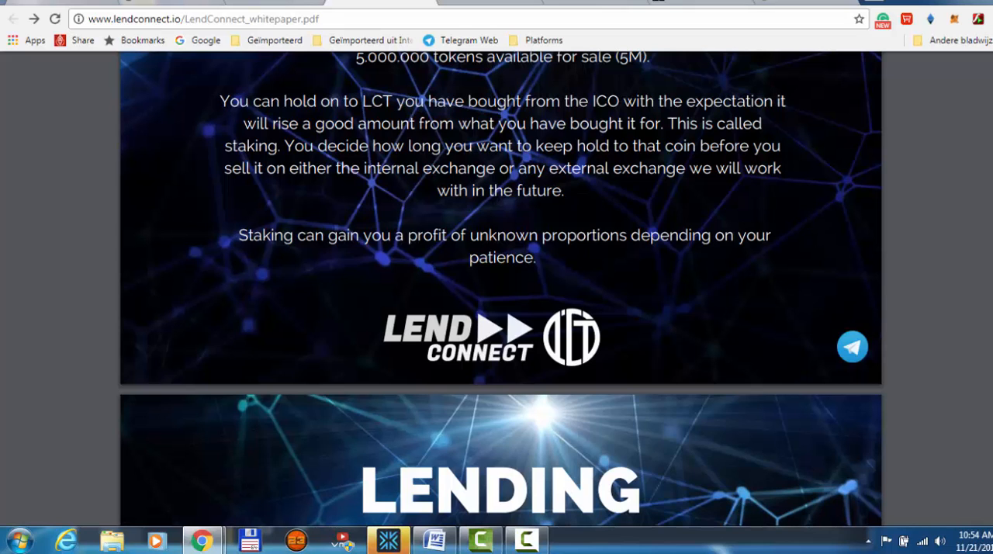
pyautogui.scroll(-3)
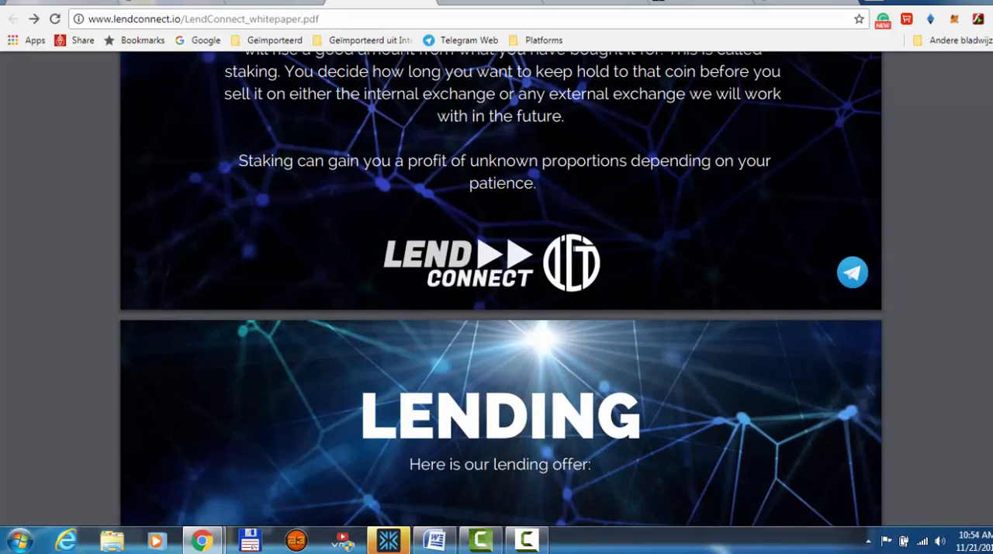
pyautogui.scroll(-3)
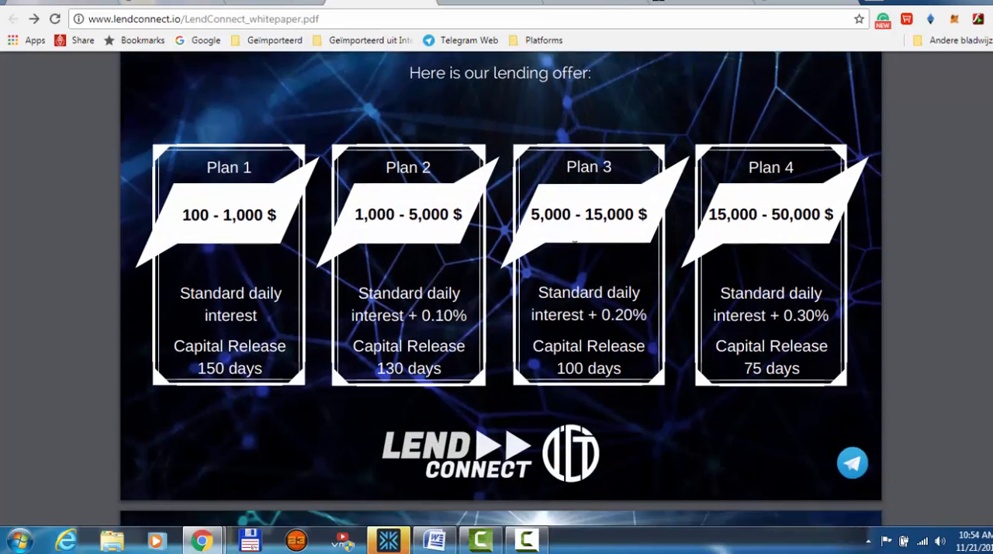
# - Scroll through the Trading page until the WHO ARE WE? heading appears
pyautogui.scroll(-3)
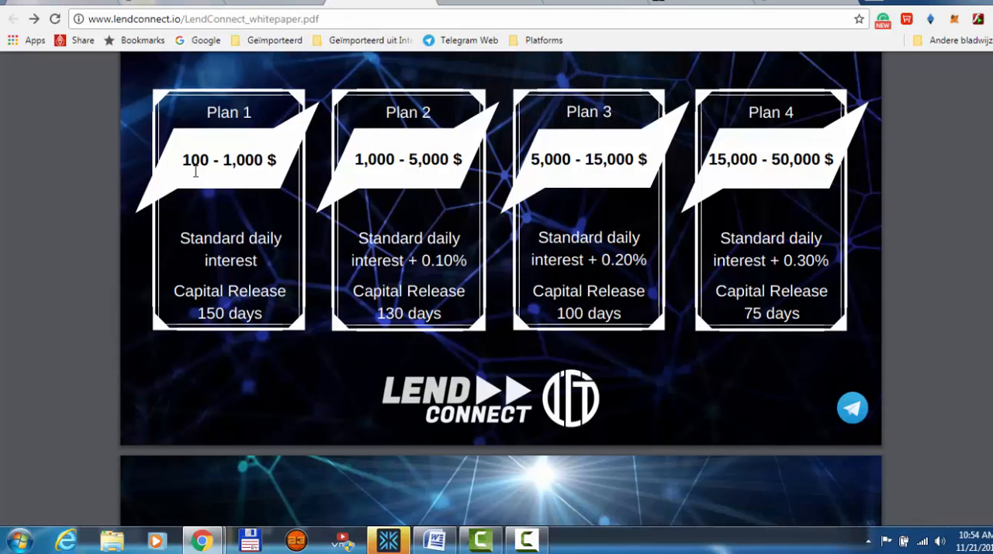
pyautogui.moveTo(195, 171)
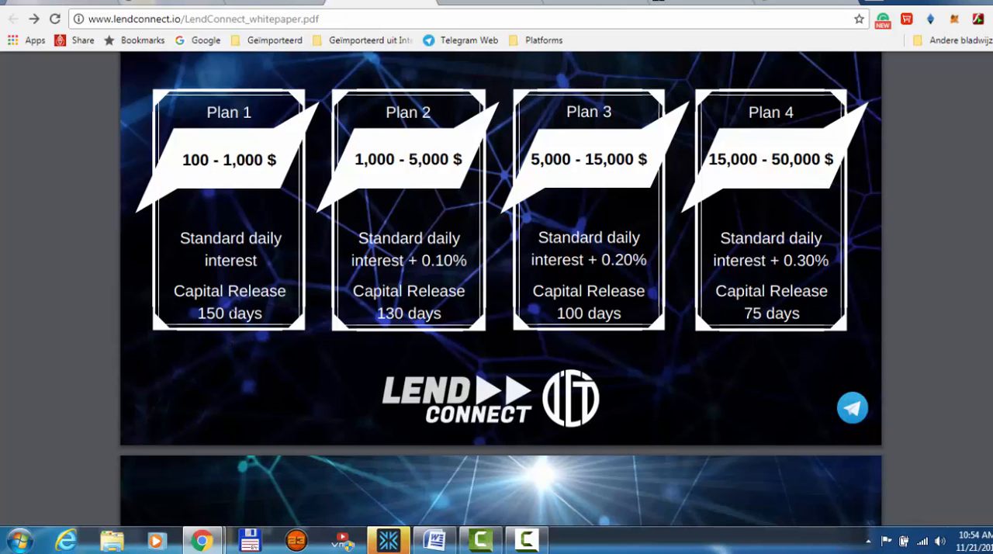
pyautogui.moveTo(690, 364)
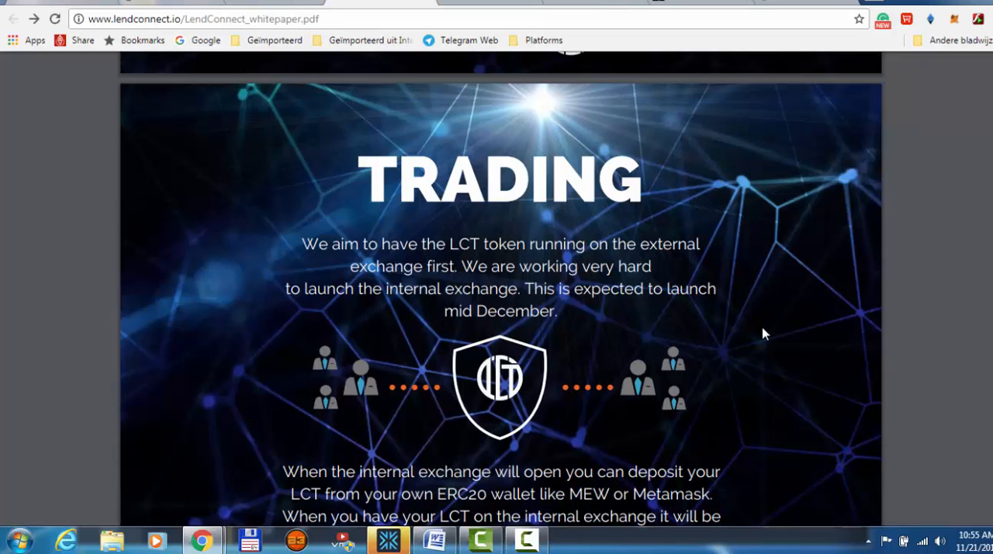
pyautogui.scroll(-3)
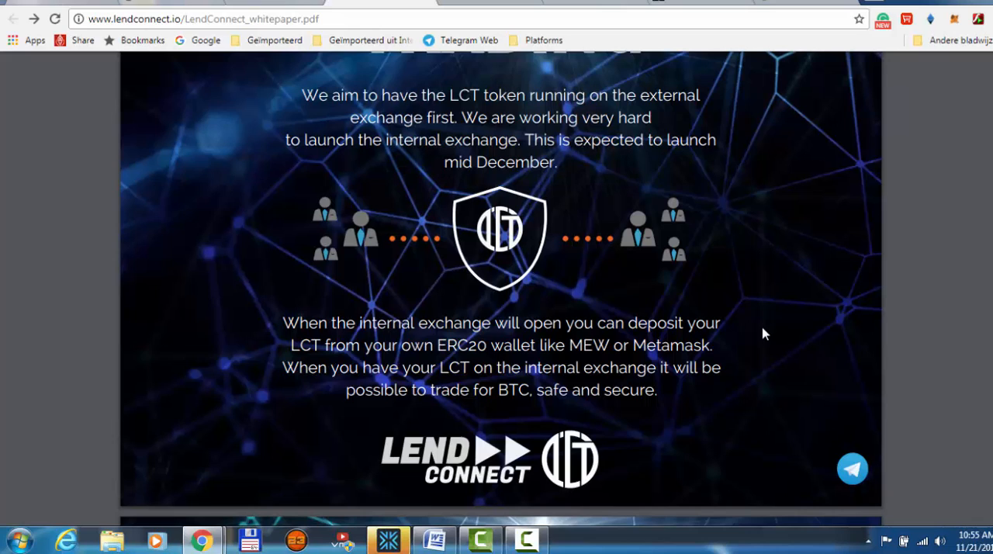
pyautogui.moveTo(757, 336)
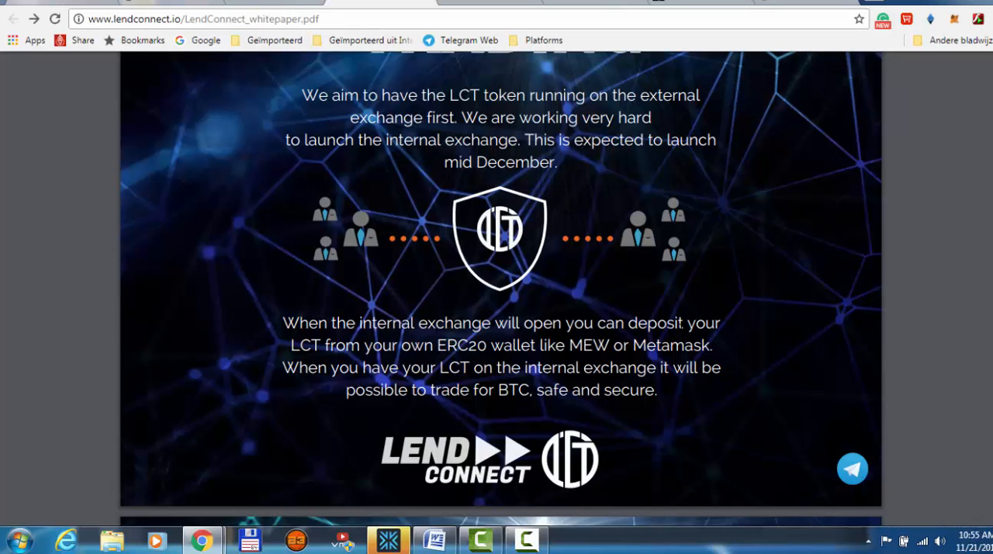
pyautogui.scroll(-3)
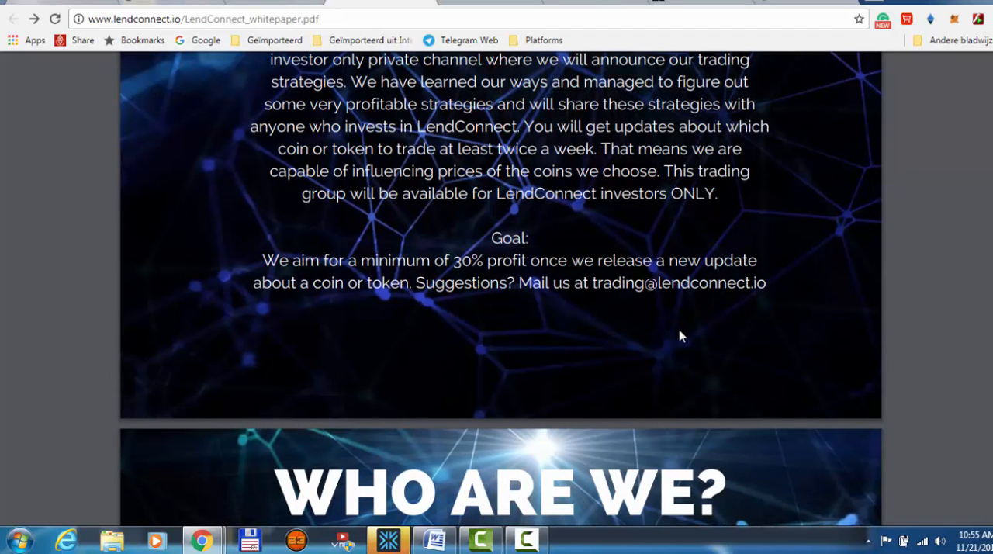
# - Scroll through the Who Are We anonymity reasons to the final social links page
pyautogui.scroll(-3)
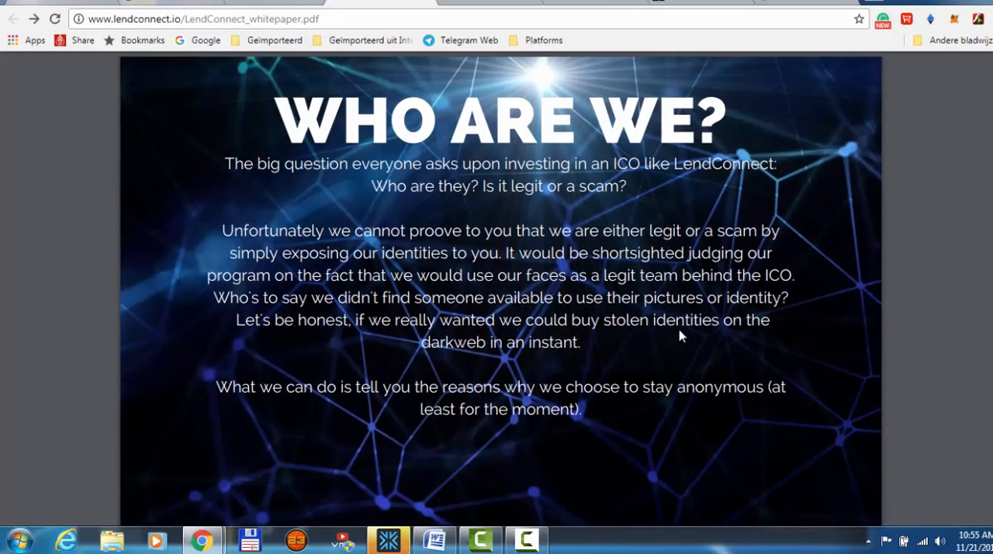
pyautogui.scroll(-3)
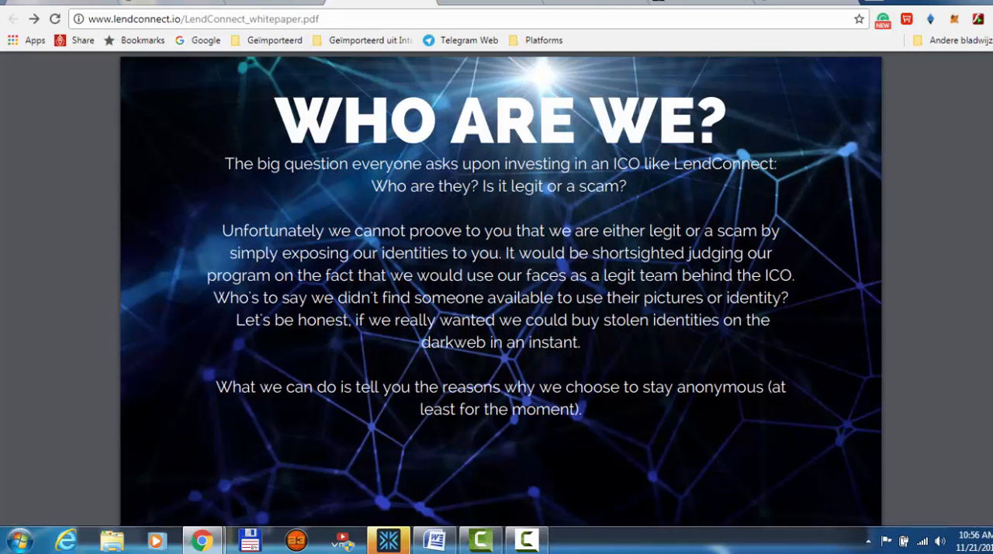
pyautogui.scroll(-3)
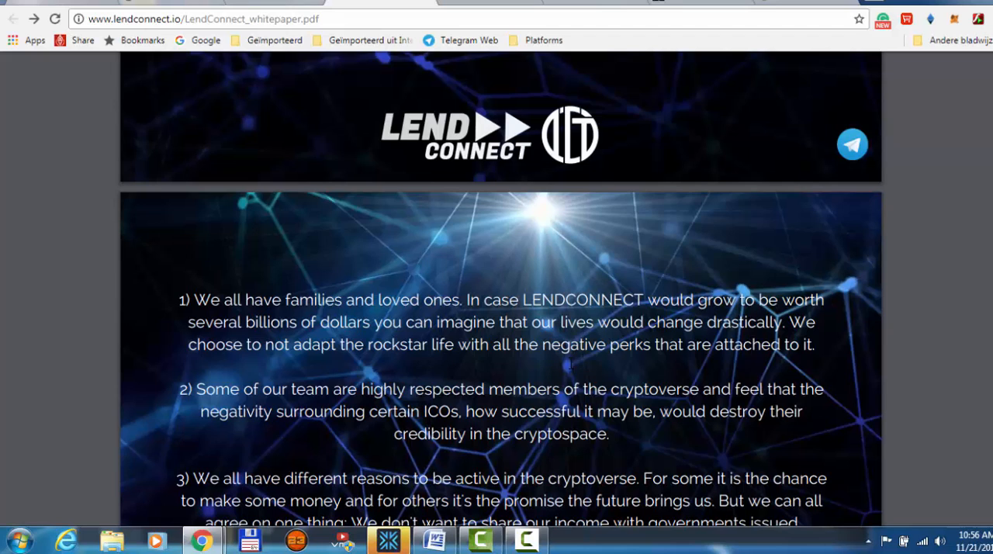
pyautogui.scroll(-3)
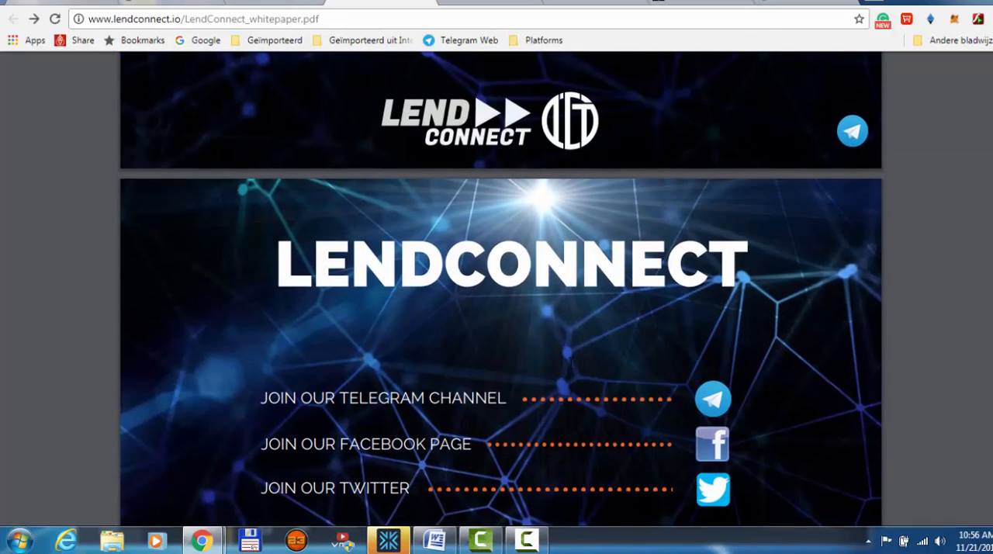
# - Follow the whitepaper's Telegram icon to the LendConnect t.me channel invite page
pyautogui.scroll(-3)
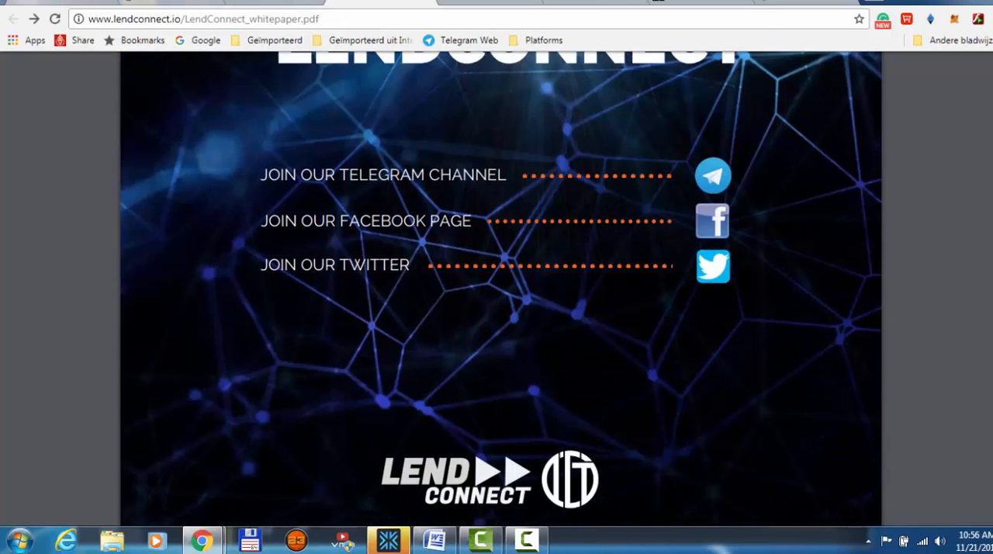
pyautogui.scroll(3)
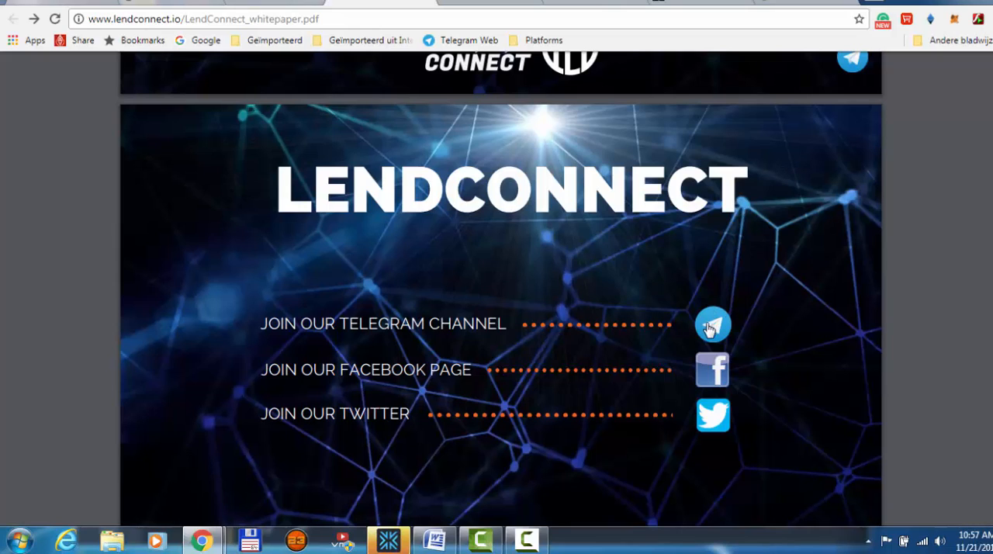
pyautogui.moveTo(714, 336)
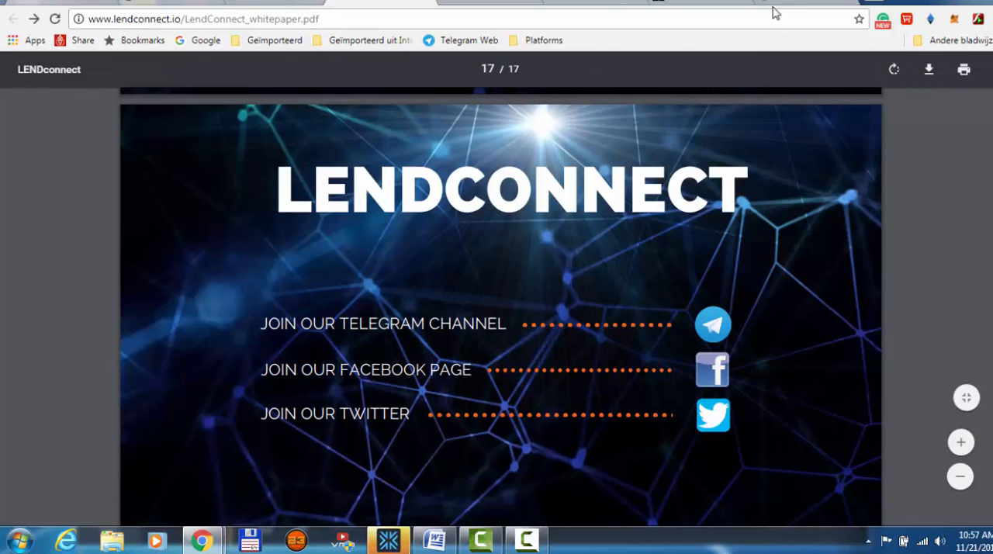
pyautogui.moveTo(712, 324)
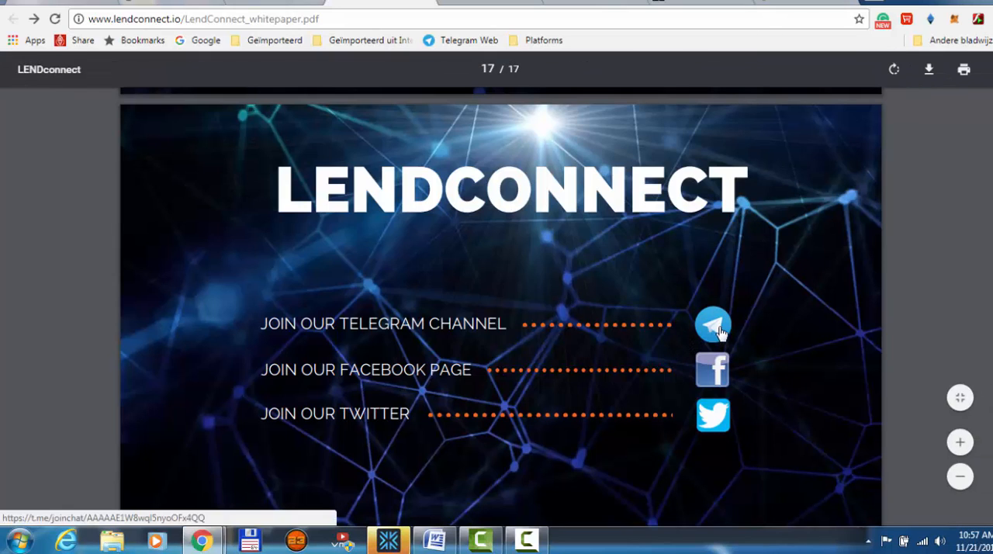
pyautogui.click(711, 324)
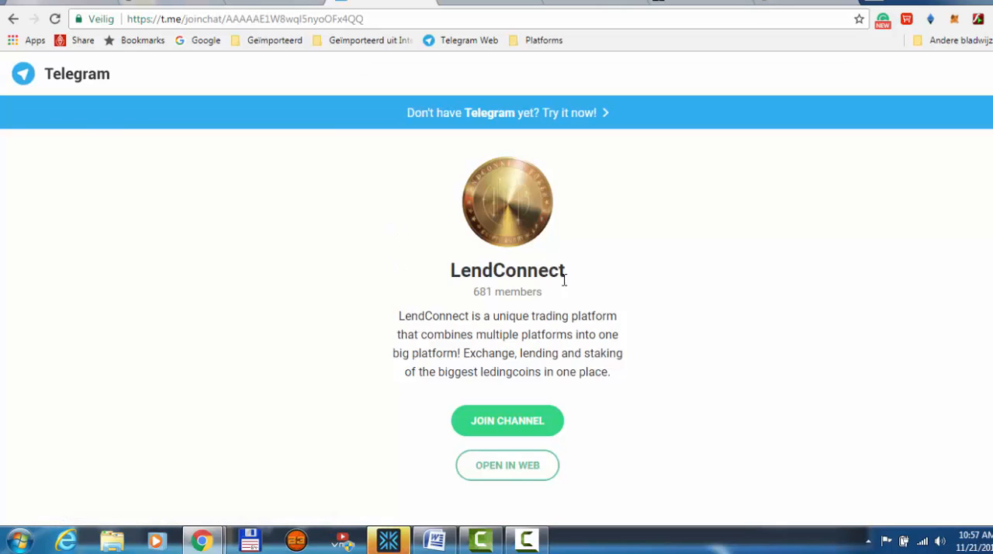
# - Use OPEN IN WEB to load the LendConnect channel in Telegram Web
pyautogui.click(507, 465)
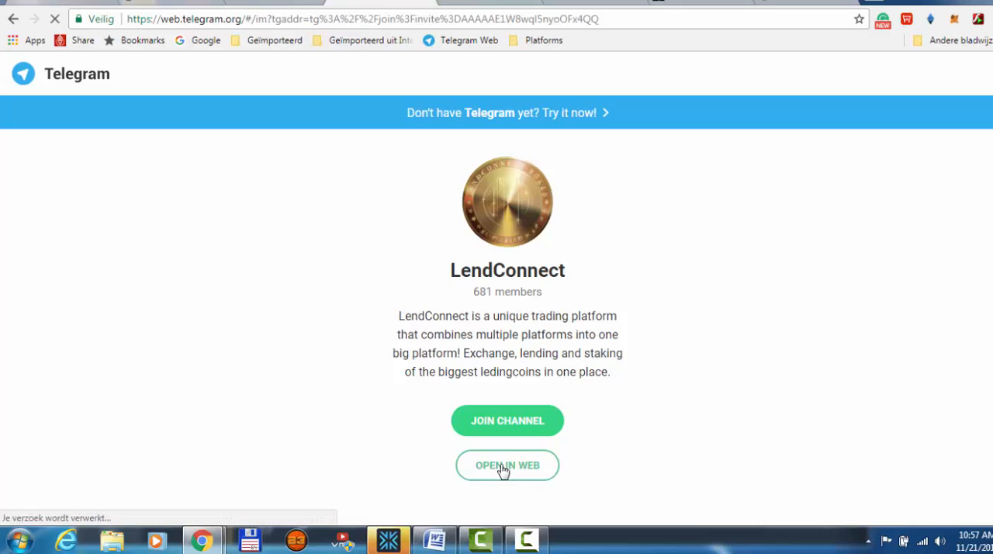
pyautogui.click(507, 465)
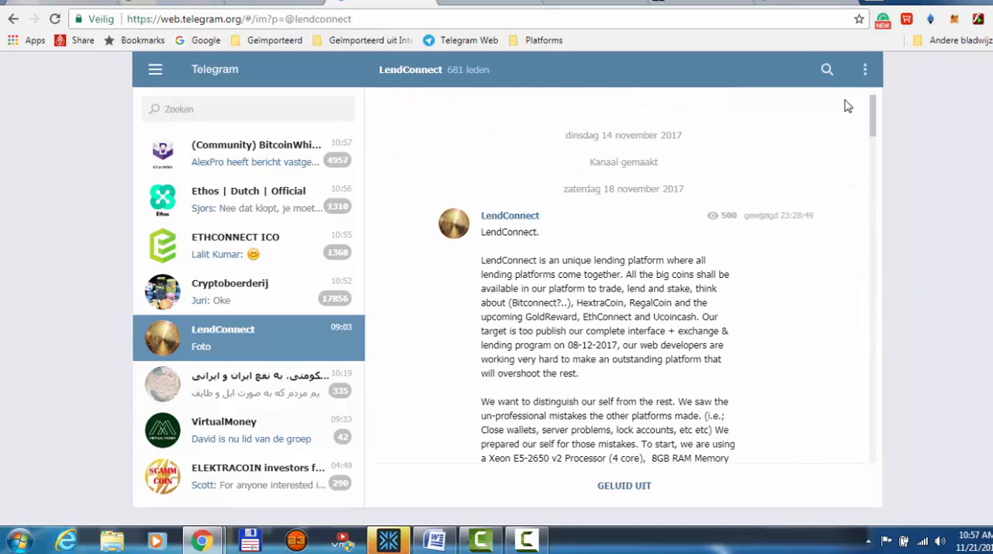
# - Scroll the channel past early investor news and extra information to the technical update post
pyautogui.scroll(-3)
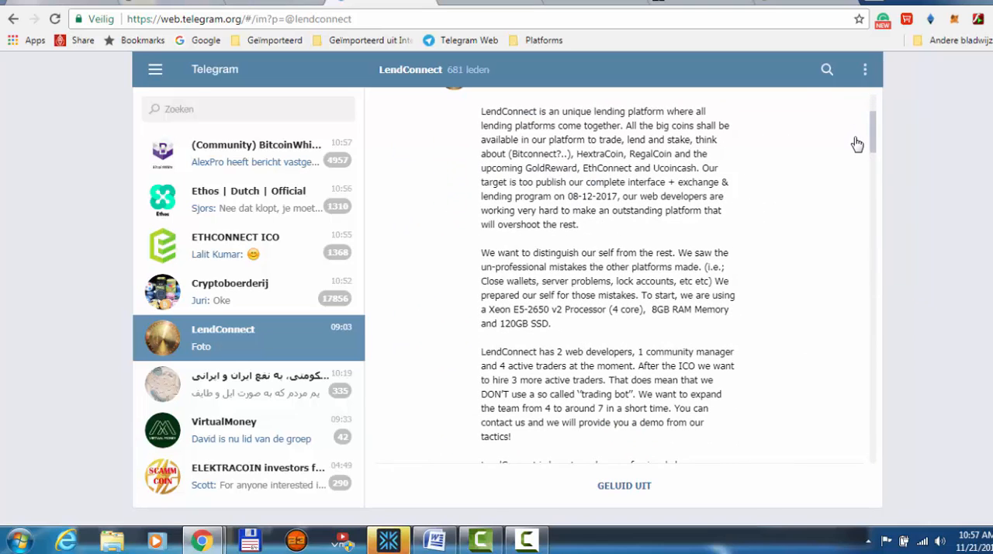
pyautogui.scroll(-3)
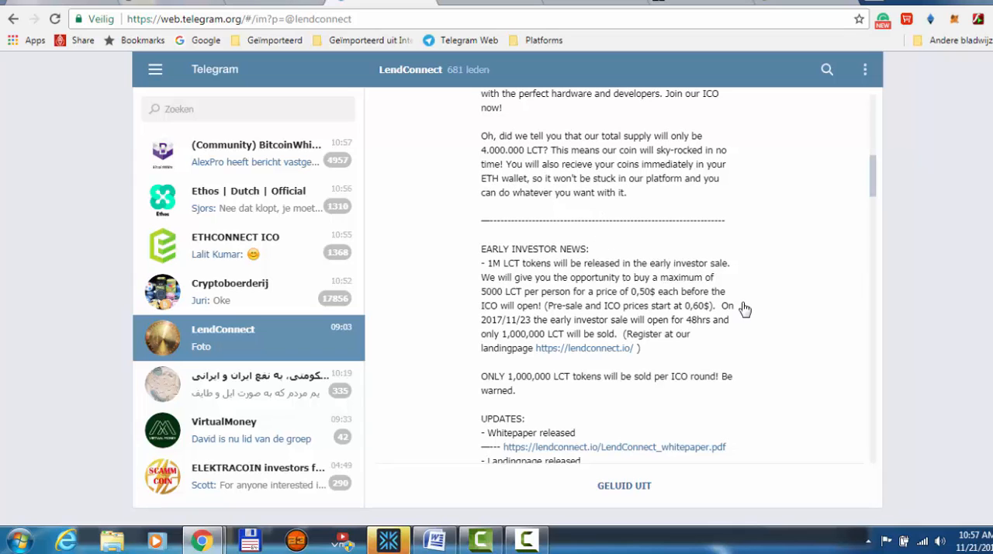
pyautogui.moveTo(774, 368)
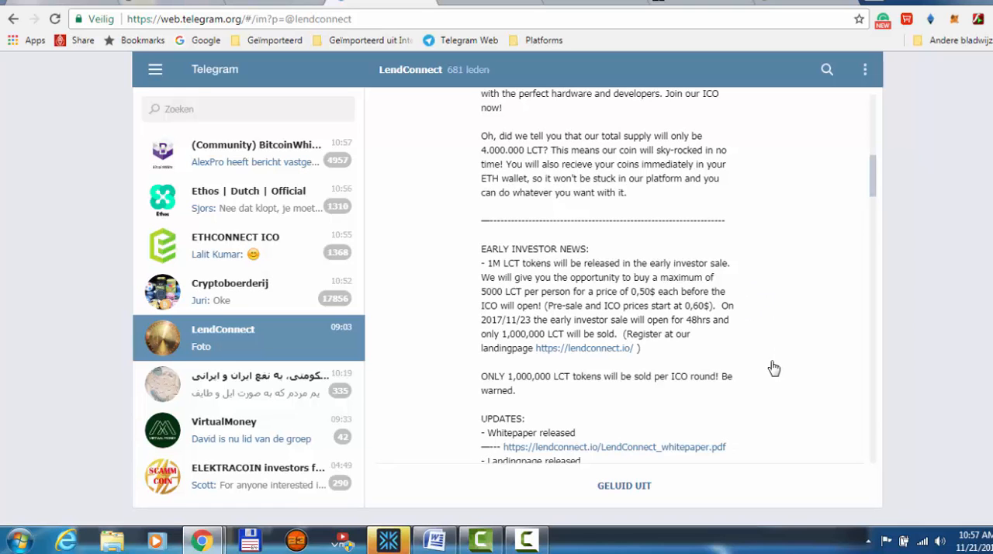
pyautogui.scroll(-3)
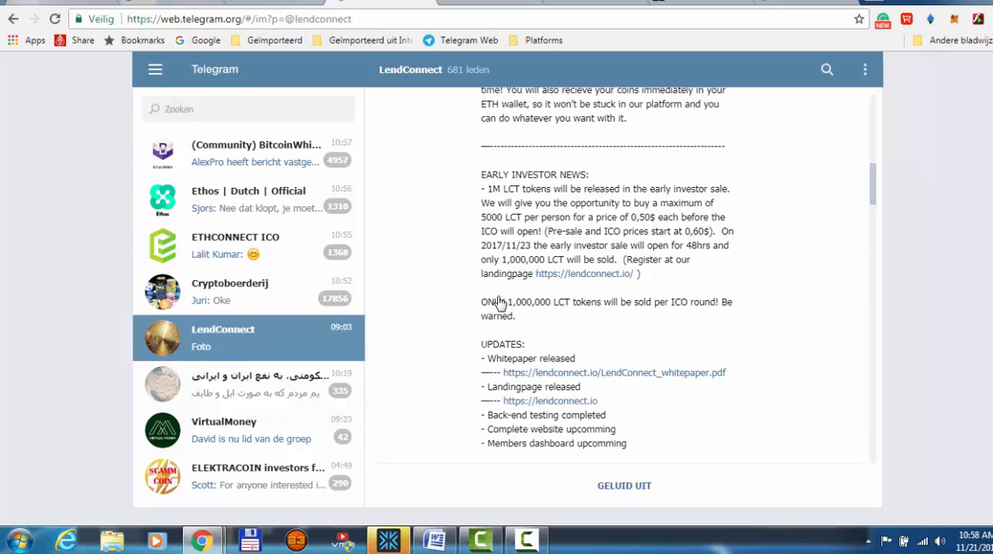
pyautogui.moveTo(503, 301)
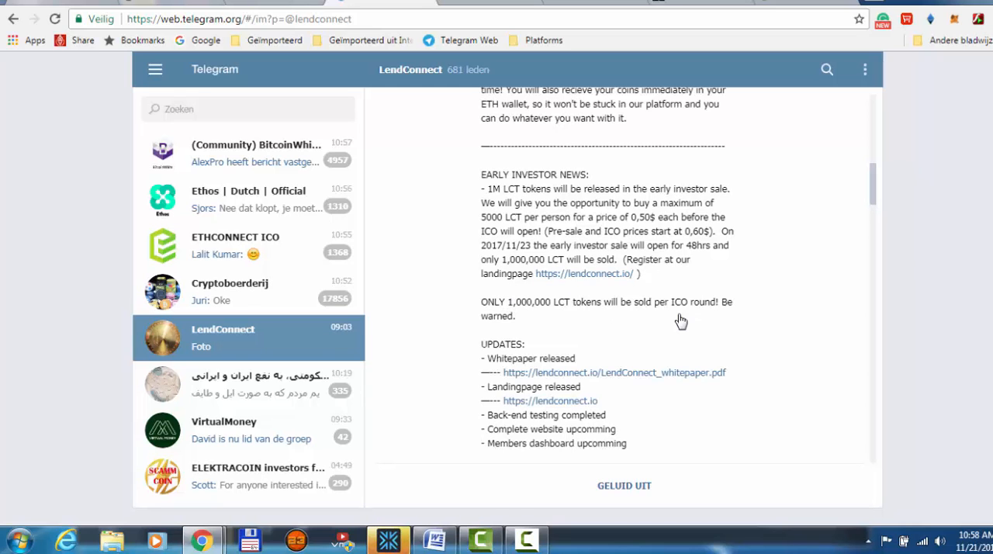
pyautogui.scroll(-3)
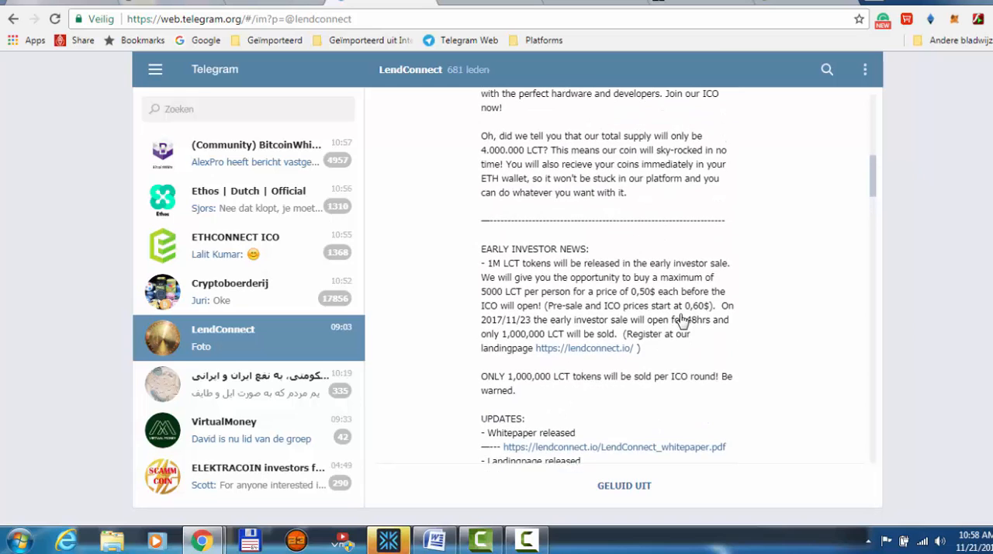
pyautogui.moveTo(559, 402)
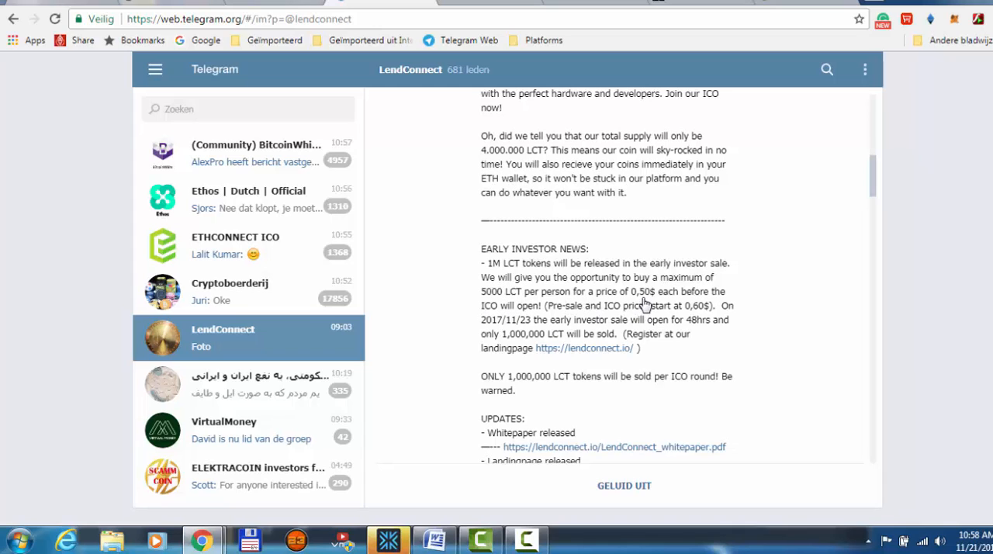
pyautogui.moveTo(659, 343)
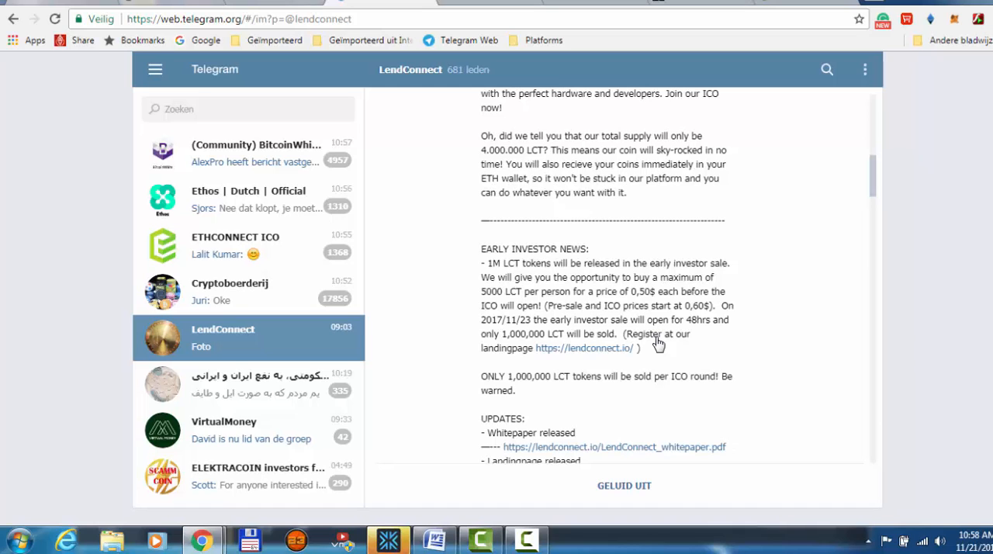
pyautogui.scroll(-3)
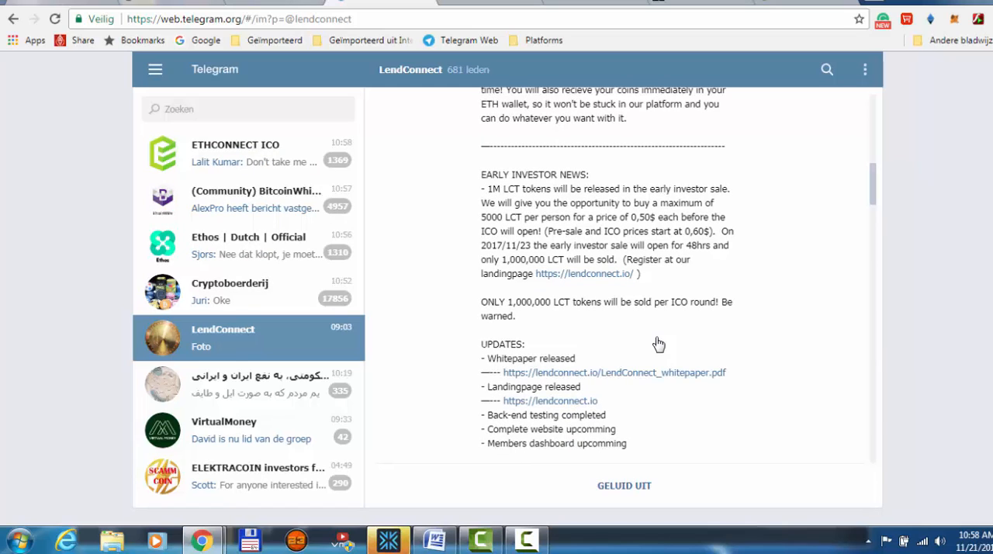
pyautogui.moveTo(712, 267)
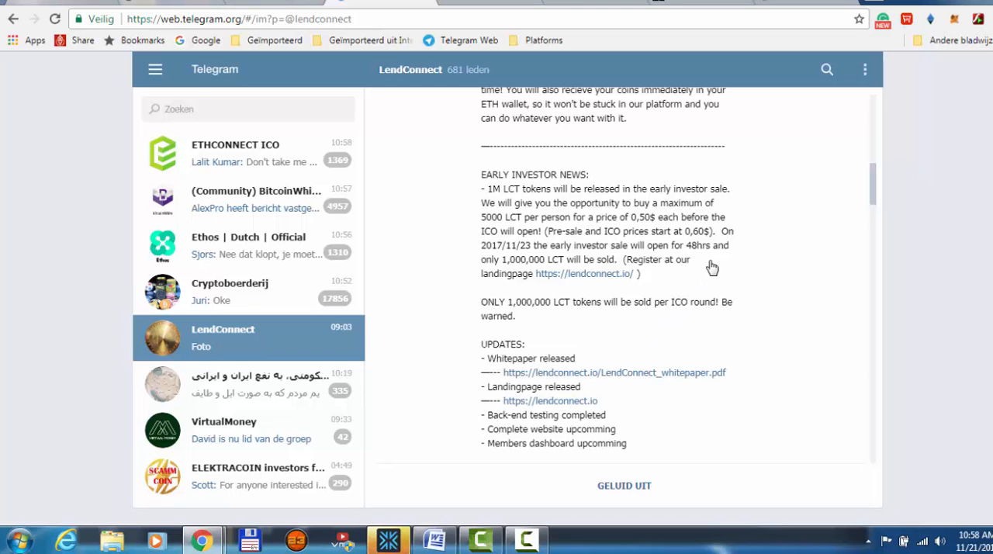
pyautogui.moveTo(608, 314)
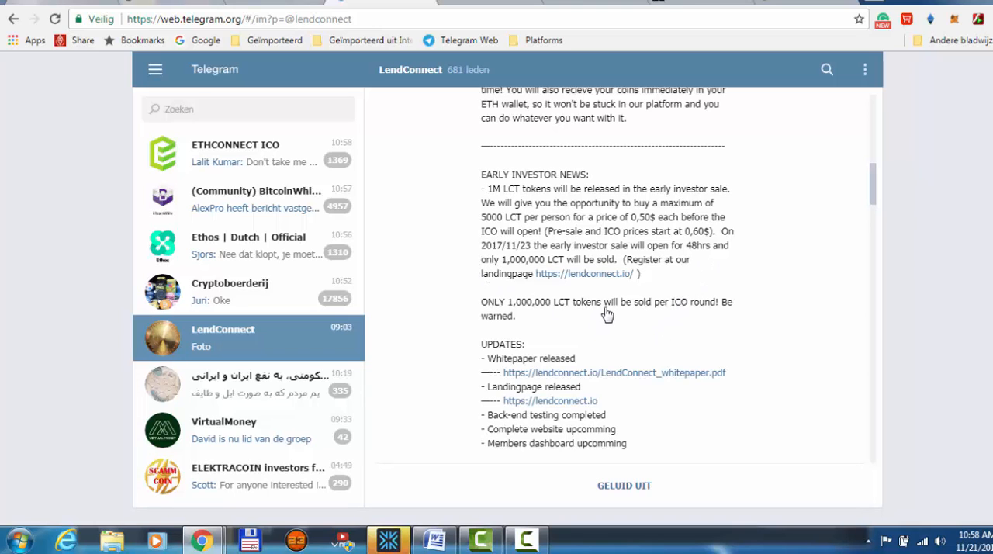
pyautogui.scroll(-3)
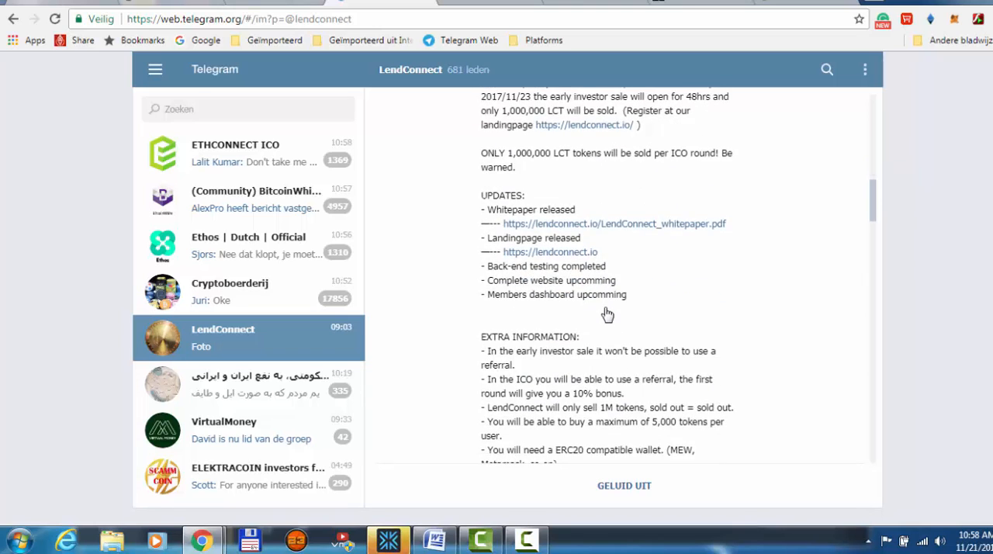
pyautogui.scroll(-3)
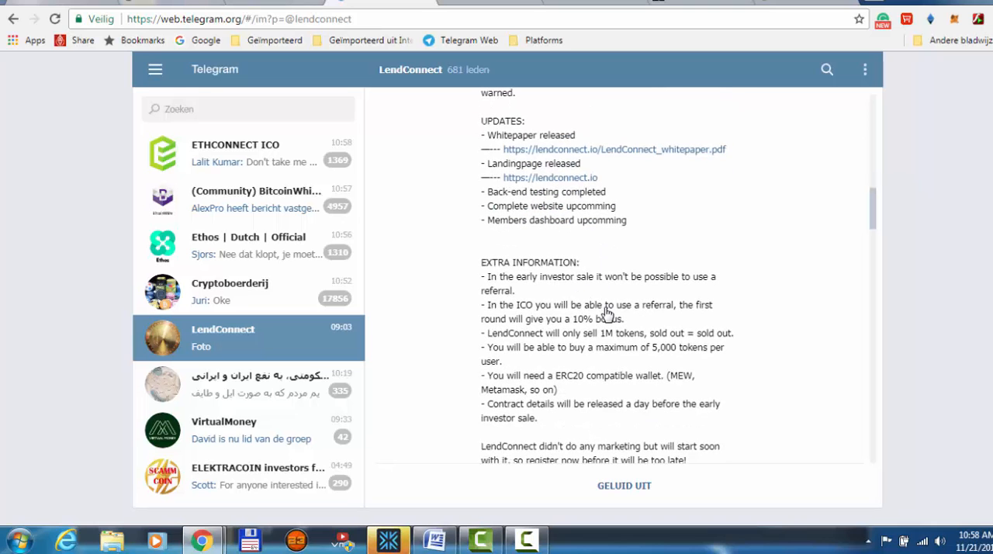
pyautogui.scroll(-3)
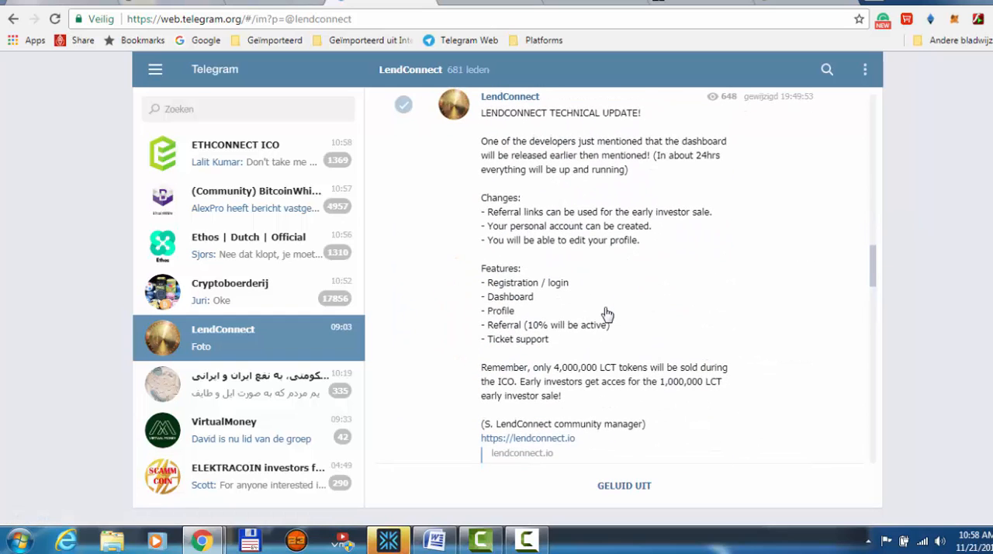
pyautogui.moveTo(447, 292)
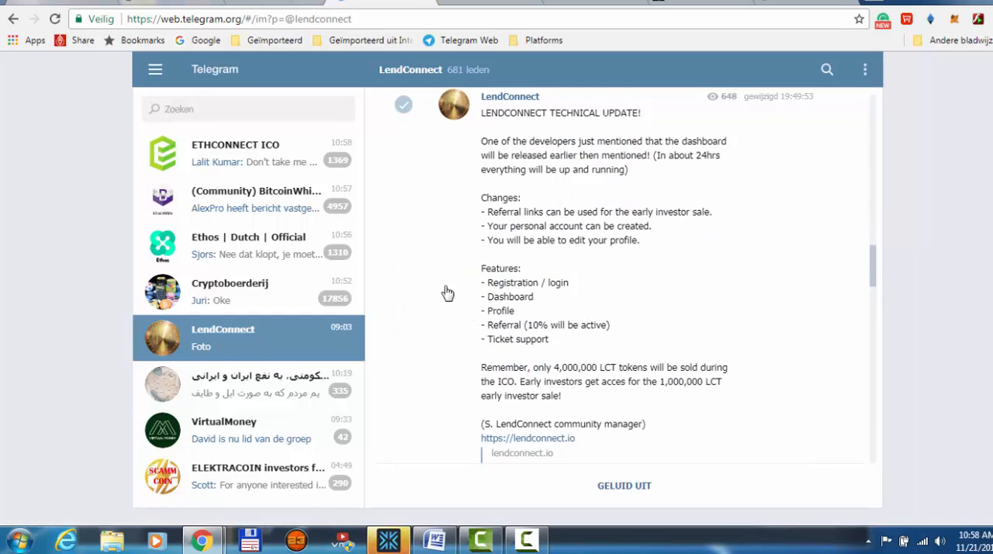
pyautogui.moveTo(549, 334)
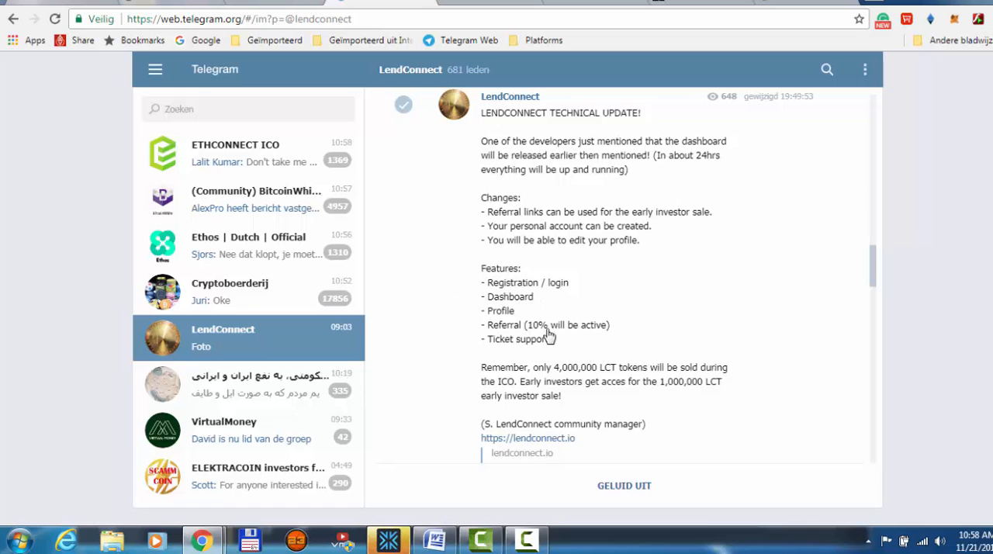
pyautogui.moveTo(519, 367)
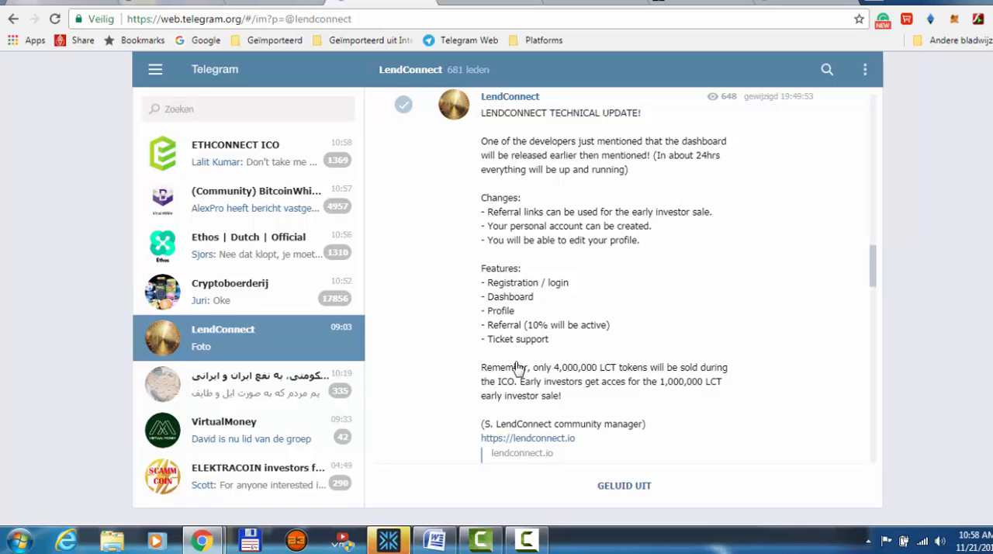
# - Scroll the LendConnect channel down past the technical update to the 1000-members post
pyautogui.scroll(-3)
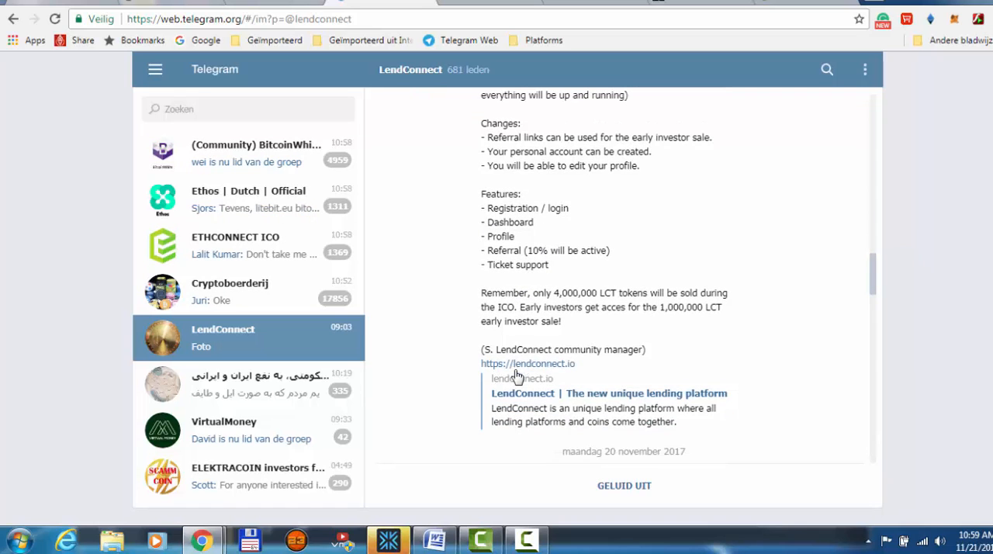
pyautogui.scroll(-3)
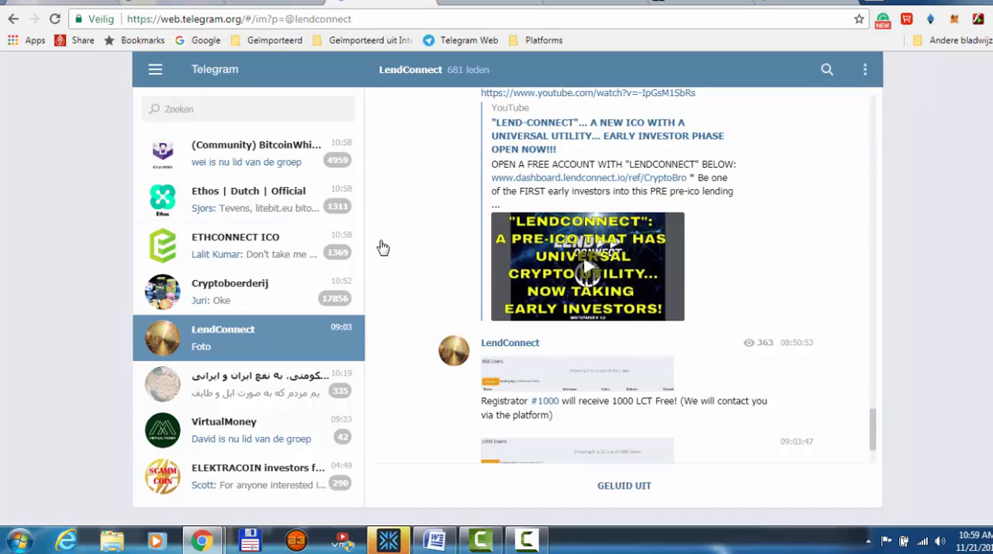
pyautogui.scroll(-3)
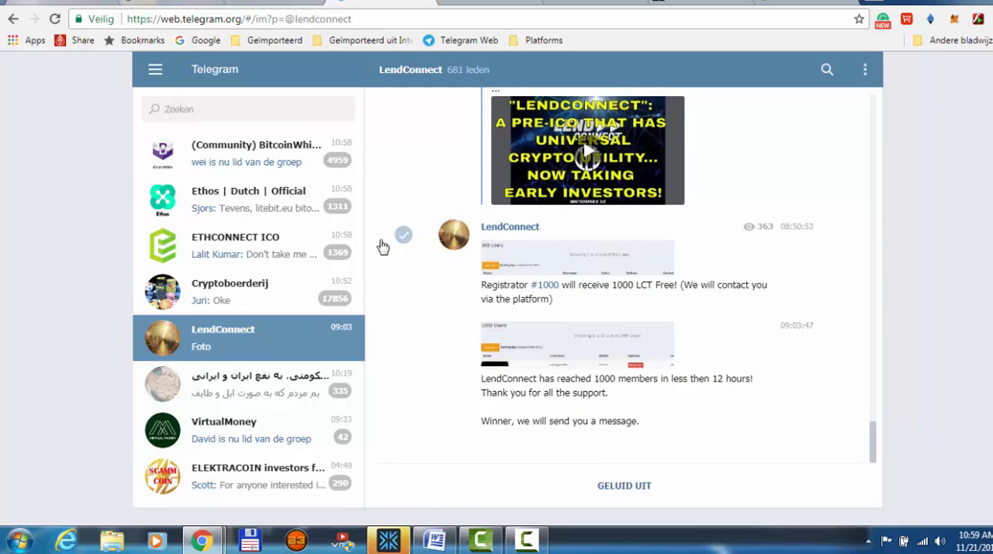
pyautogui.moveTo(503, 302)
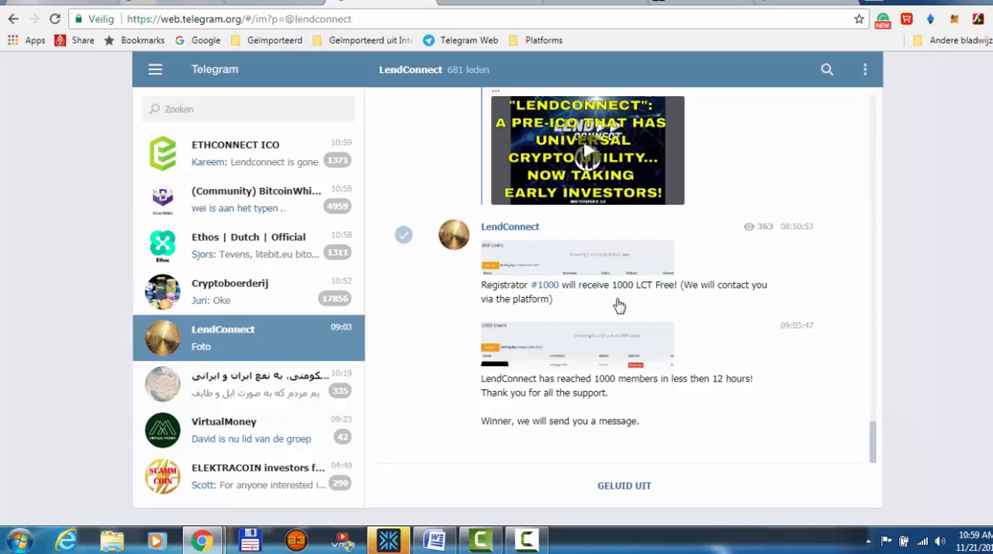
pyautogui.moveTo(652, 305)
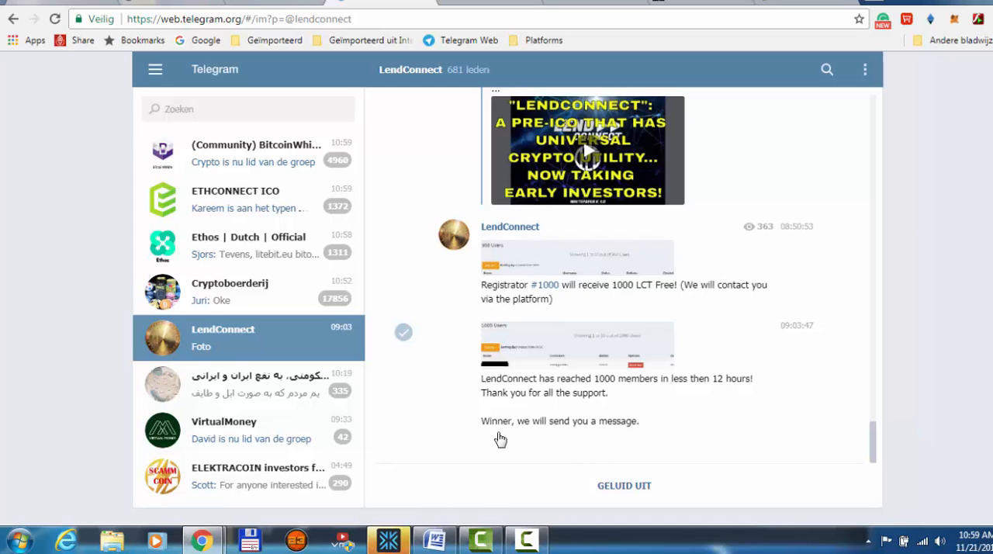
pyautogui.moveTo(574, 442)
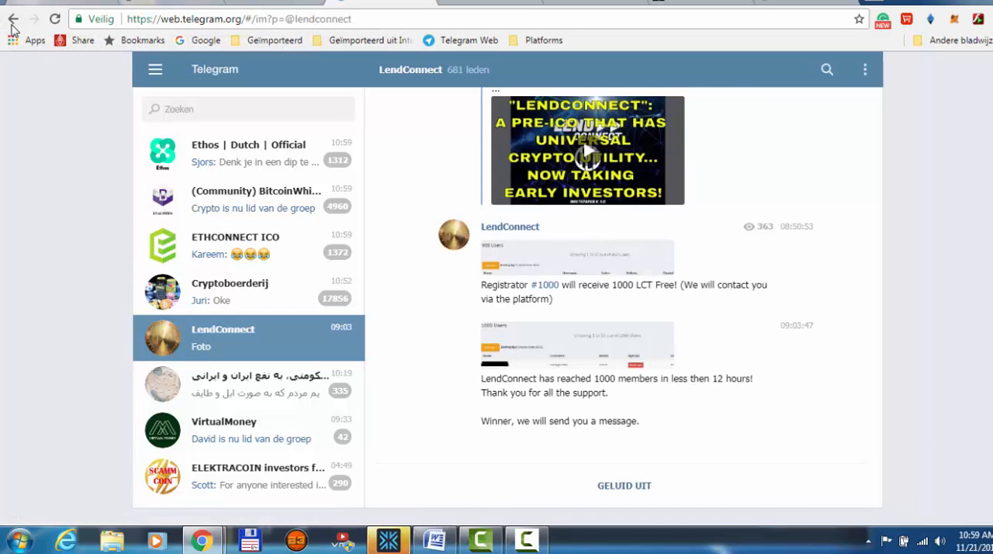
pyautogui.moveTo(263, 4)
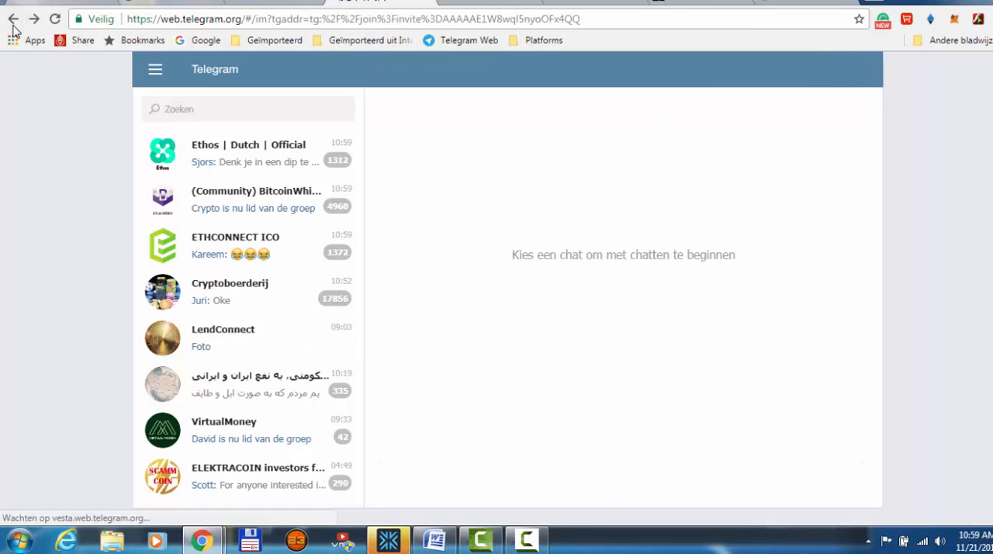
# - Leave Telegram Web and load the lendconnect.io landing page via the address bar suggestion
pyautogui.click(248, 338)
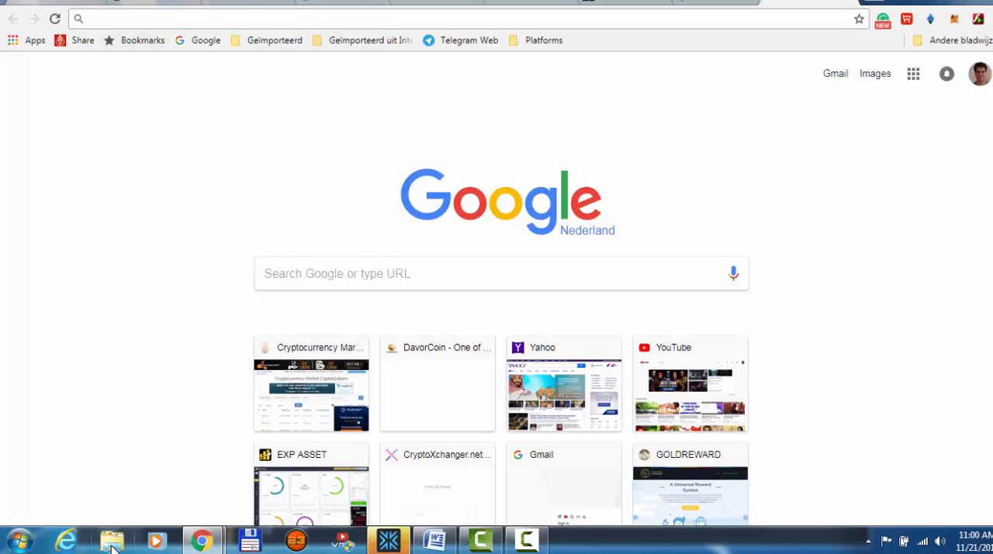
pyautogui.moveTo(113, 541)
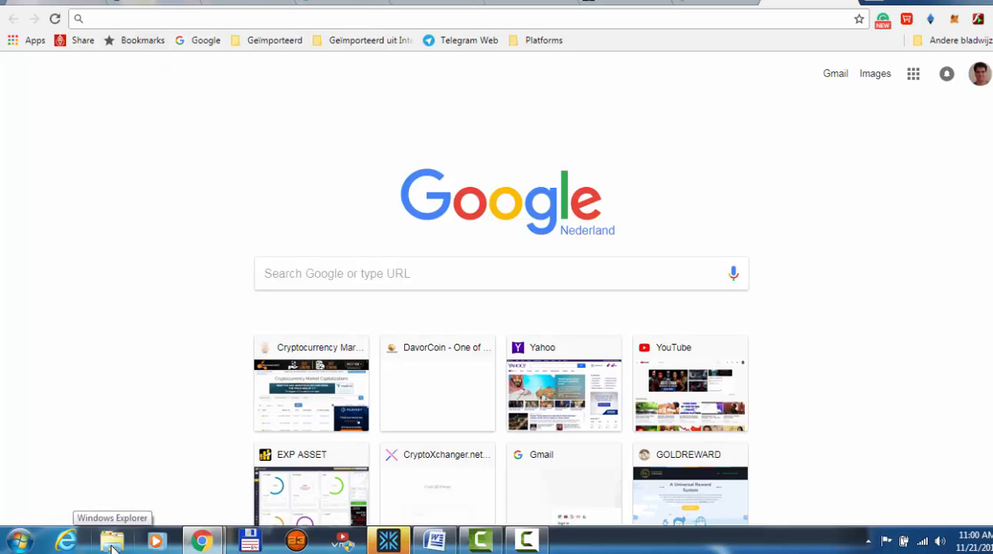
pyautogui.write('lendconnect.com')
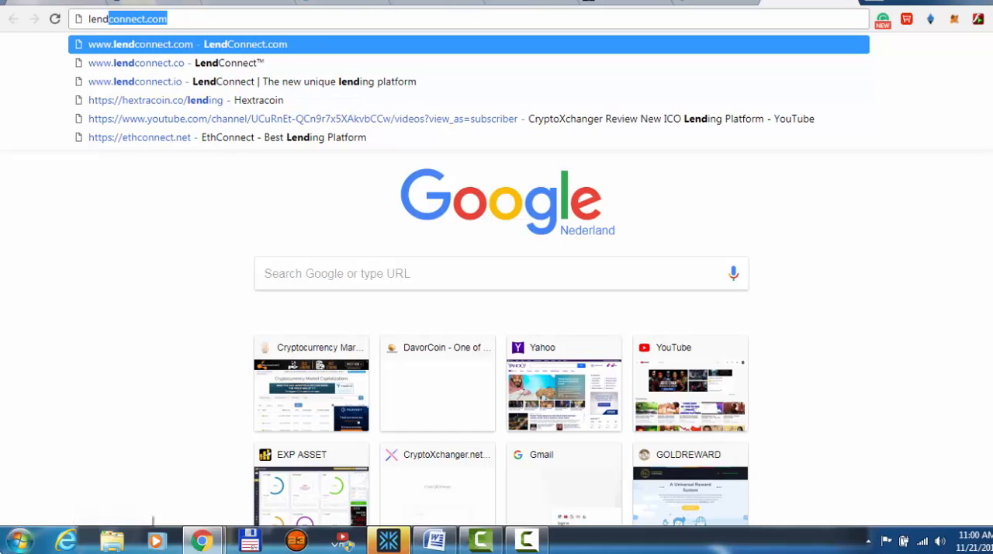
pyautogui.moveTo(185, 92)
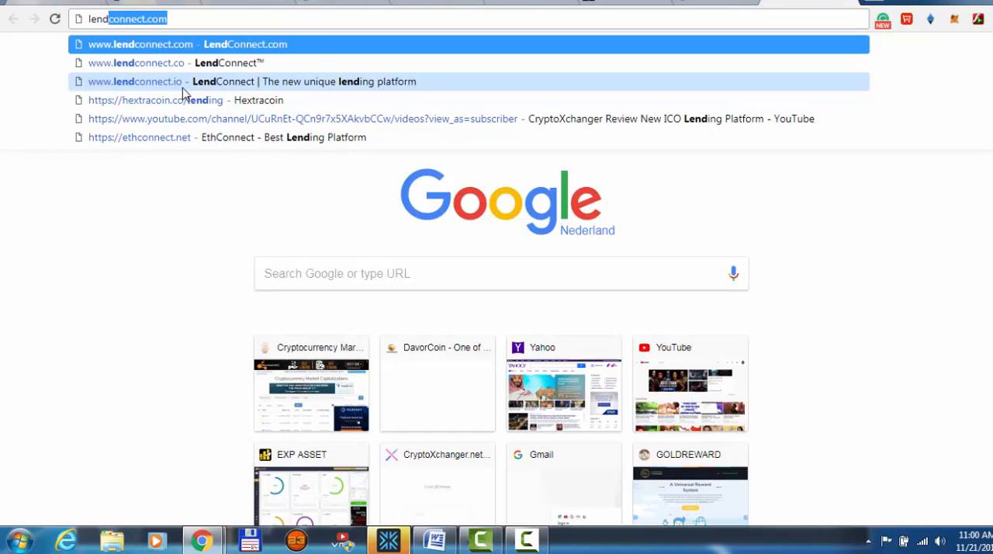
pyautogui.click(135, 81)
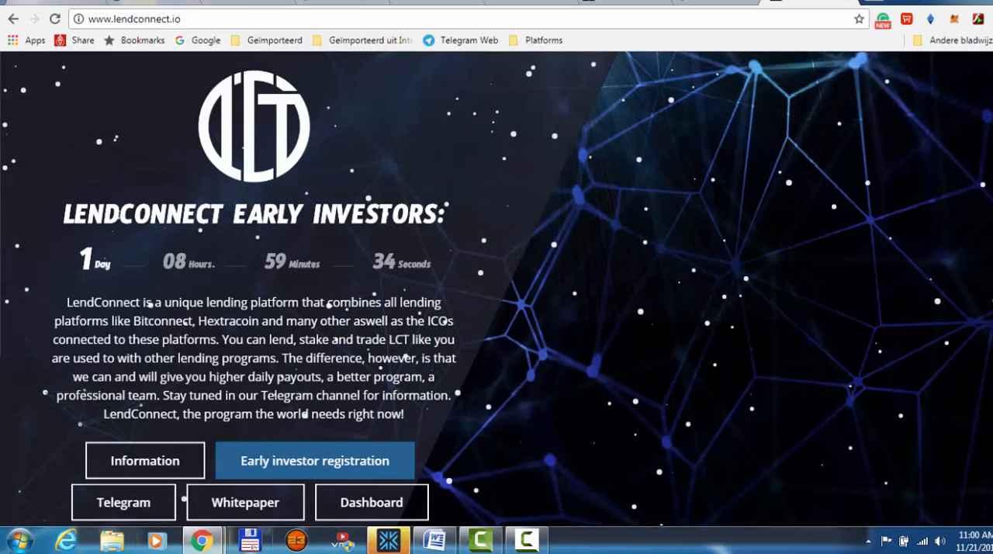
pyautogui.moveTo(371, 503)
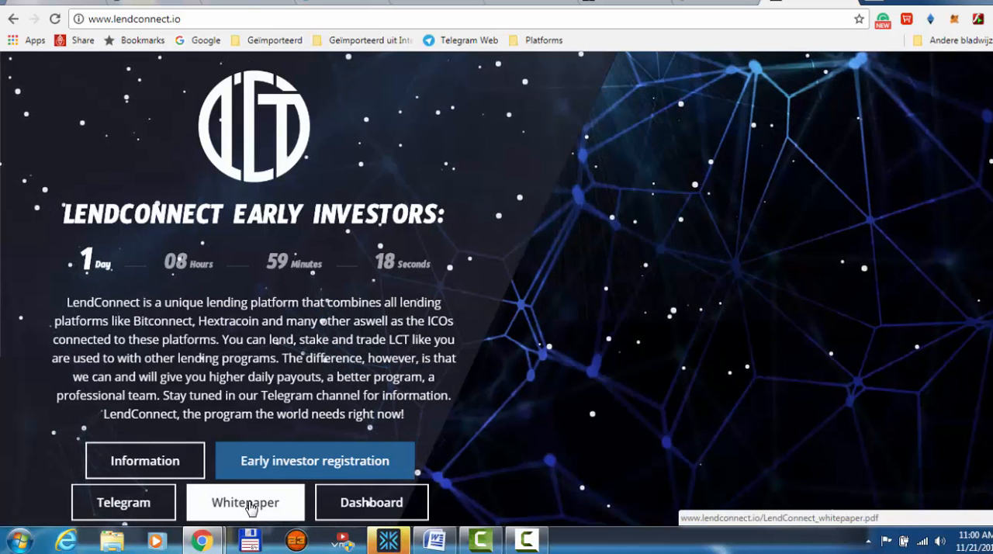
# - Reopen the LendConnect whitepaper PDF and scroll quickly toward page 16, past the tax reasons
pyautogui.click(244, 503)
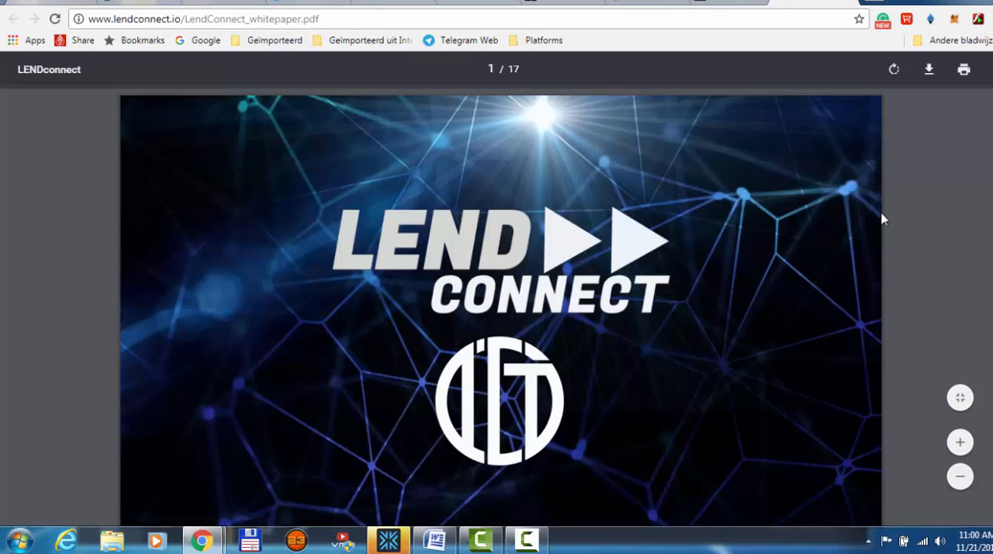
pyautogui.scroll(-3)
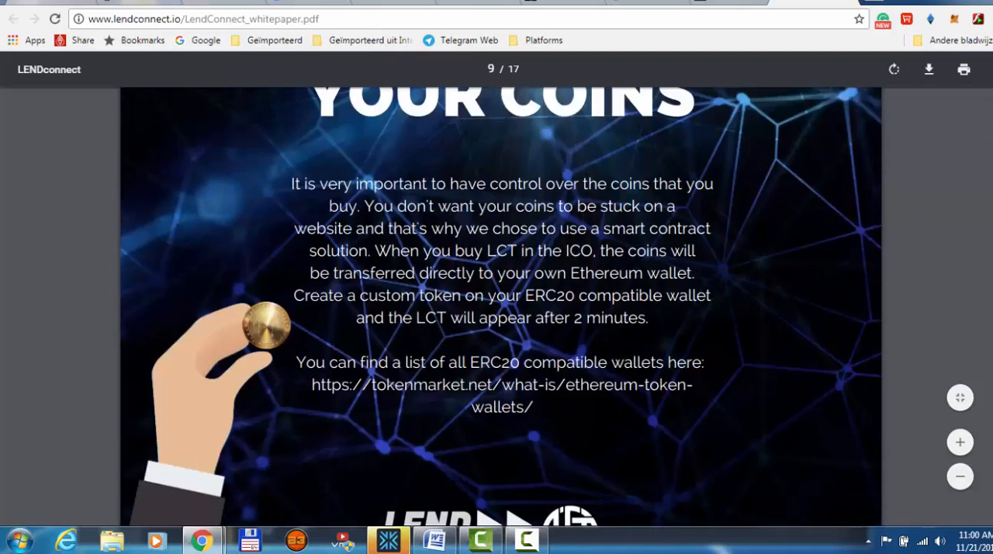
pyautogui.scroll(-3)
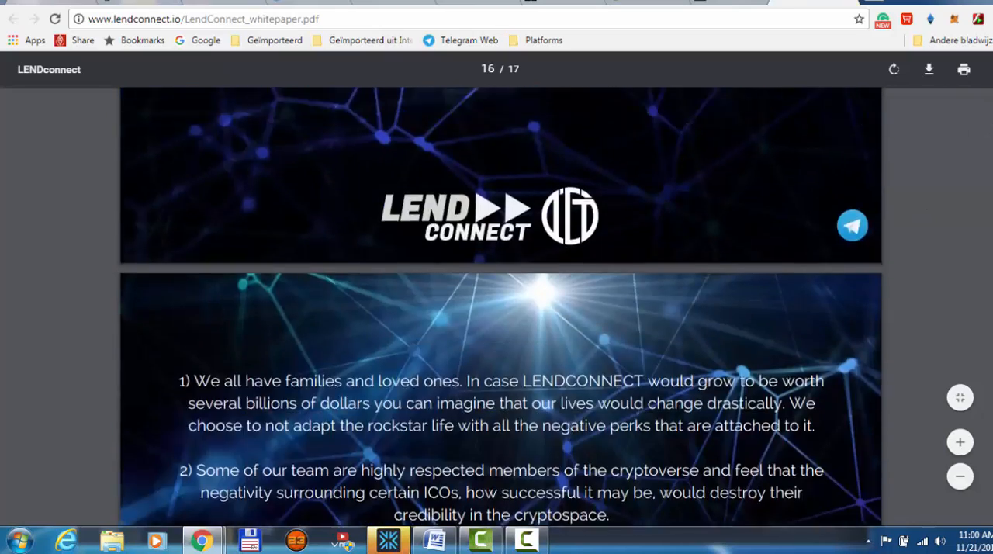
pyautogui.scroll(-3)
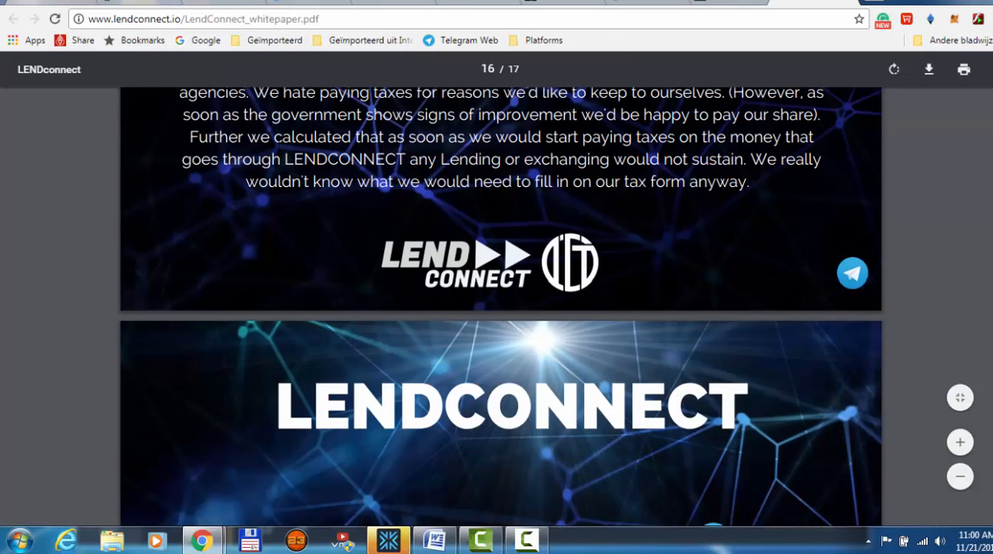
pyautogui.moveTo(130, 7)
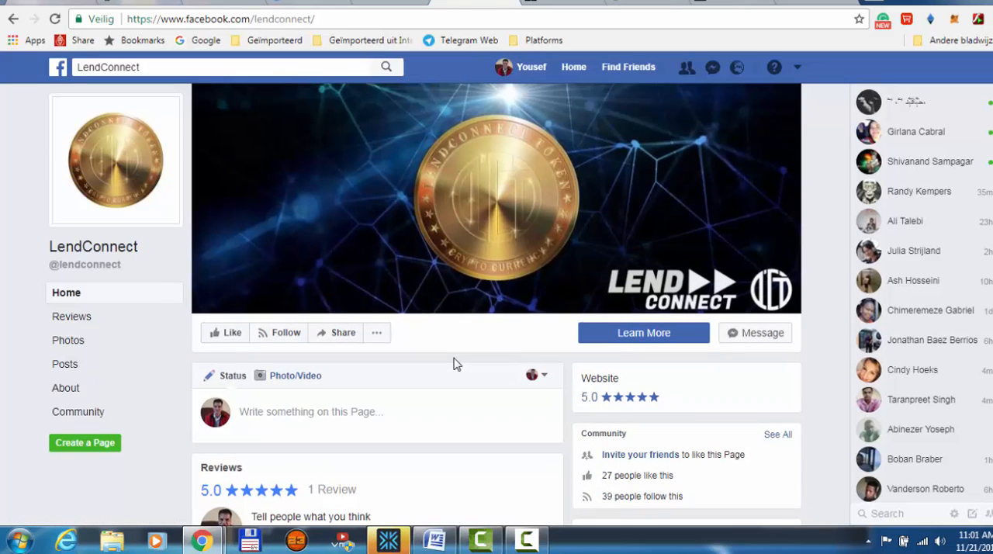
pyautogui.scroll(-3)
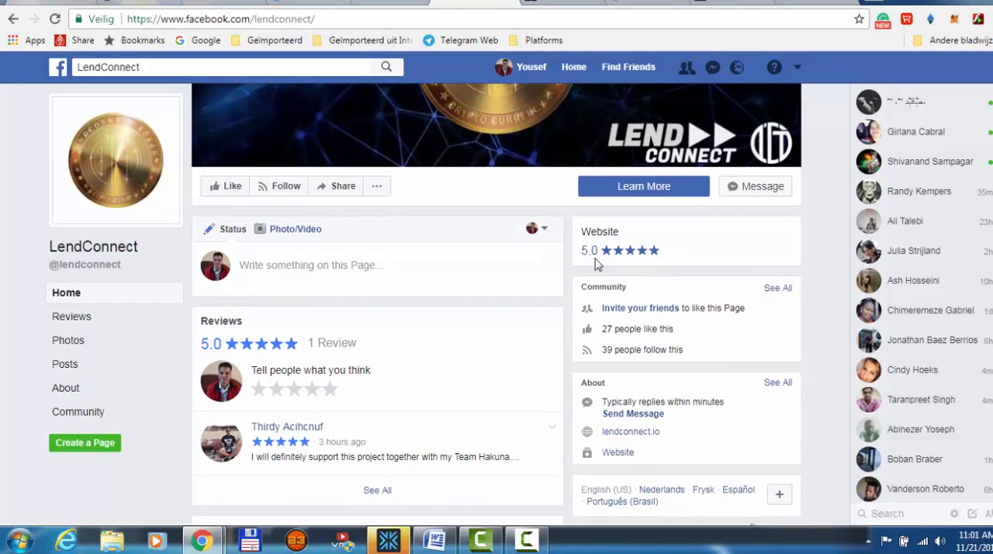
pyautogui.moveTo(591, 353)
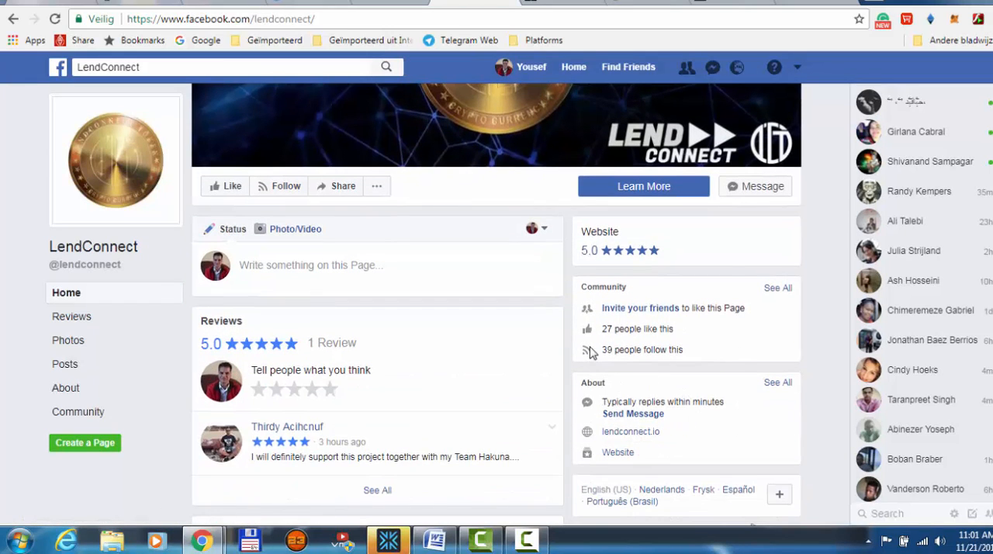
pyautogui.moveTo(609, 347)
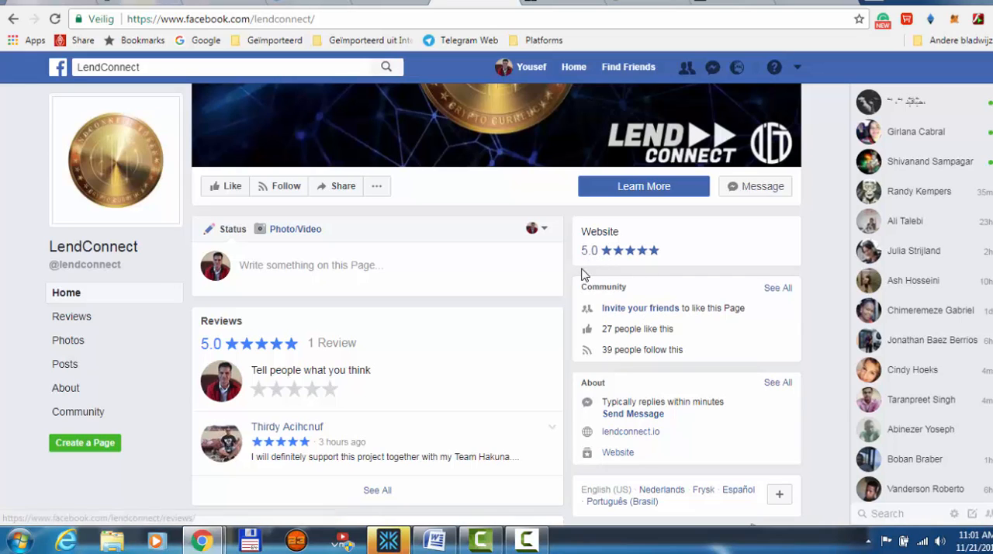
pyautogui.moveTo(653, 391)
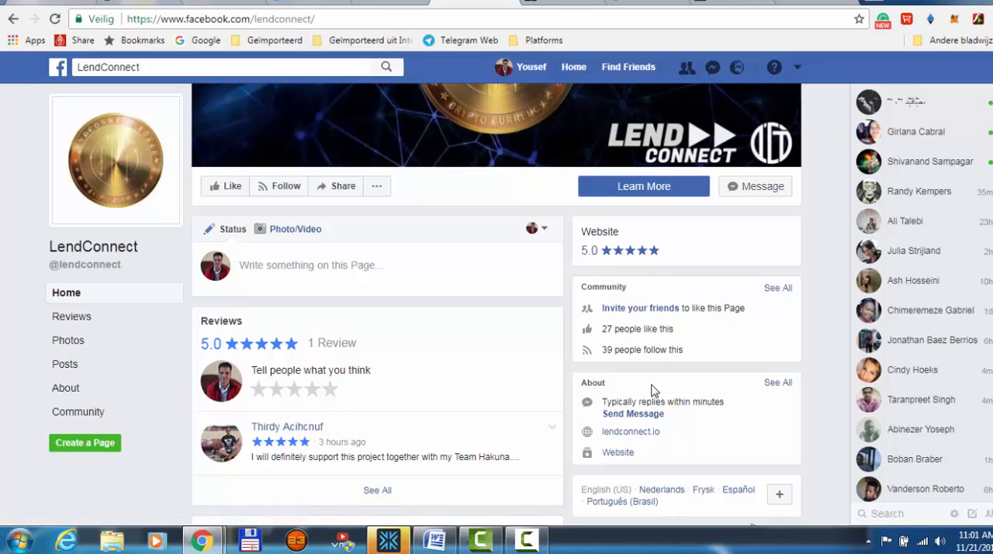
pyautogui.moveTo(628, 396)
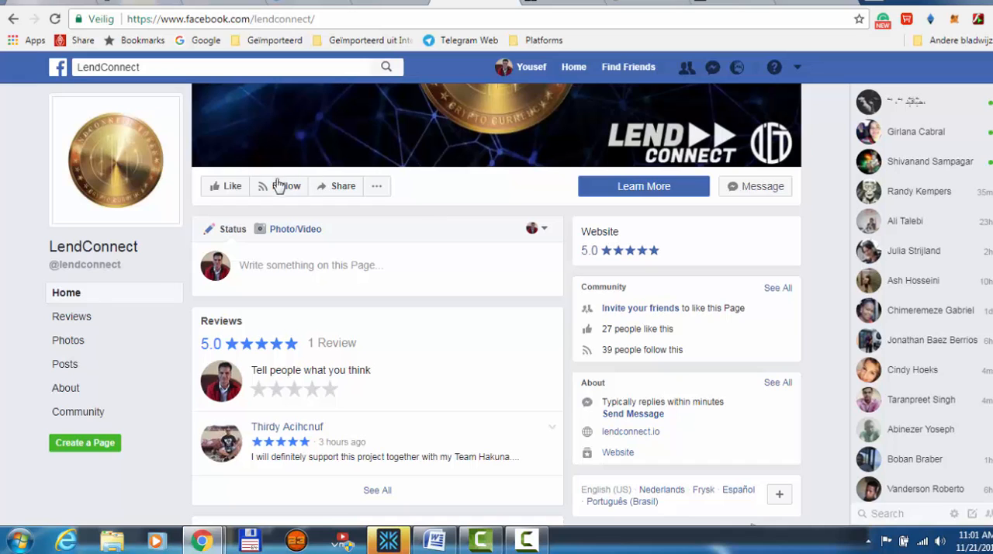
# - Follow and like the LendConnect Facebook page, then move down to its Photos section
pyautogui.click(289, 186)
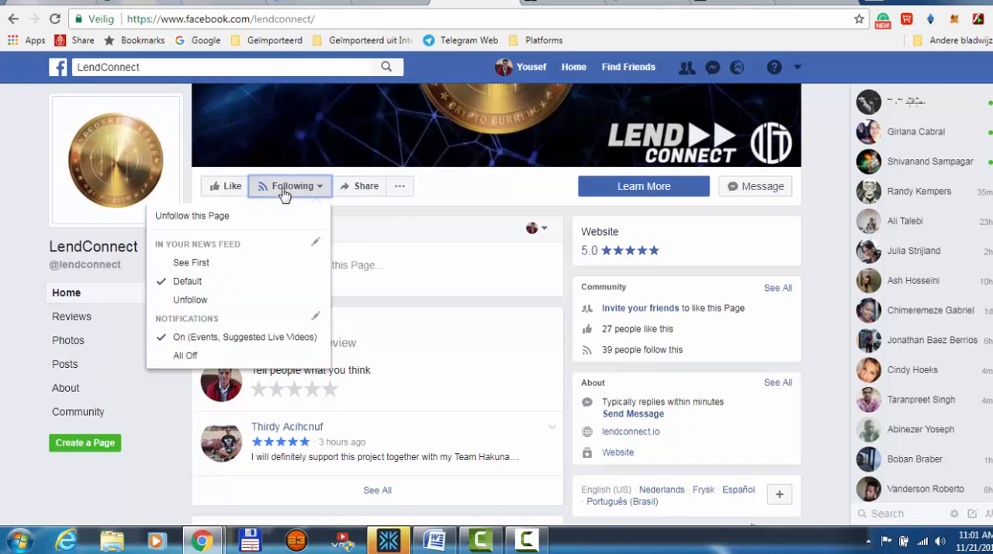
pyautogui.click(230, 185)
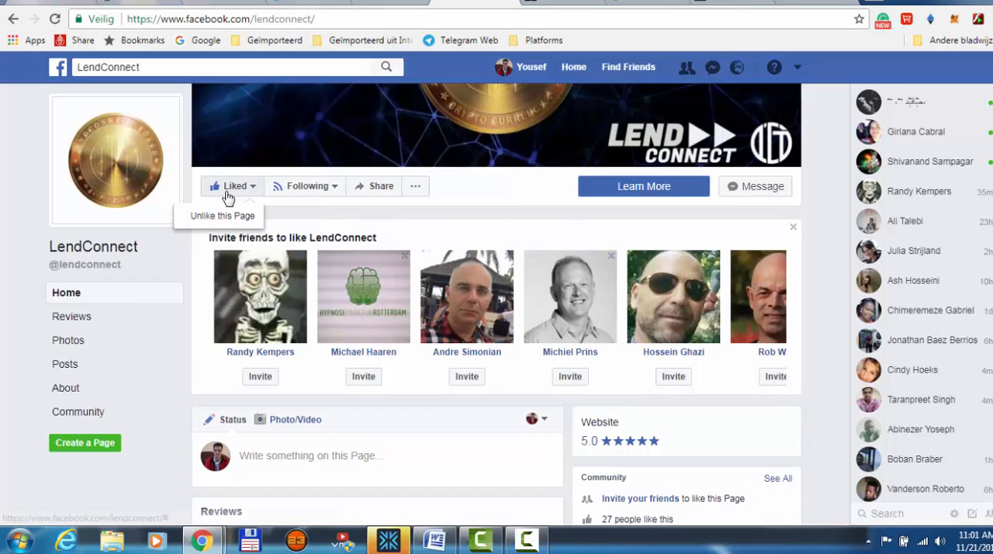
pyautogui.scroll(-3)
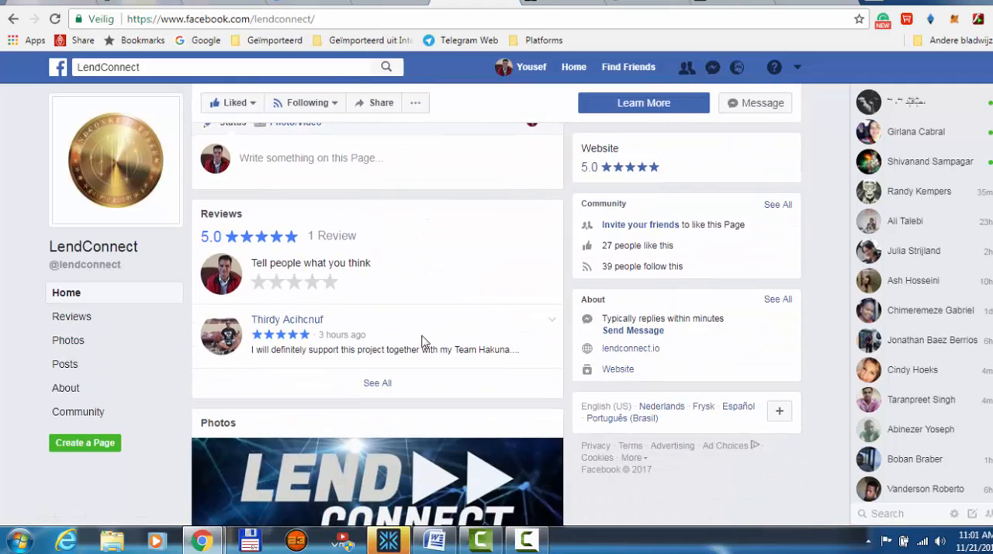
pyautogui.scroll(-3)
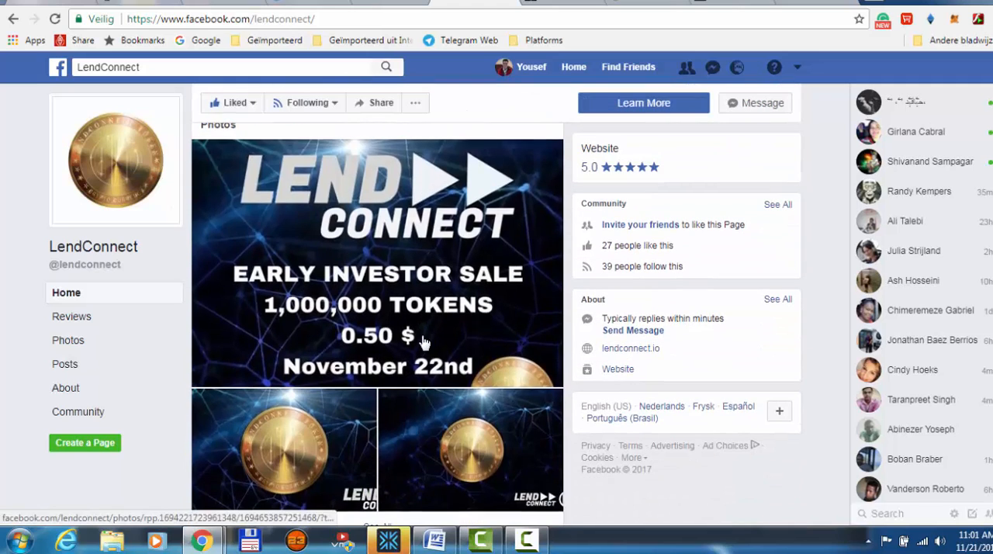
pyautogui.scroll(-3)
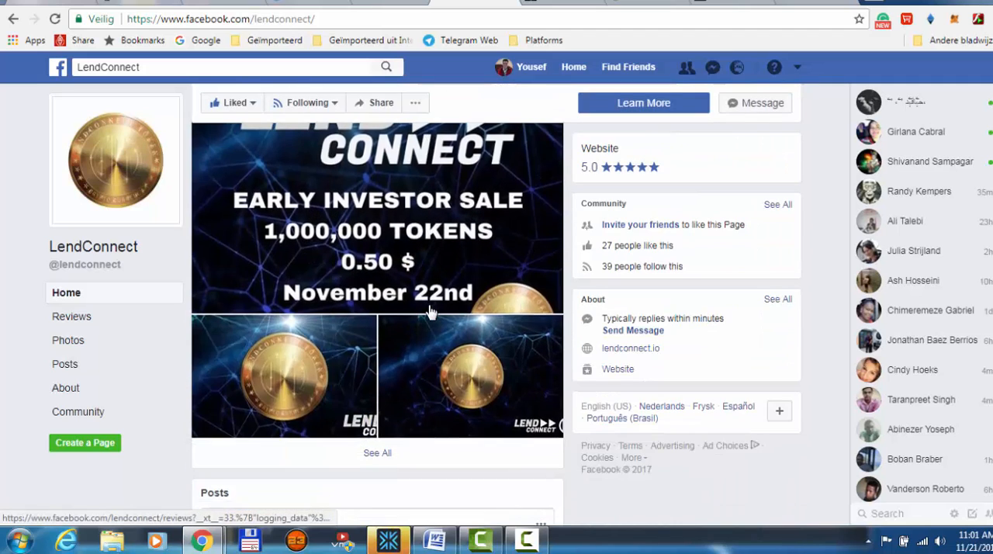
# - Scroll through the early investor sale photos and the page's recent posts
pyautogui.scroll(-3)
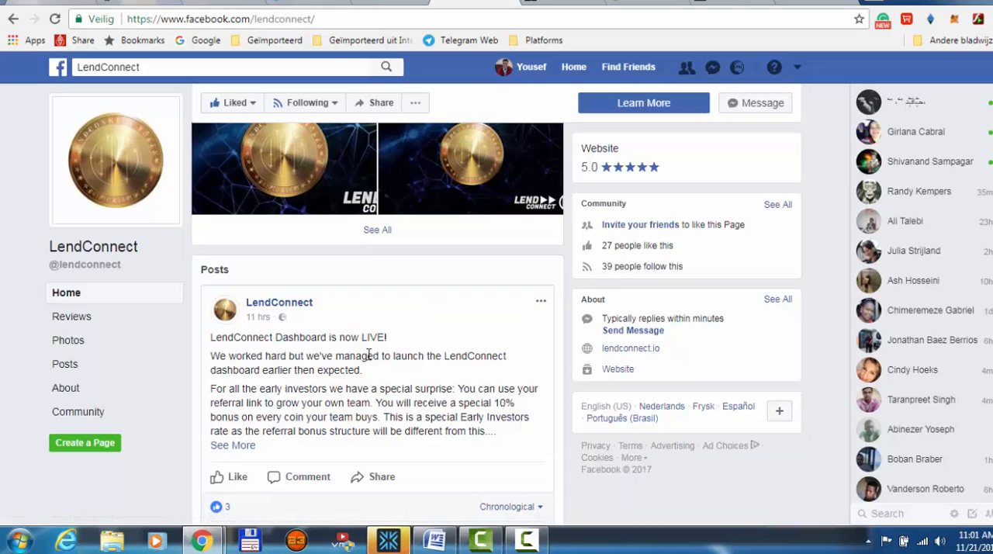
pyautogui.scroll(-3)
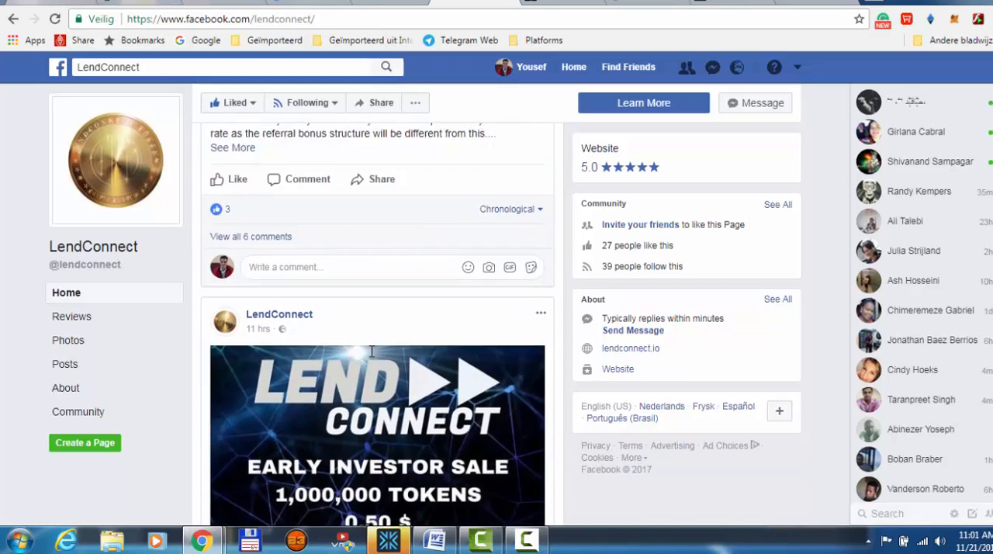
pyautogui.scroll(-3)
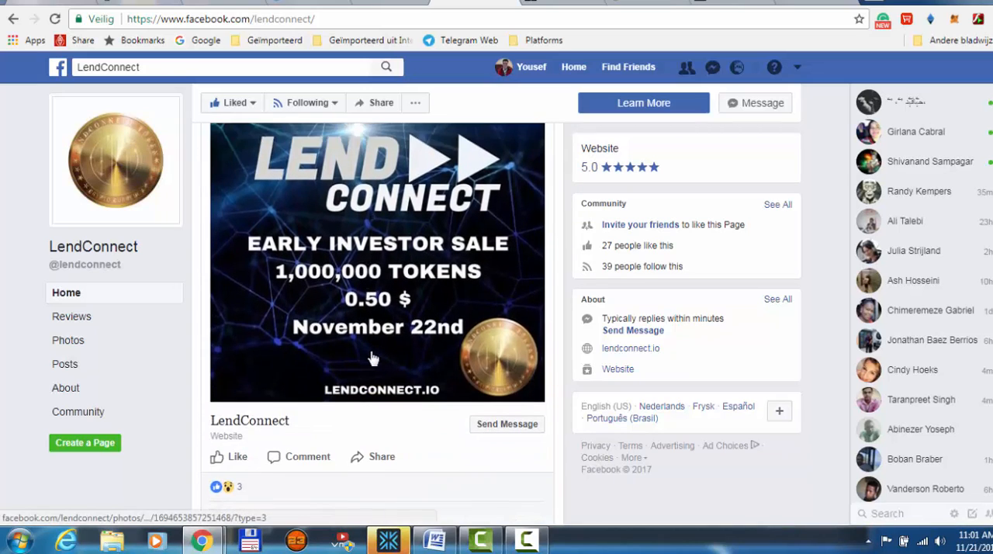
pyautogui.scroll(-3)
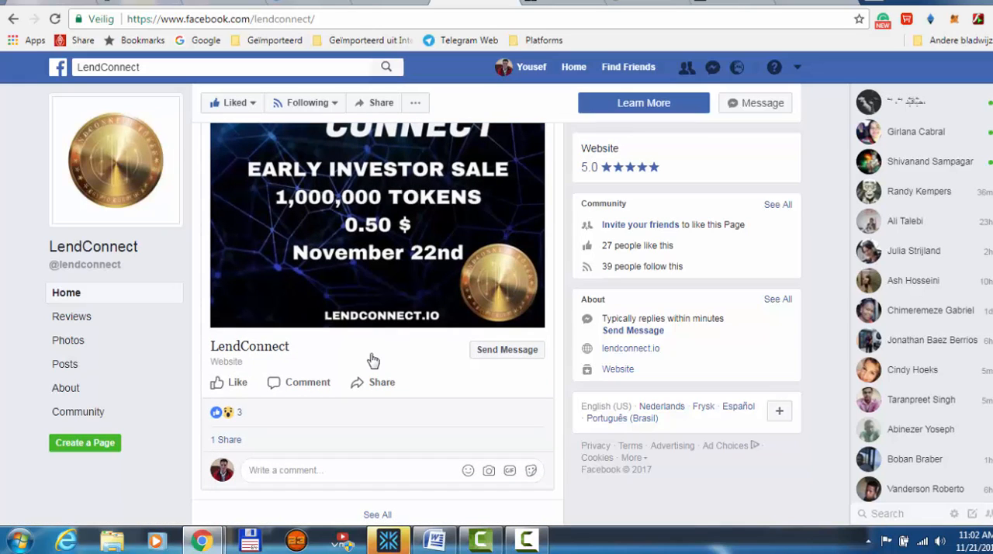
pyautogui.scroll(-3)
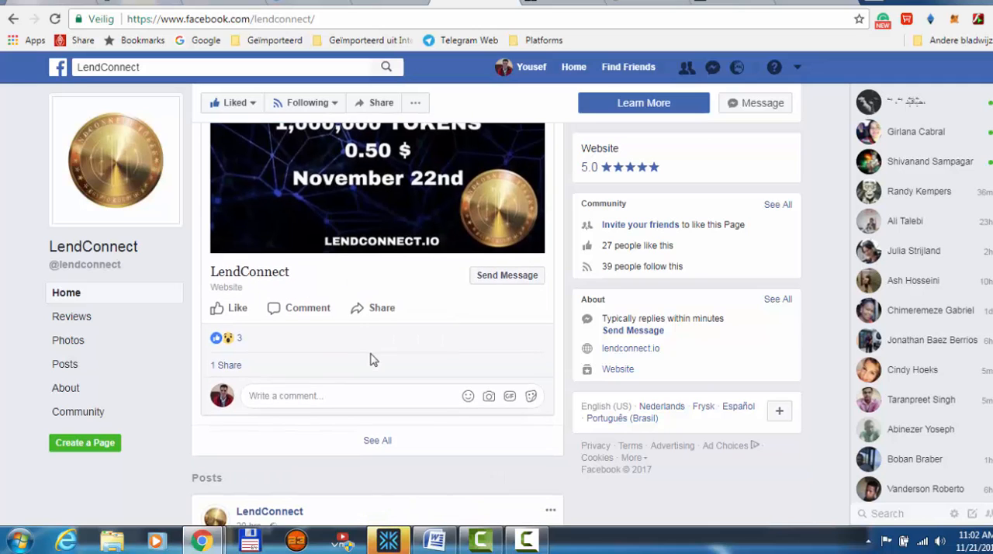
pyautogui.scroll(-3)
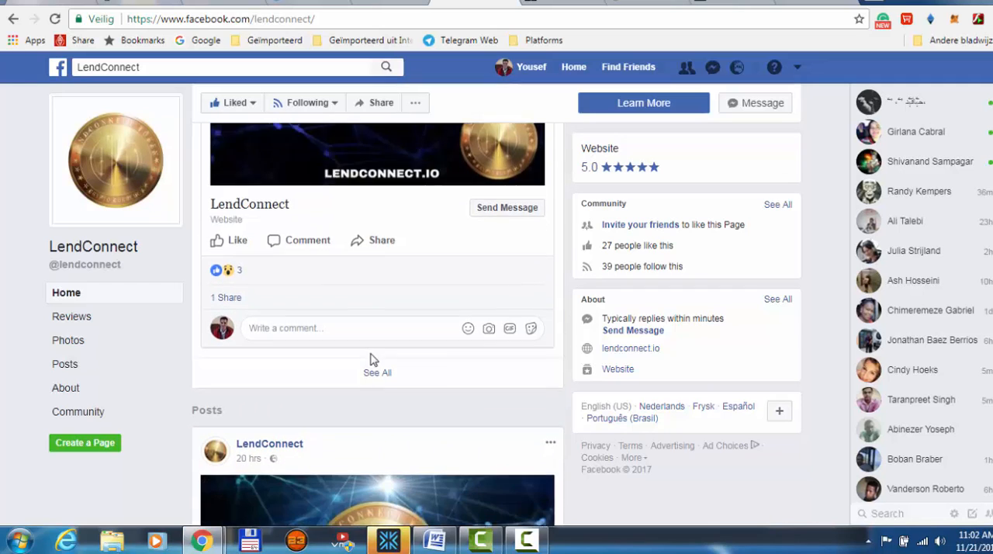
pyautogui.scroll(-3)
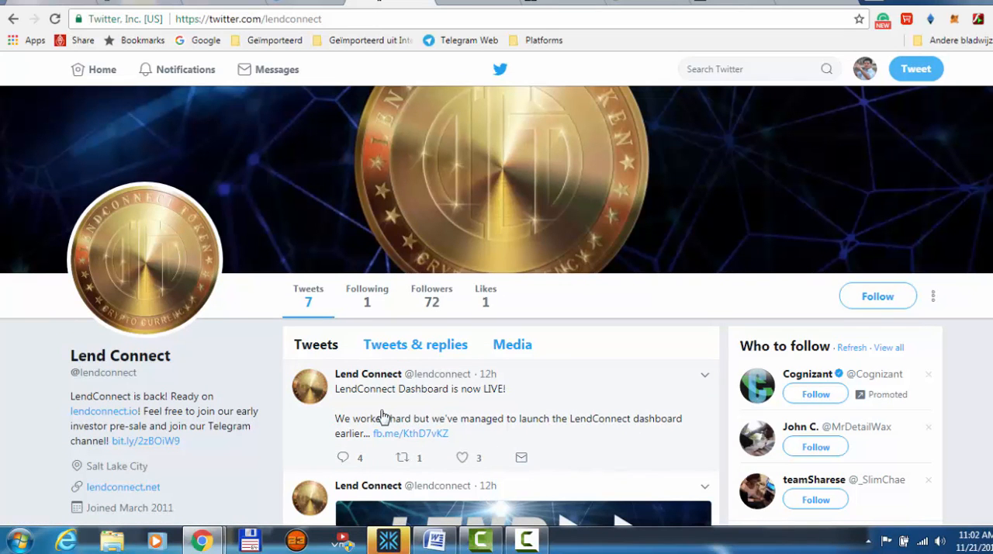
pyautogui.moveTo(566, 406)
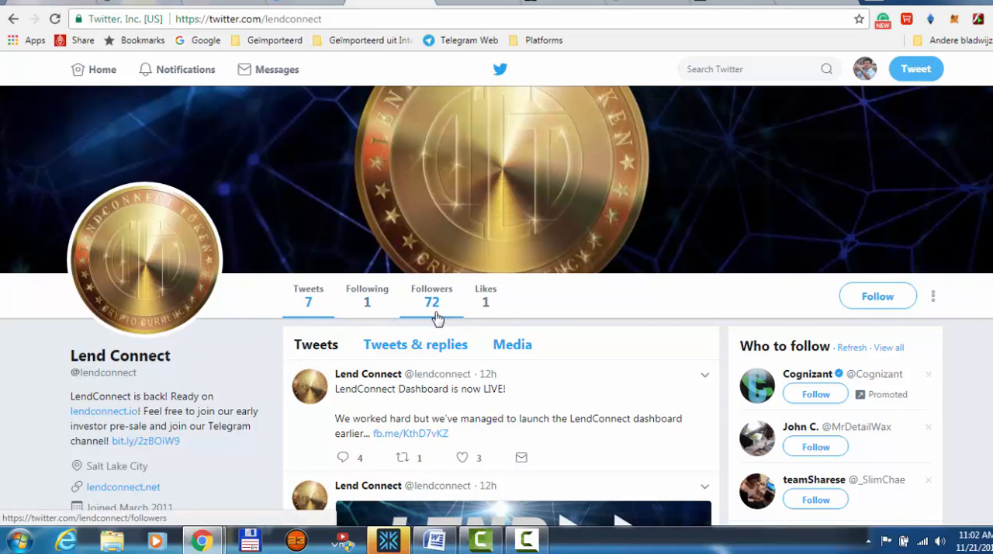
pyautogui.moveTo(908, 301)
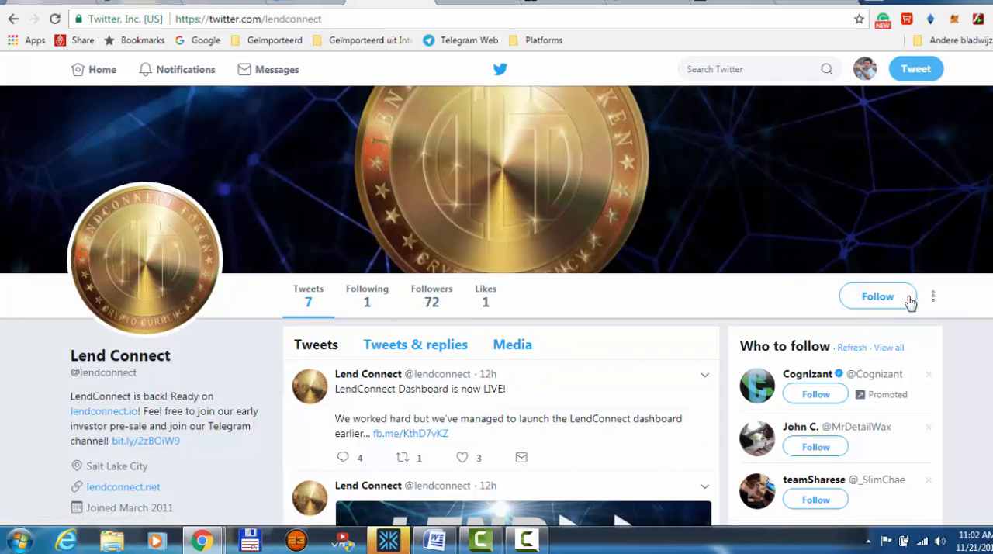
pyautogui.click(878, 296)
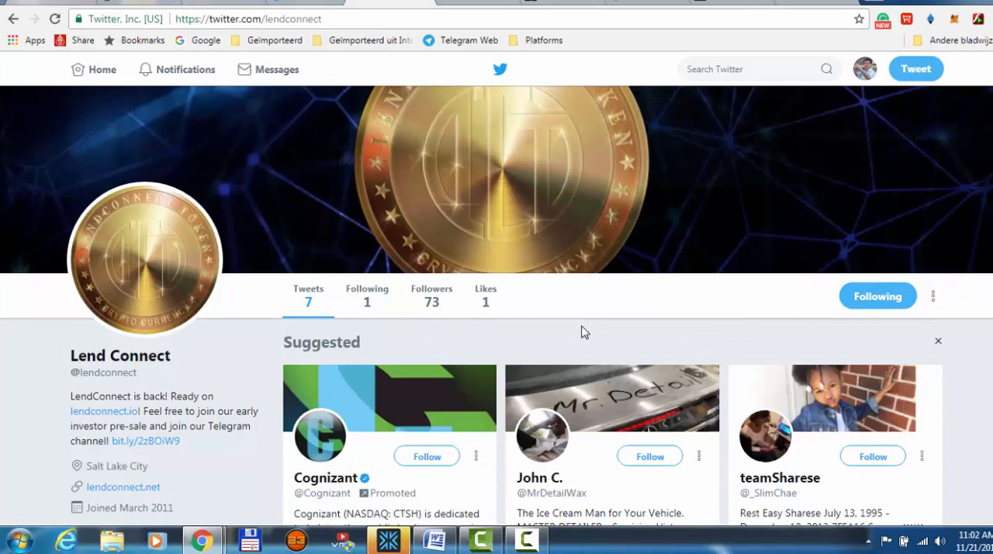
pyautogui.scroll(-3)
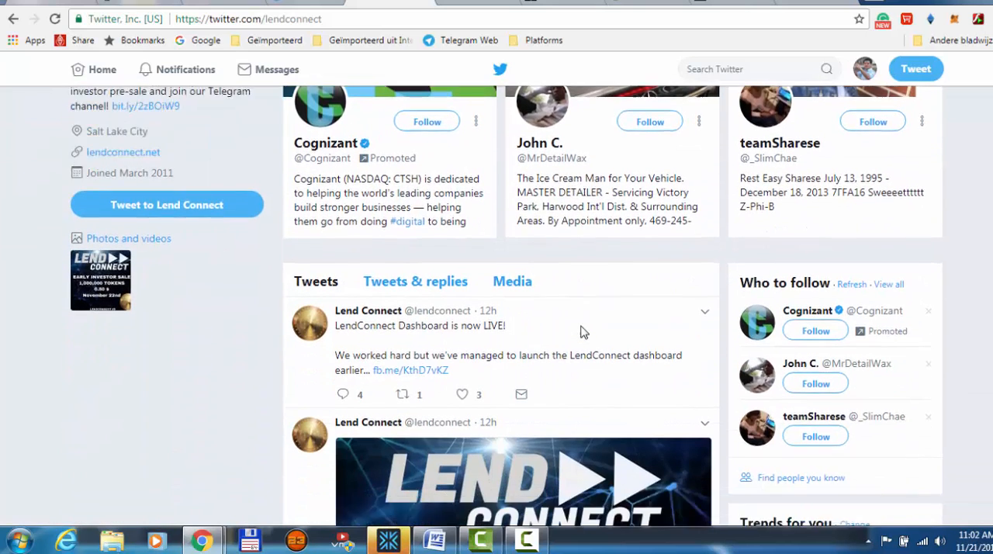
pyautogui.scroll(-3)
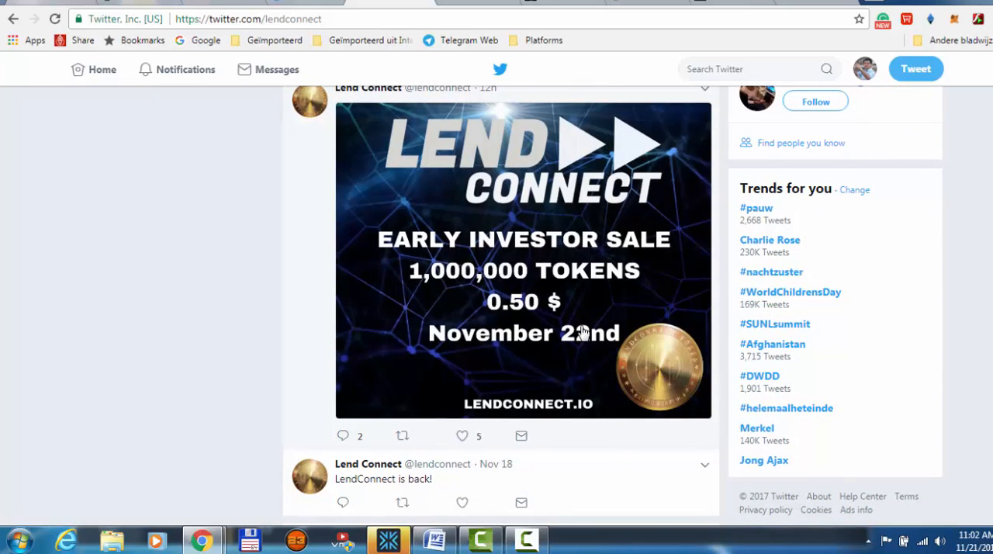
pyautogui.moveTo(631, 337)
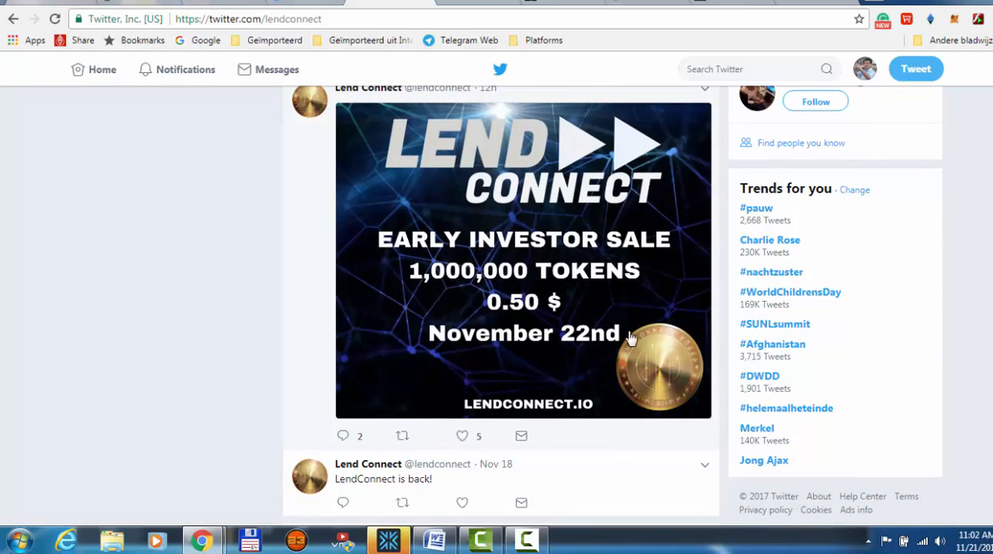
pyautogui.scroll(-3)
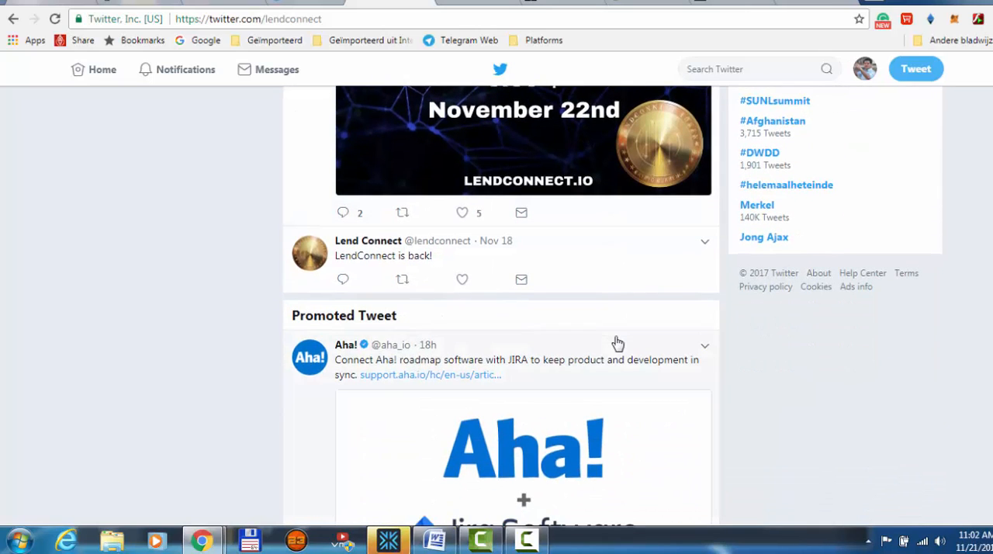
pyautogui.scroll(-3)
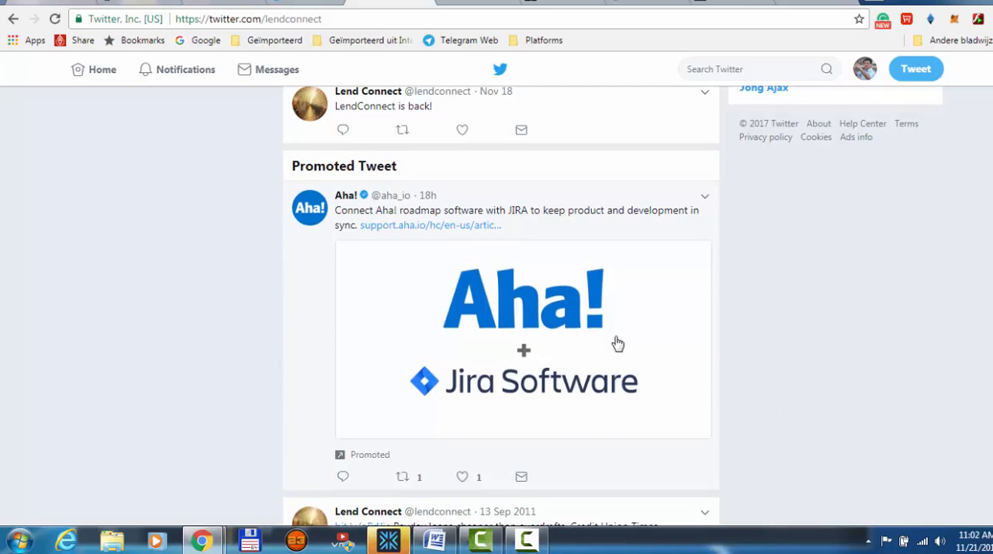
pyautogui.scroll(-3)
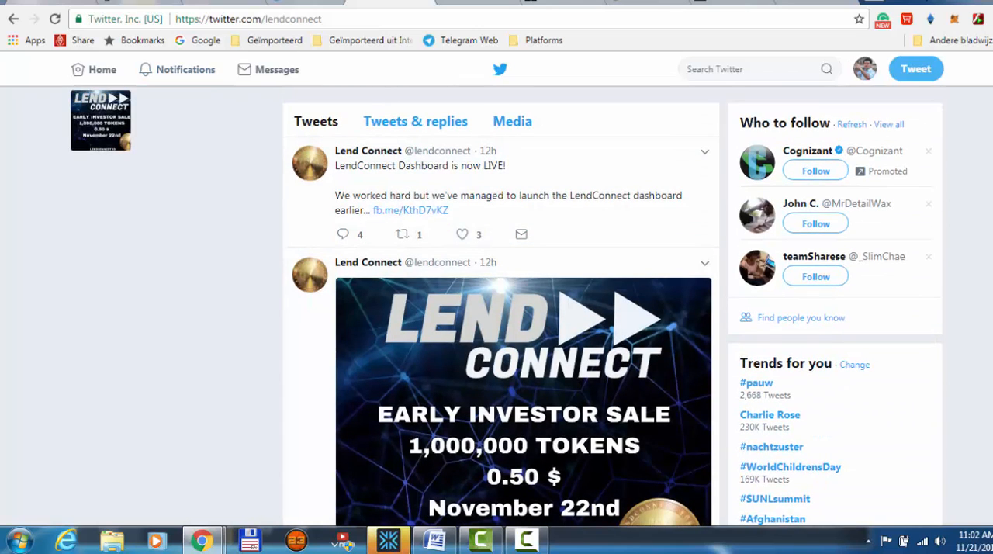
pyautogui.moveTo(283, 97)
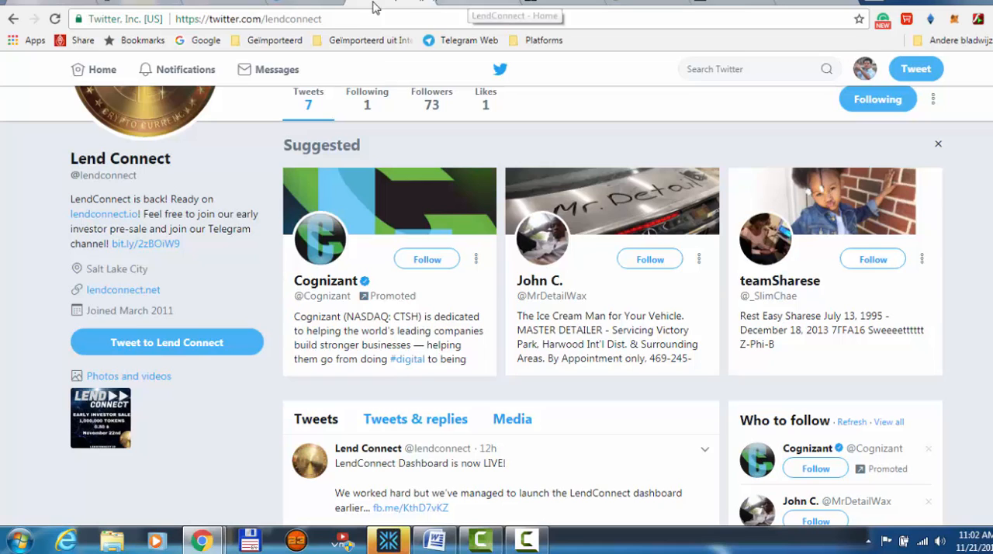
pyautogui.moveTo(547, 2)
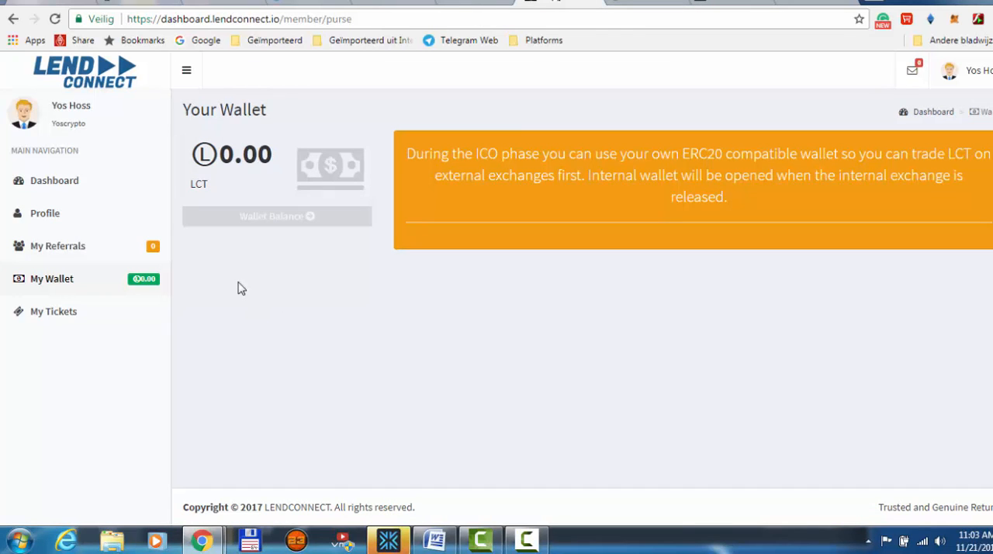
pyautogui.moveTo(533, 337)
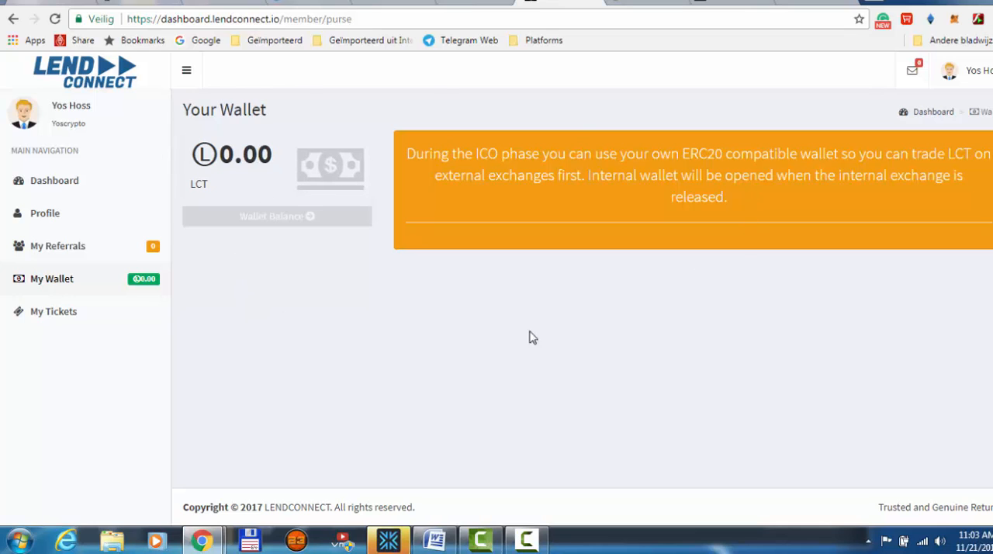
pyautogui.moveTo(309, 315)
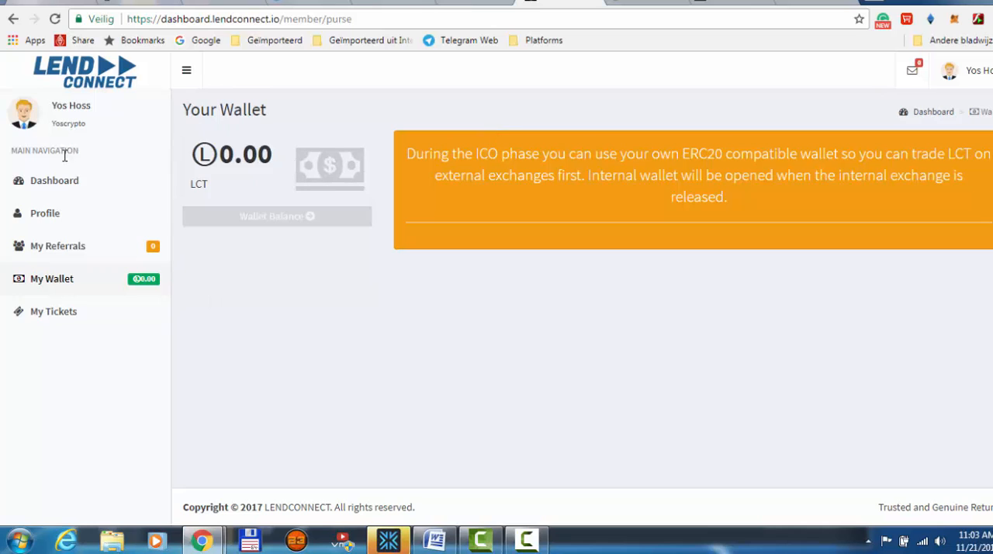
# - Go from the Your Wallet page to the LendConnect dashboard overview
pyautogui.click(53, 180)
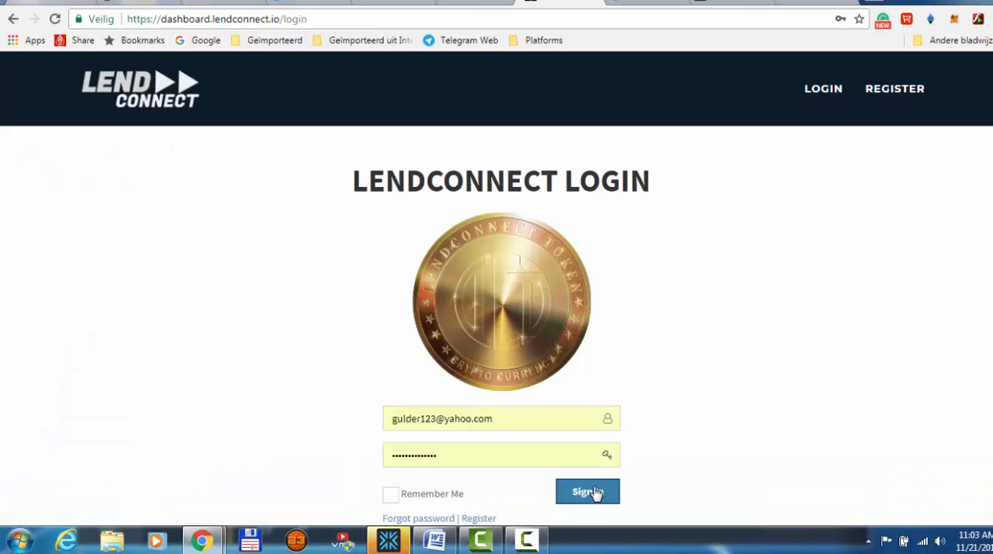
# - After the 'Username could not be found' error, sign in as Yoscrypto from the autocomplete suggestions
pyautogui.click(588, 492)
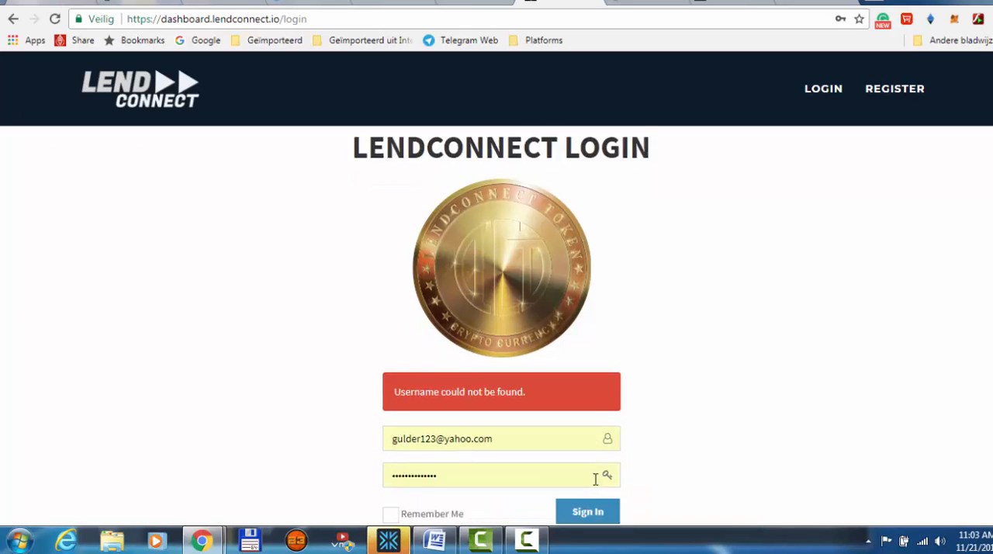
pyautogui.scroll(-3)
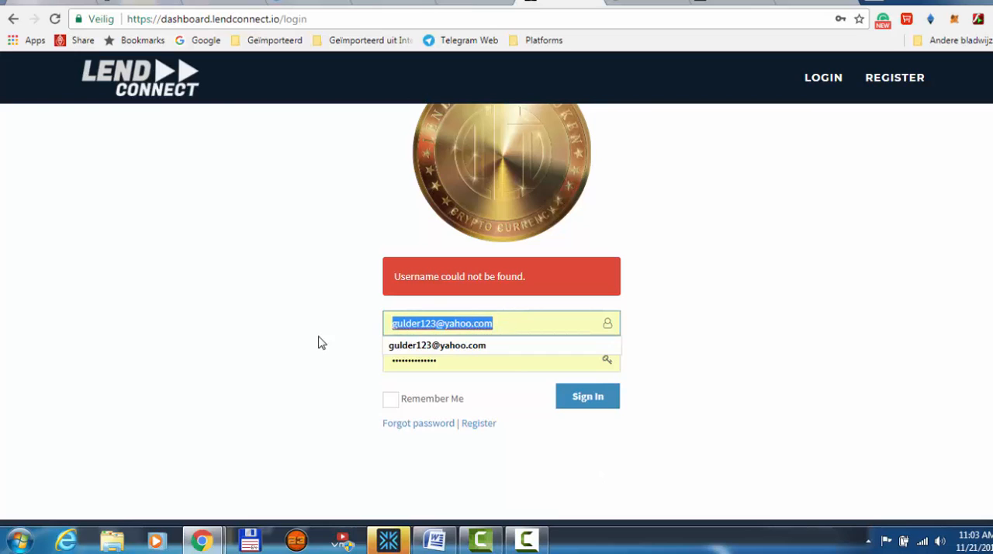
pyautogui.write('Yoscrypto')
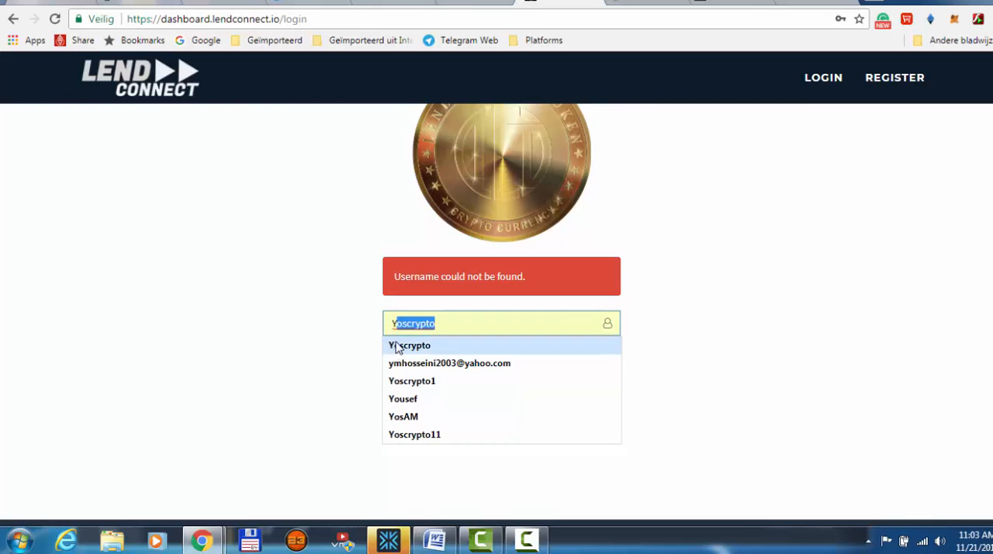
pyautogui.click(588, 396)
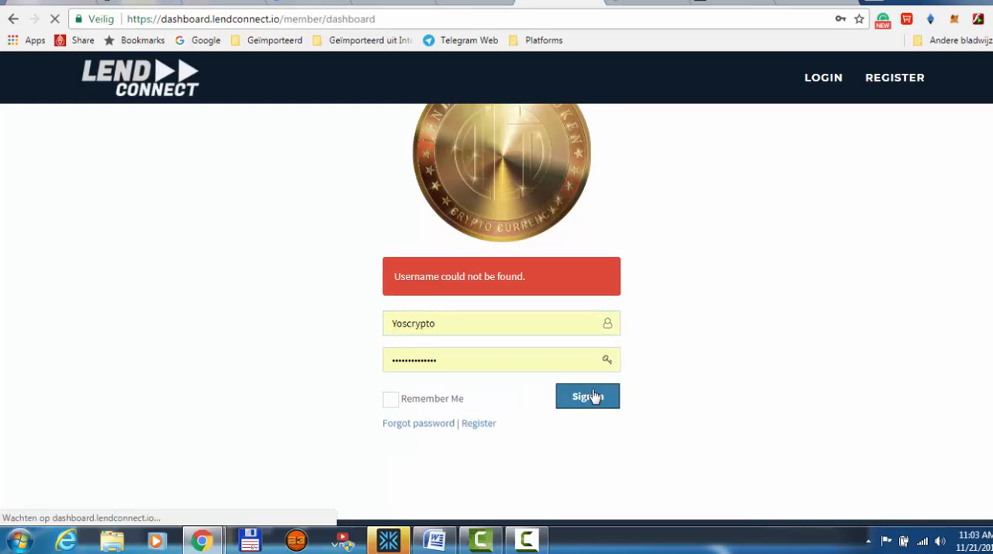
pyautogui.click(587, 395)
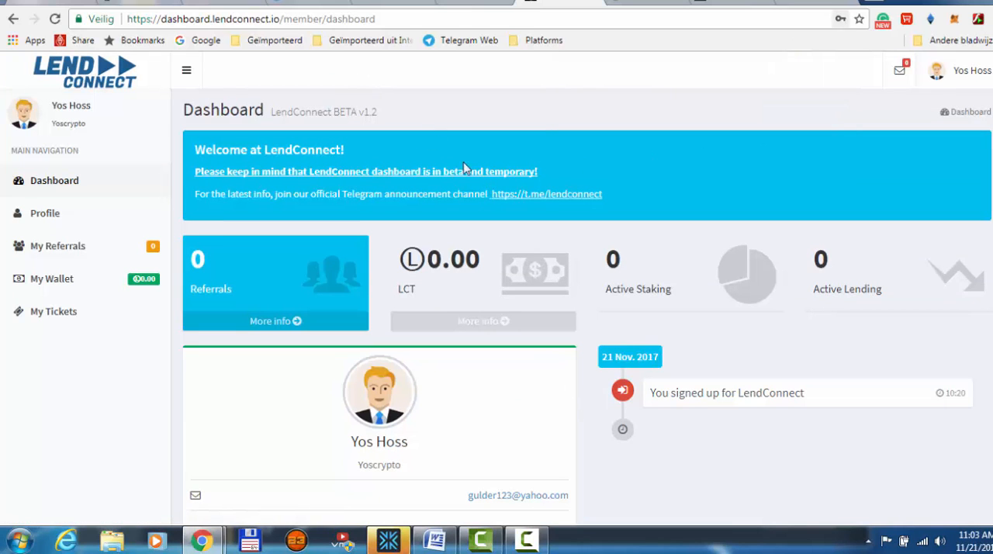
pyautogui.moveTo(728, 451)
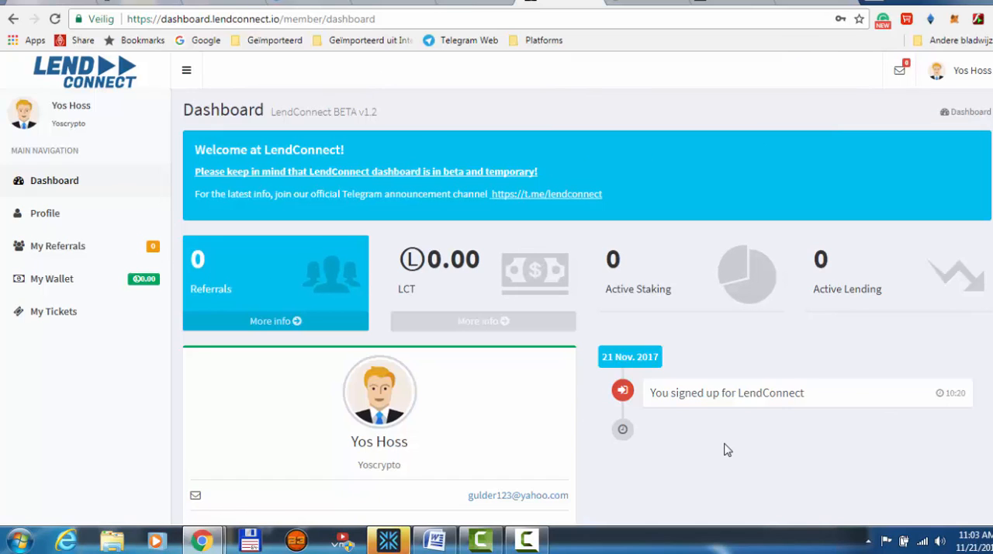
pyautogui.moveTo(651, 207)
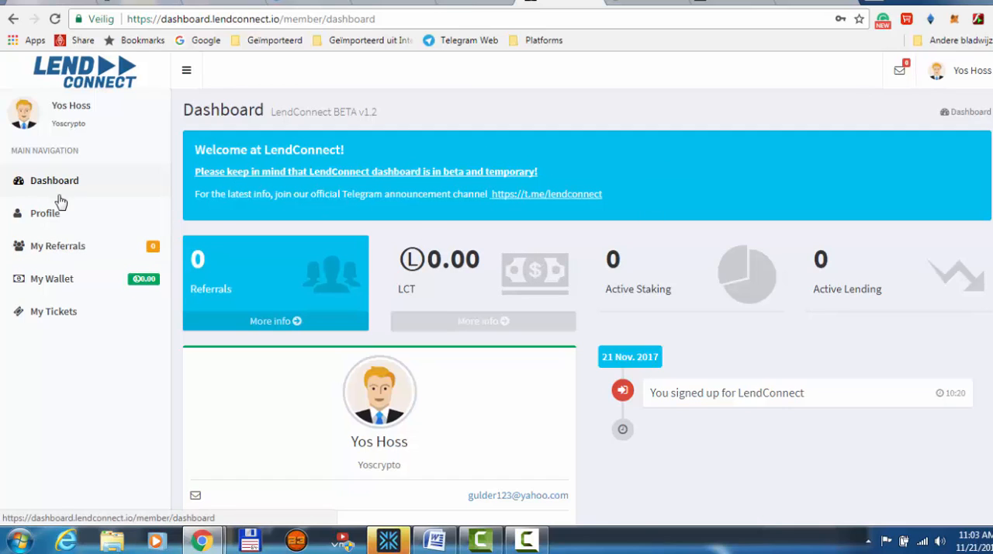
# - From the overview showing 0 referrals and 0.00 LCT, head to My Wallet
pyautogui.click(51, 279)
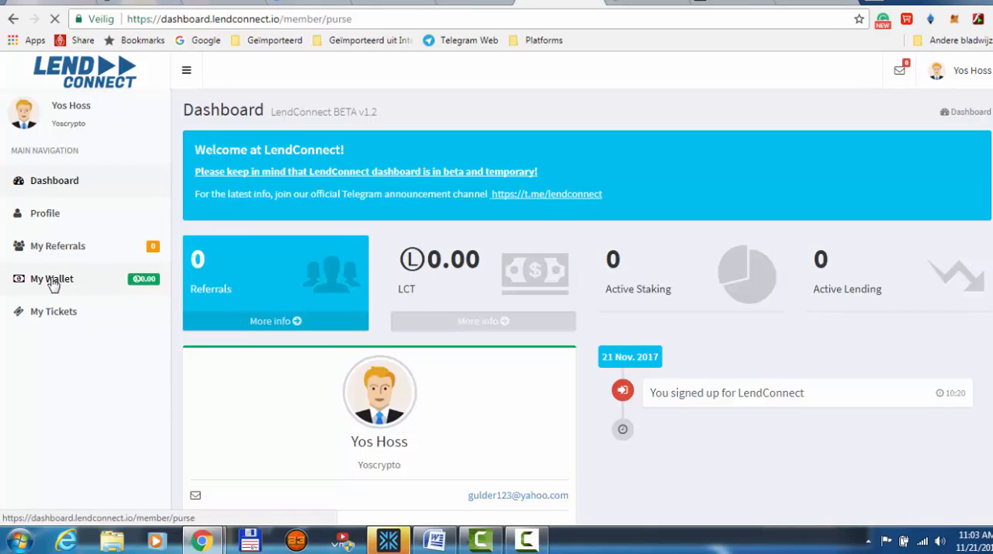
# - Load the Your Wallet page with 0.00 LCT and the external ERC20 wallet notice
pyautogui.click(52, 279)
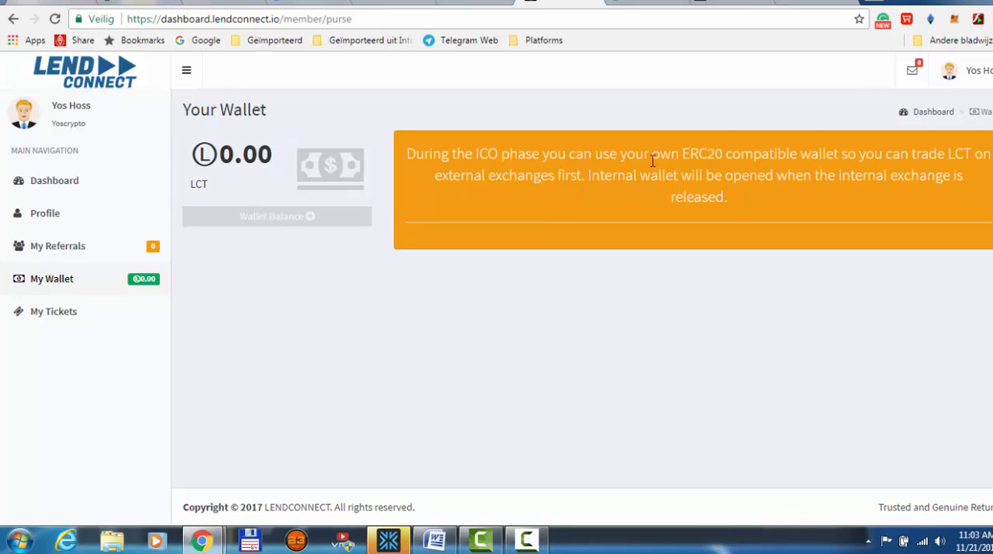
pyautogui.moveTo(192, 250)
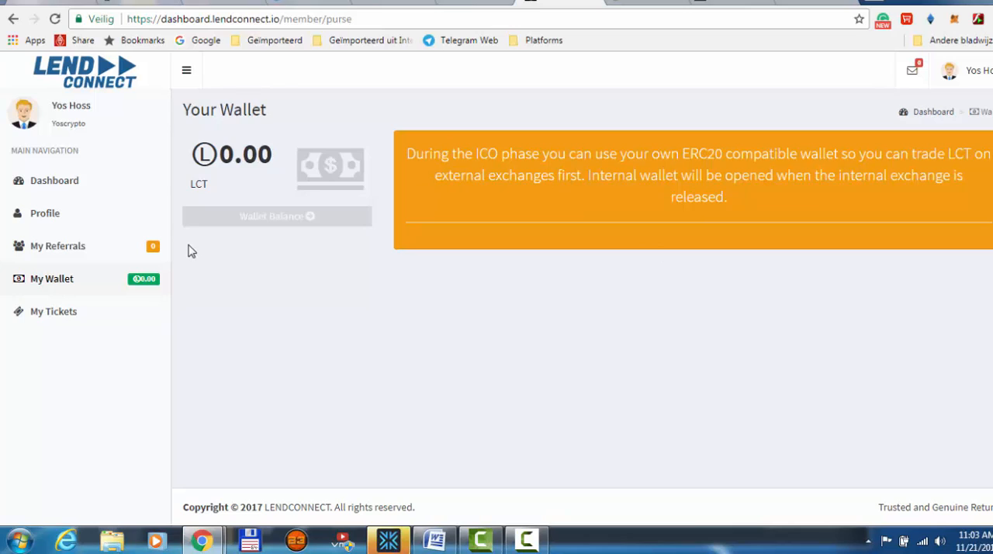
pyautogui.moveTo(430, 123)
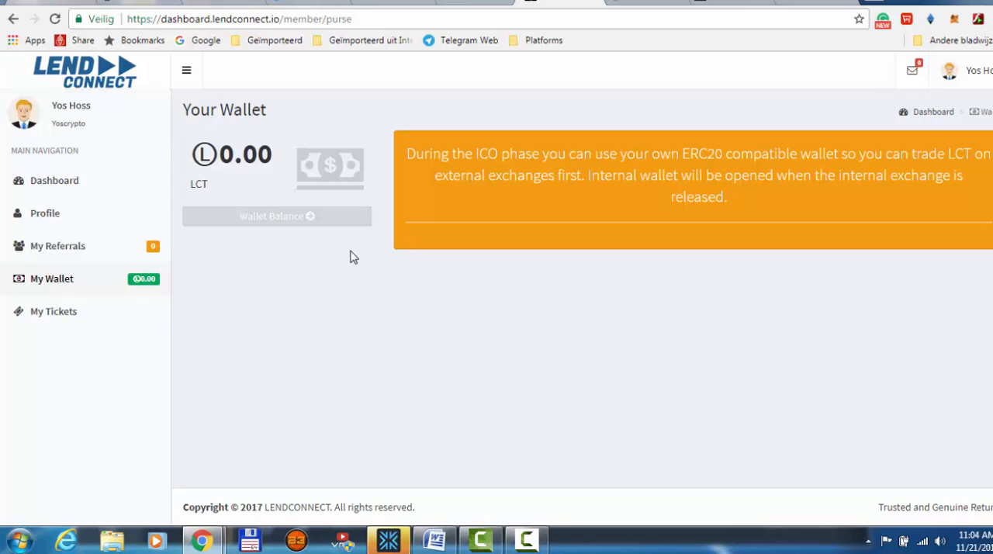
pyautogui.moveTo(301, 274)
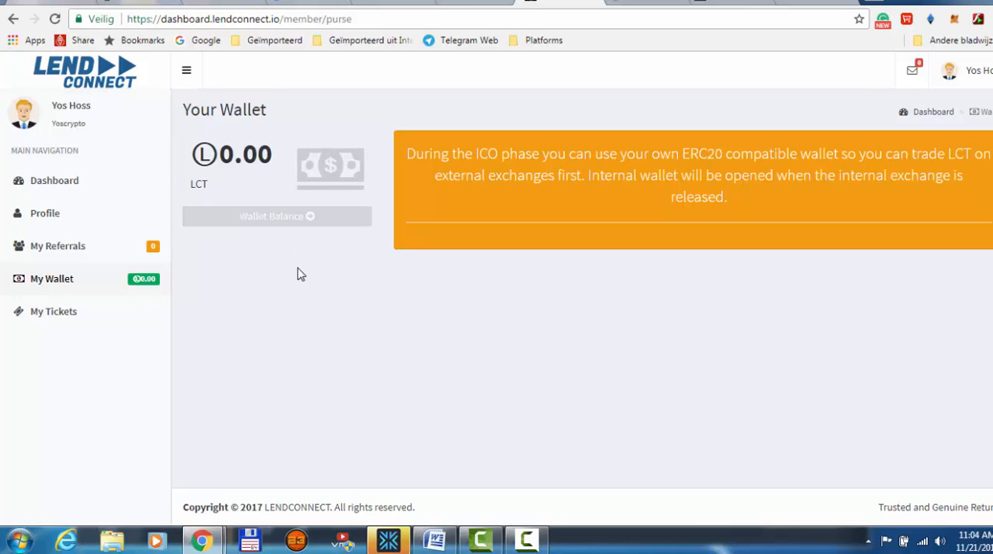
pyautogui.moveTo(53, 311)
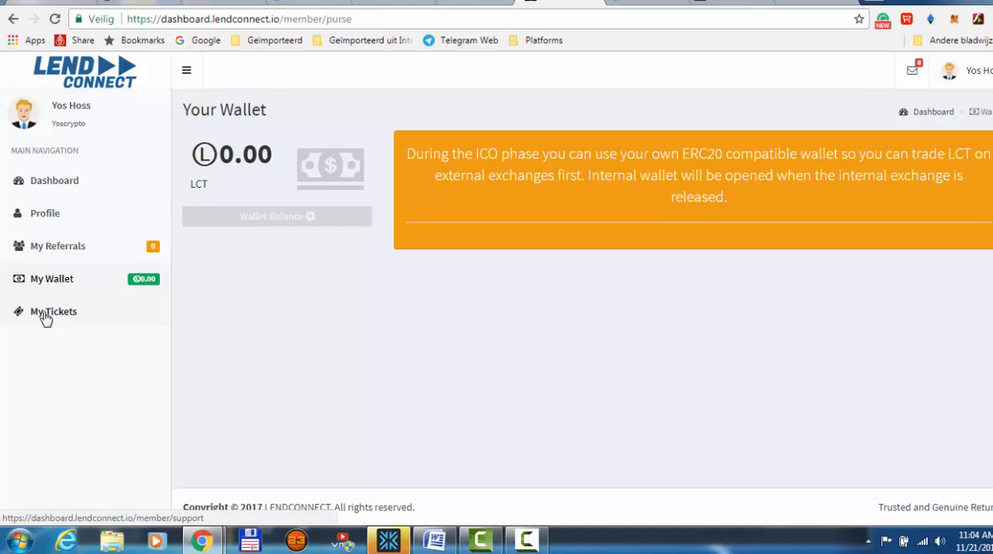
pyautogui.moveTo(595, 99)
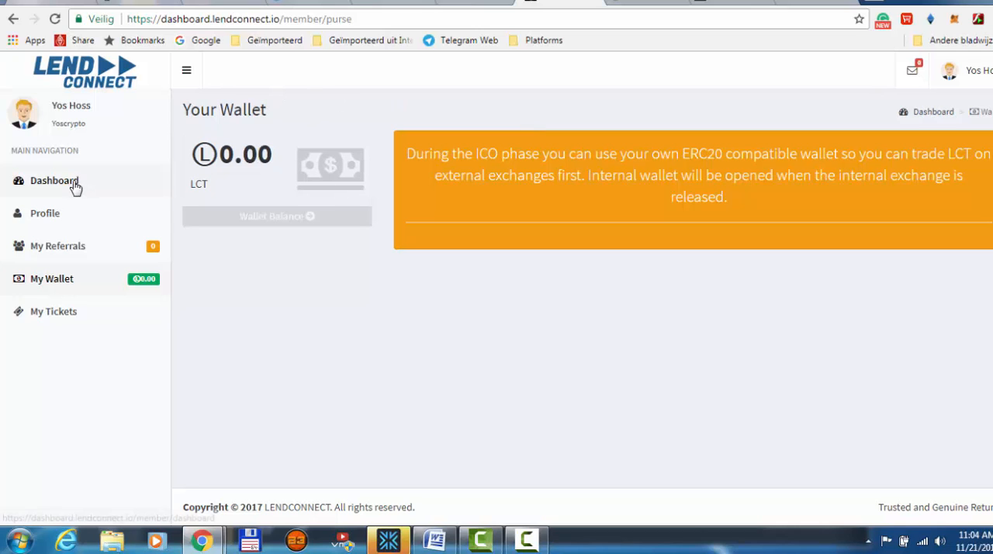
# - Return to the Dashboard overview and scroll down to the profile card and sign-up entry
pyautogui.click(53, 180)
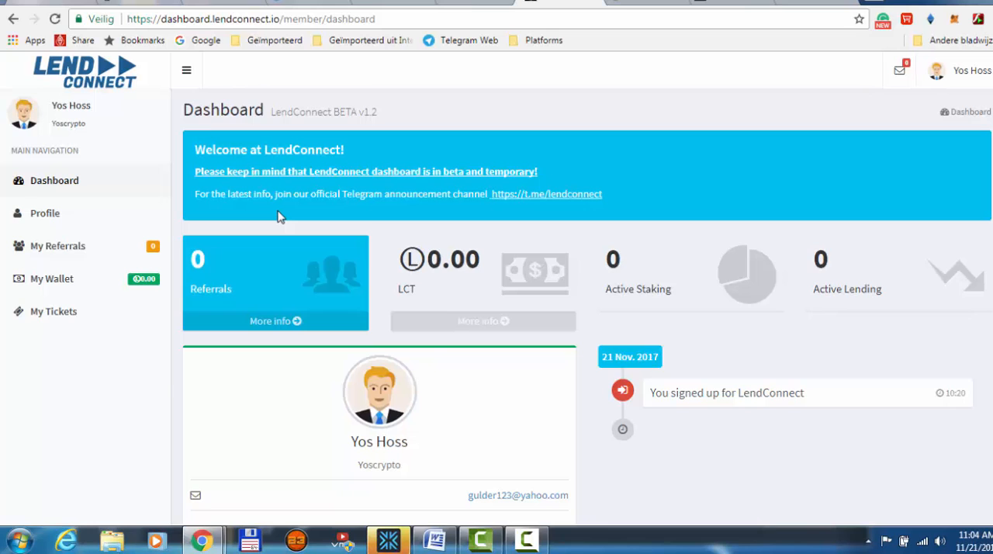
pyautogui.scroll(-3)
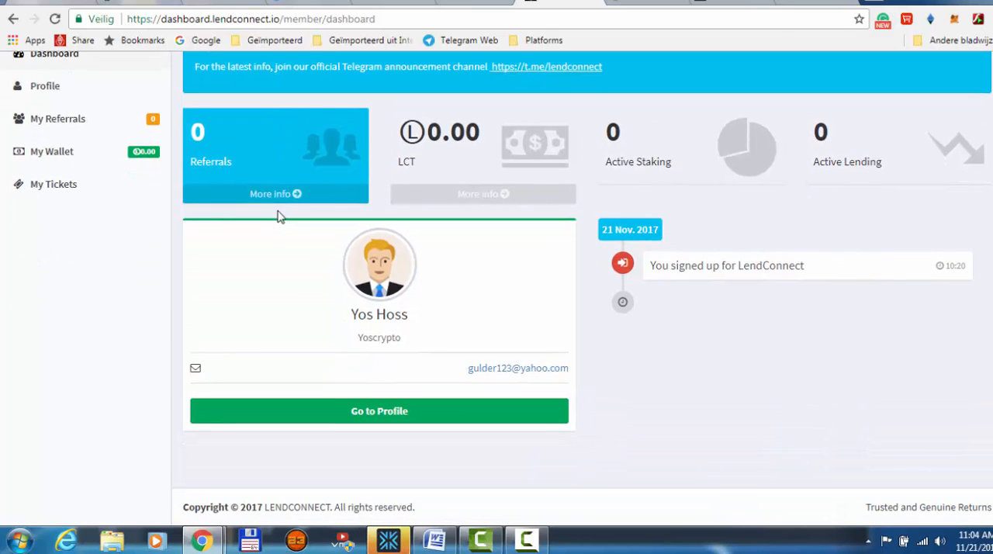
pyautogui.moveTo(326, 131)
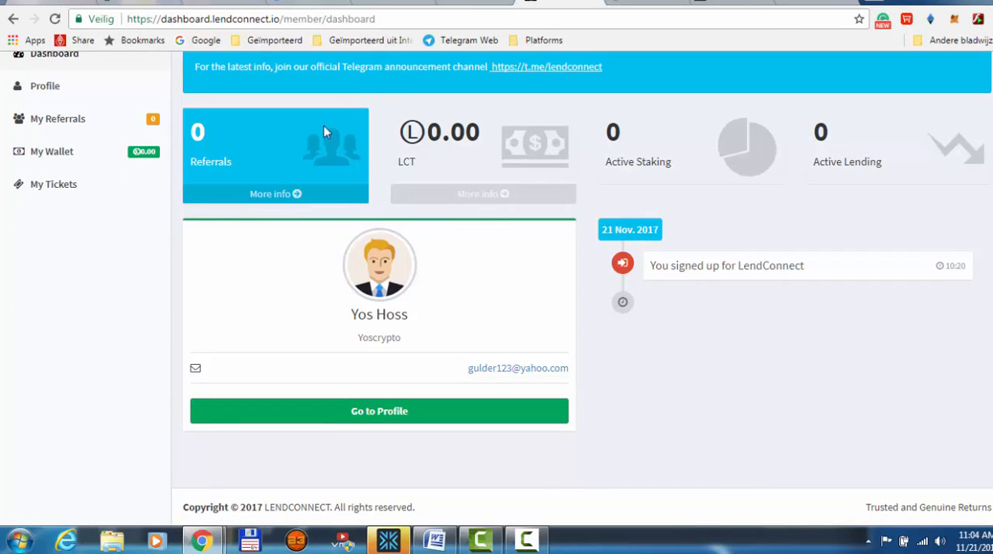
pyautogui.moveTo(354, 468)
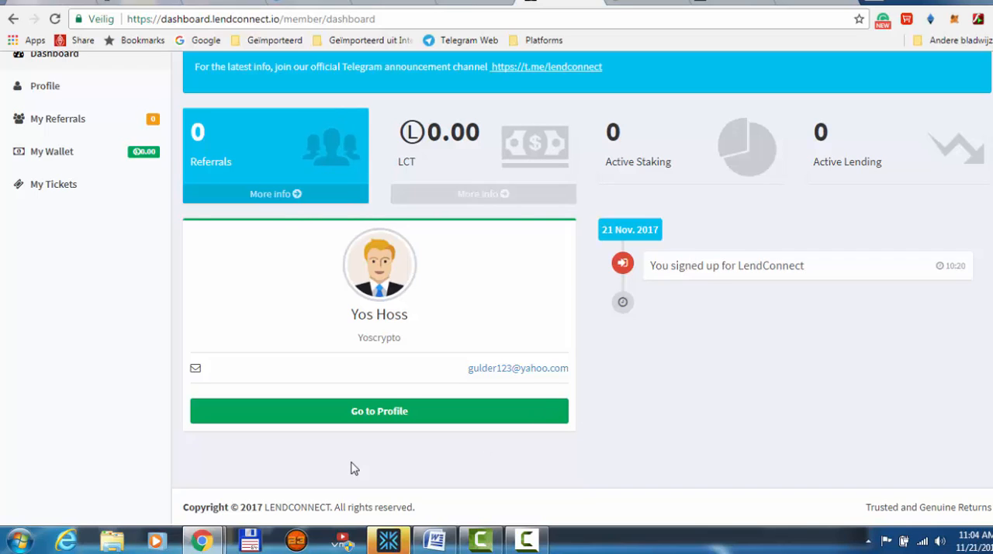
pyautogui.moveTo(725, 375)
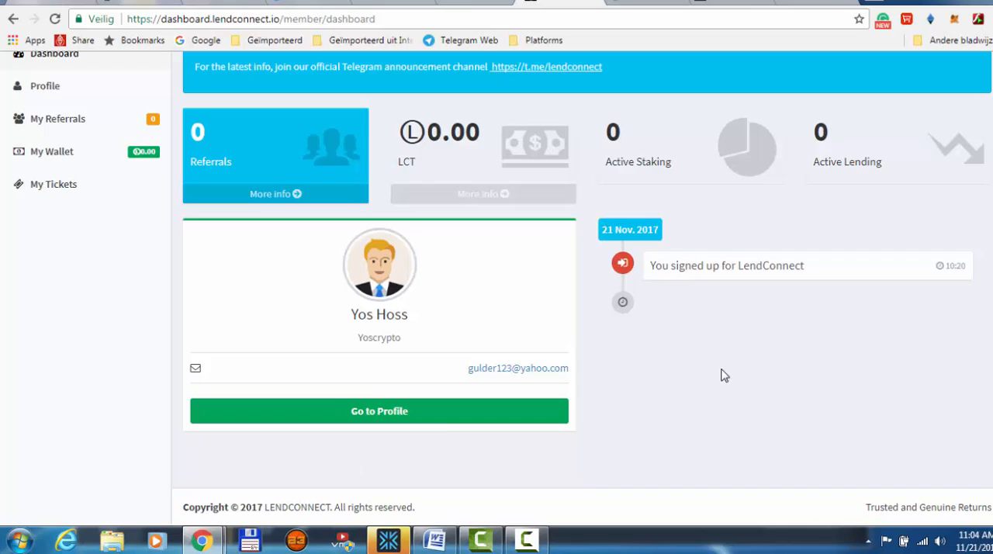